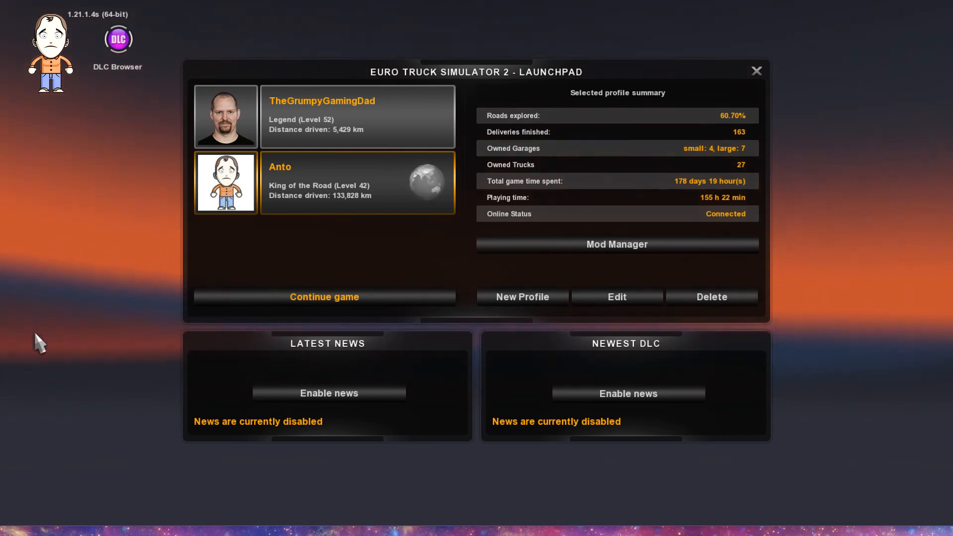
{"action": "mouse_move", "coordinate": [89, 176]}
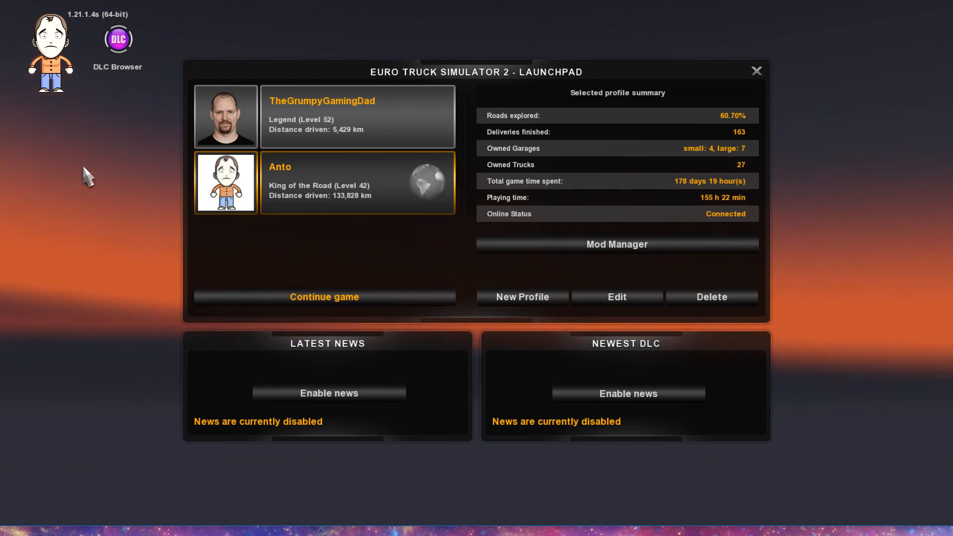
{"action": "mouse_move", "coordinate": [79, 30]}
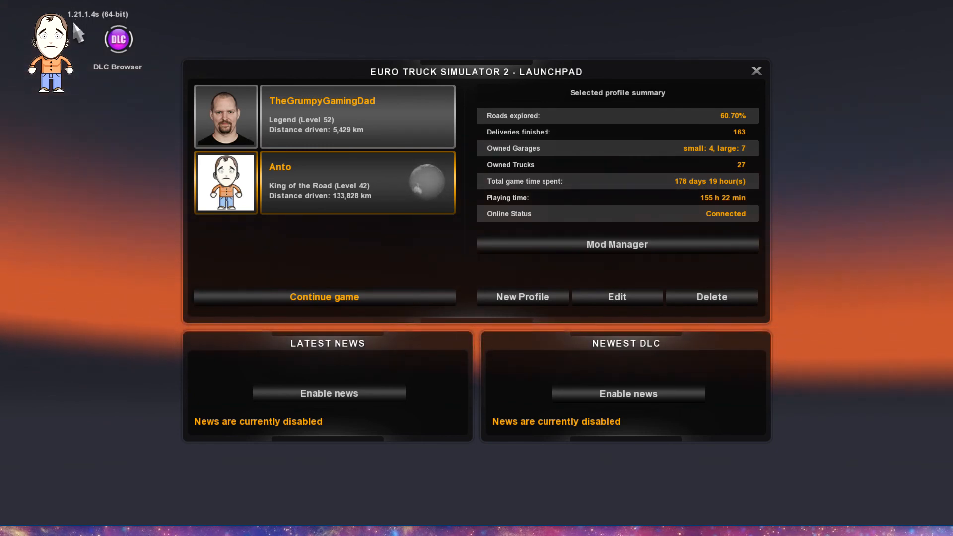
{"action": "mouse_move", "coordinate": [53, 114]}
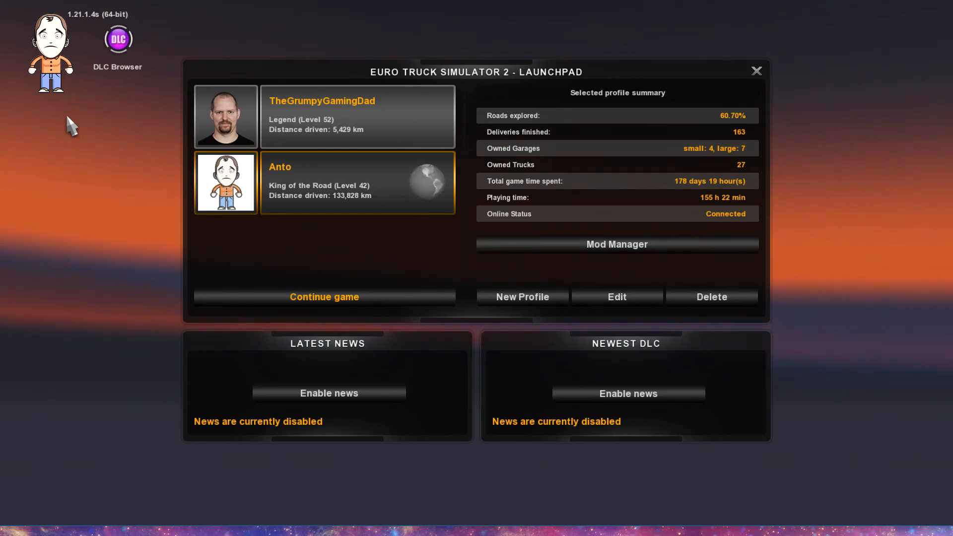
{"action": "mouse_move", "coordinate": [103, 237]}
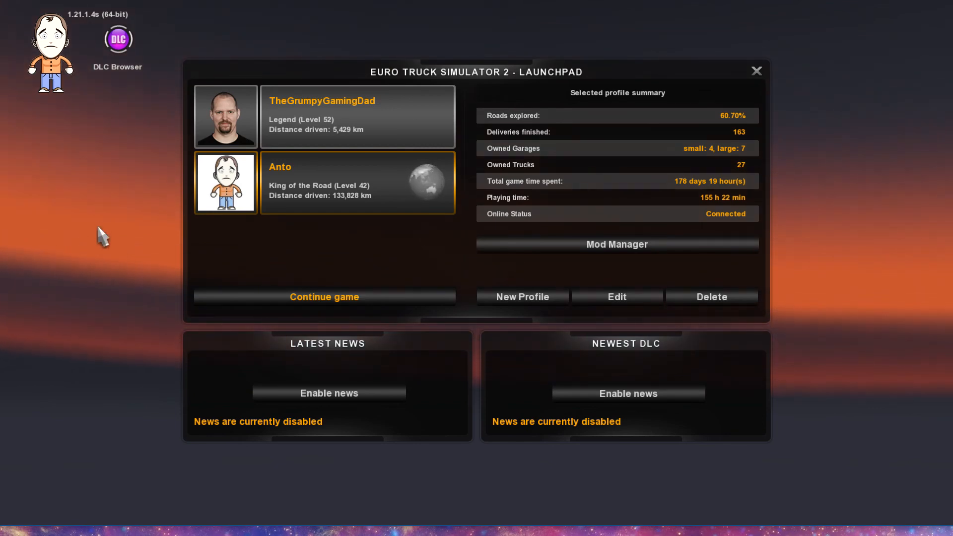
{"action": "mouse_move", "coordinate": [71, 151]}
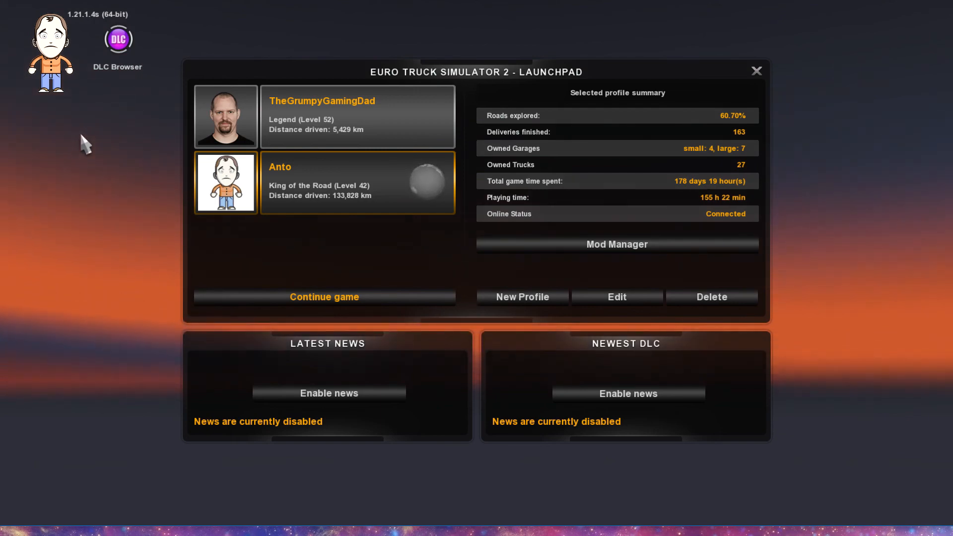
{"action": "mouse_move", "coordinate": [549, 251]}
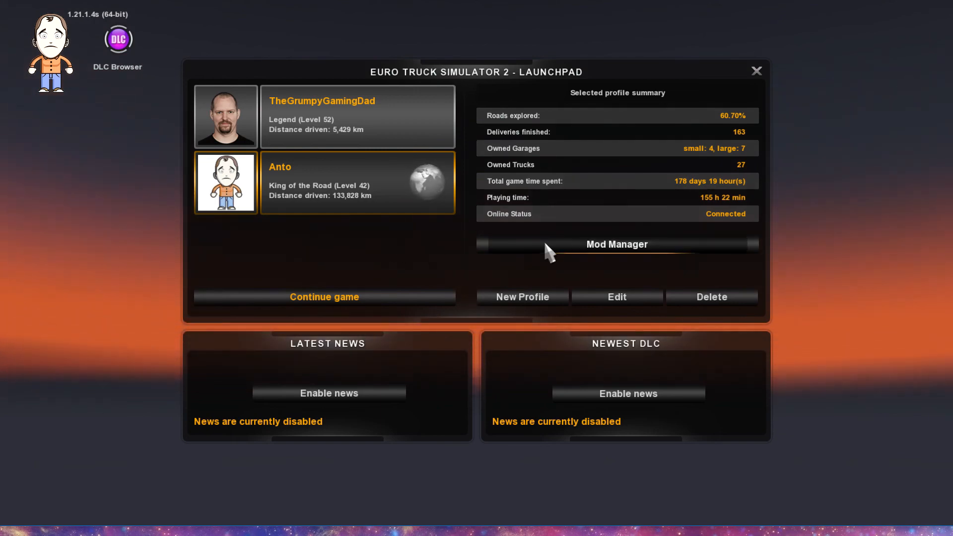
{"action": "mouse_move", "coordinate": [624, 252]}
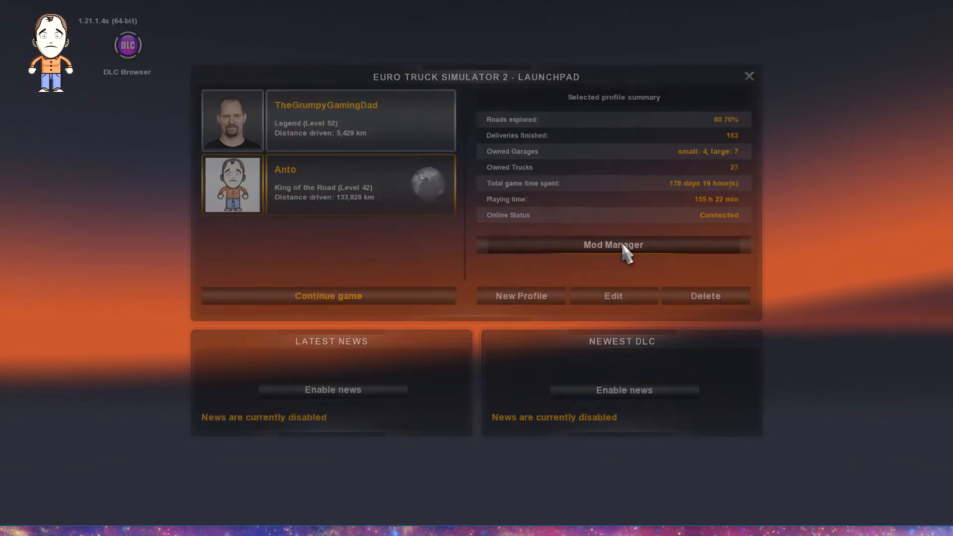
- Check the profile's installed mod list, which is empty, and leave it
{"action": "left_click", "coordinate": [612, 244]}
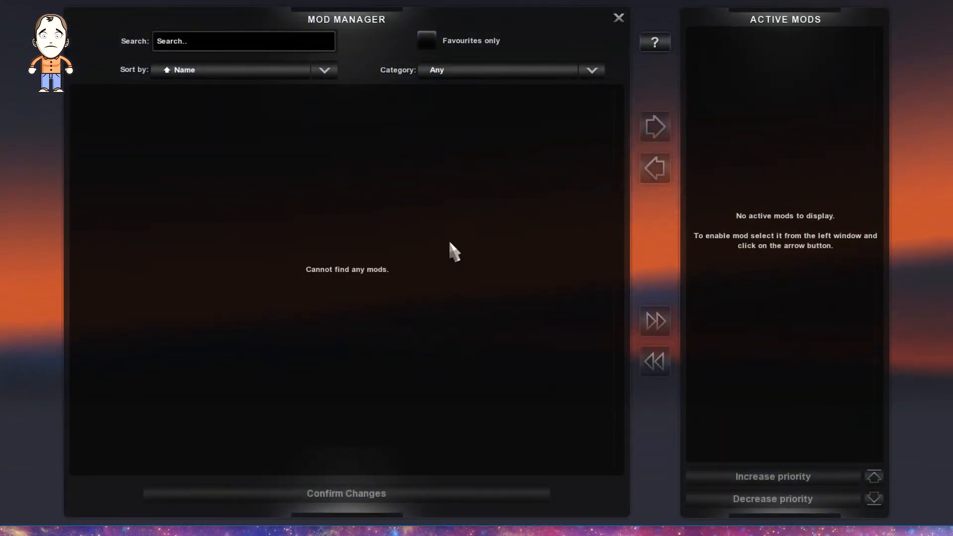
{"action": "mouse_move", "coordinate": [412, 252]}
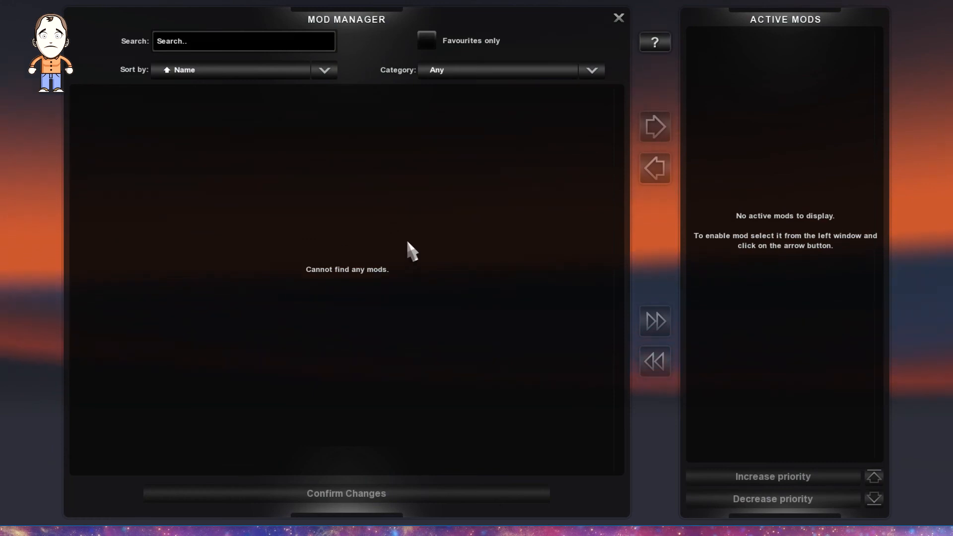
{"action": "mouse_move", "coordinate": [761, 172]}
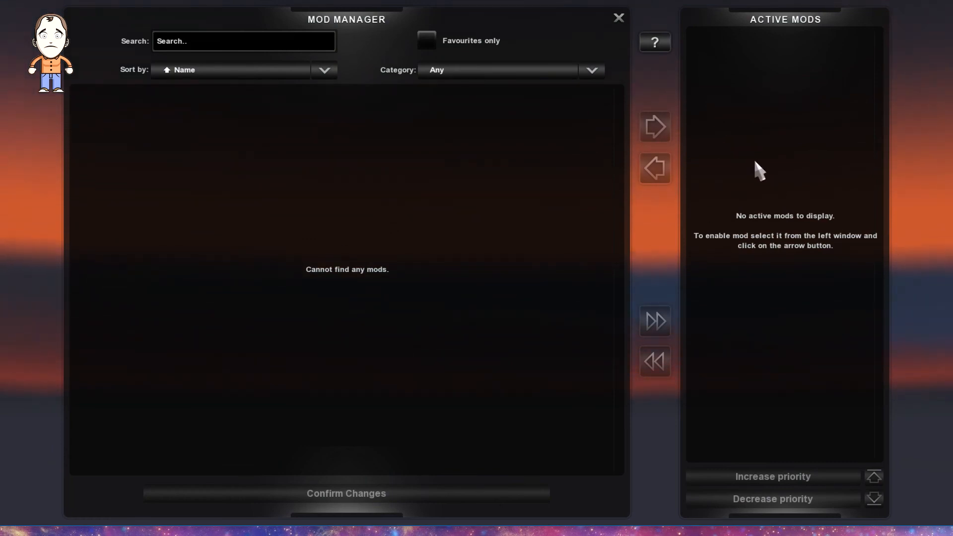
{"action": "mouse_move", "coordinate": [619, 31]}
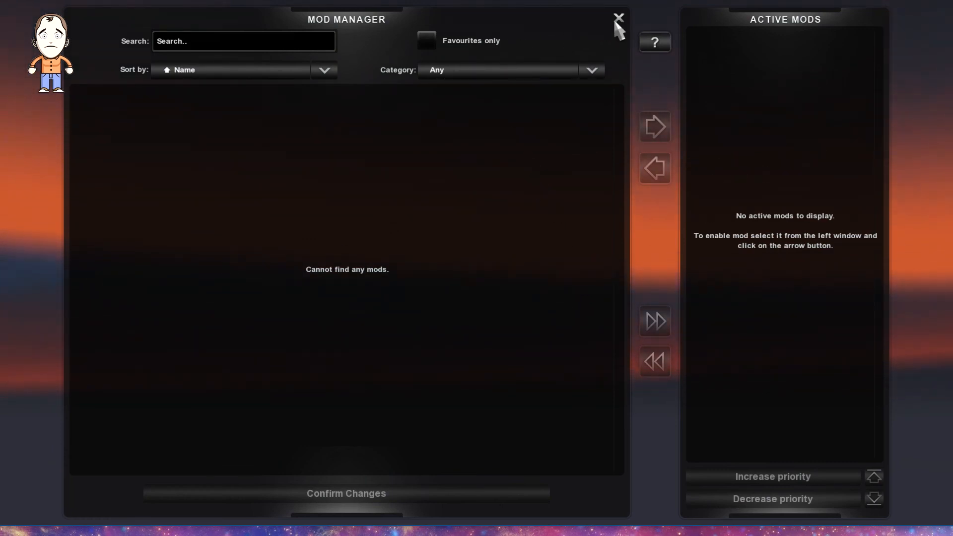
{"action": "left_click", "coordinate": [618, 18]}
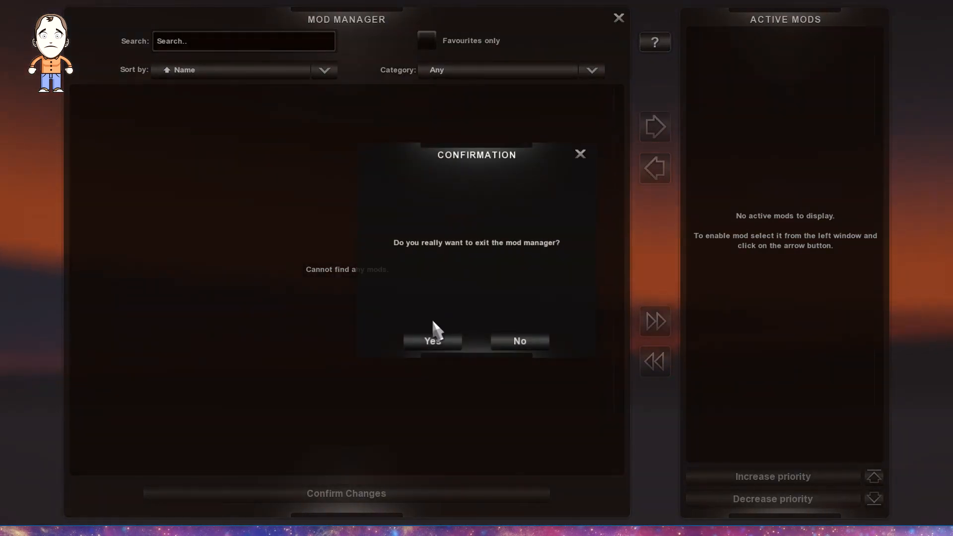
{"action": "left_click", "coordinate": [432, 341]}
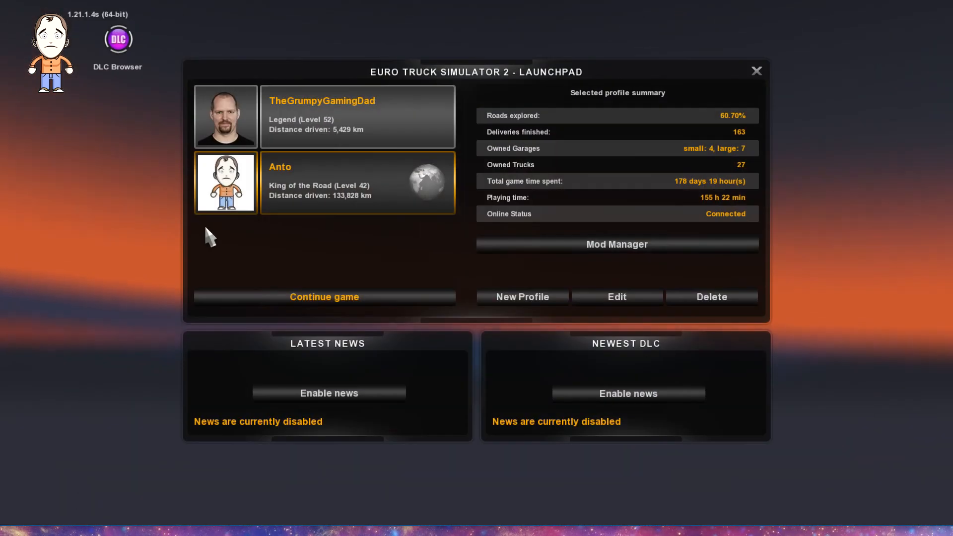
{"action": "mouse_move", "coordinate": [324, 297]}
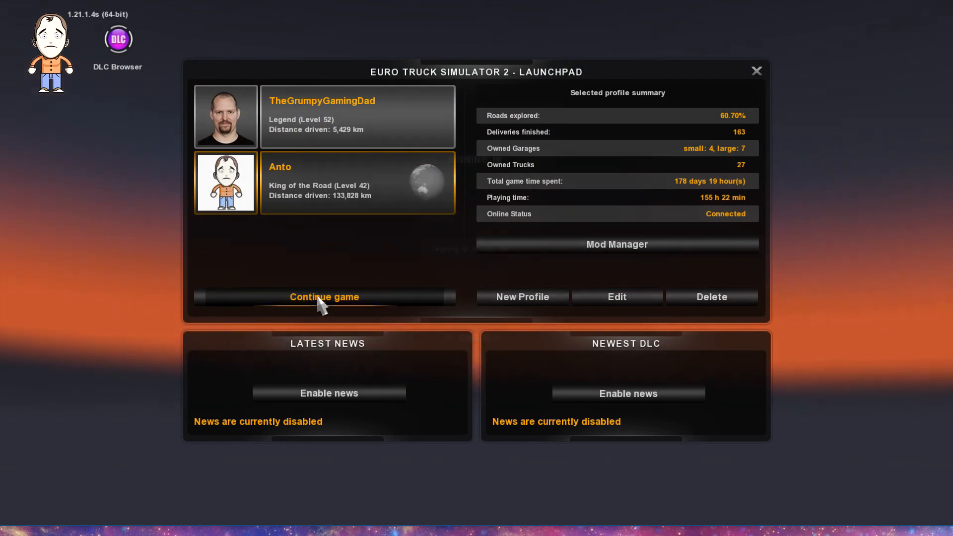
- Load the profile's game, dismiss the world map, then quit the game and confirm
{"action": "left_click", "coordinate": [324, 297]}
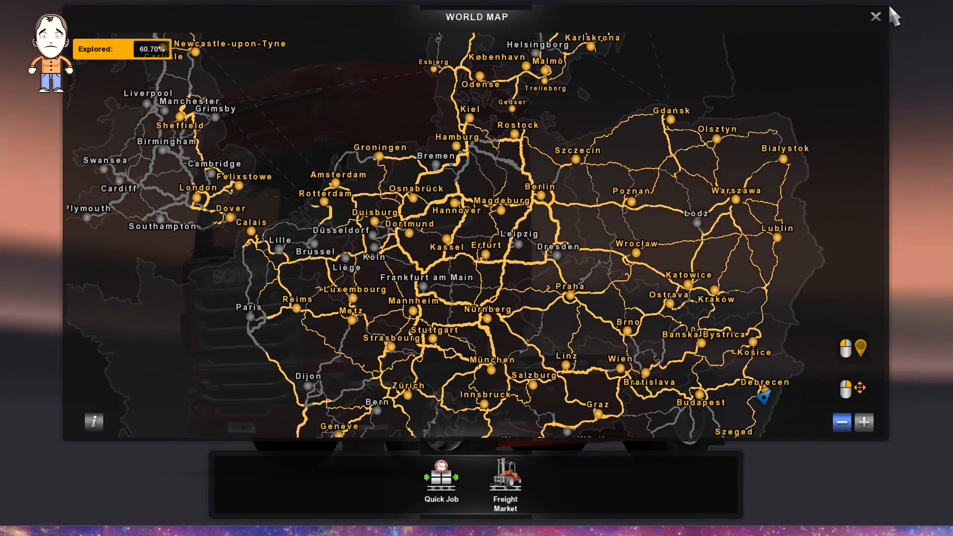
{"action": "left_click", "coordinate": [875, 17]}
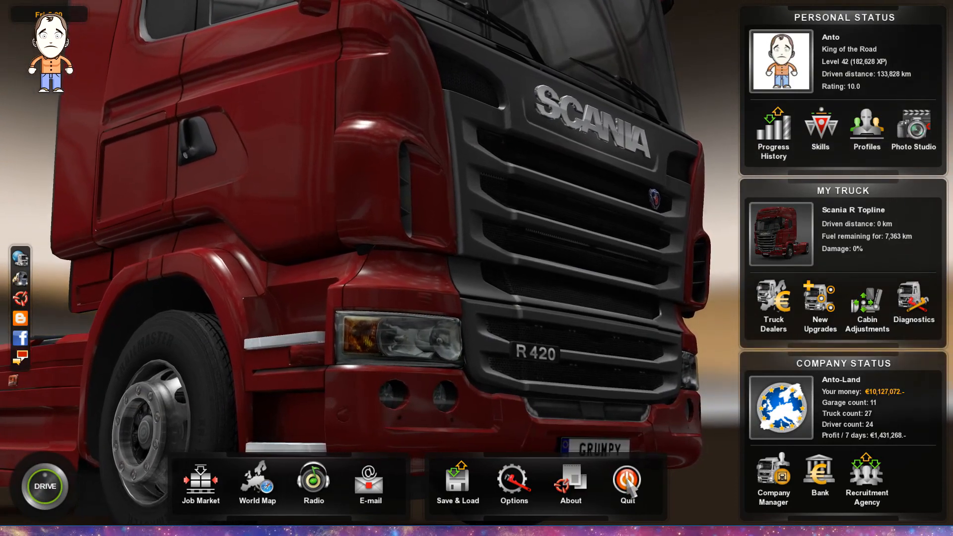
{"action": "left_click", "coordinate": [626, 480]}
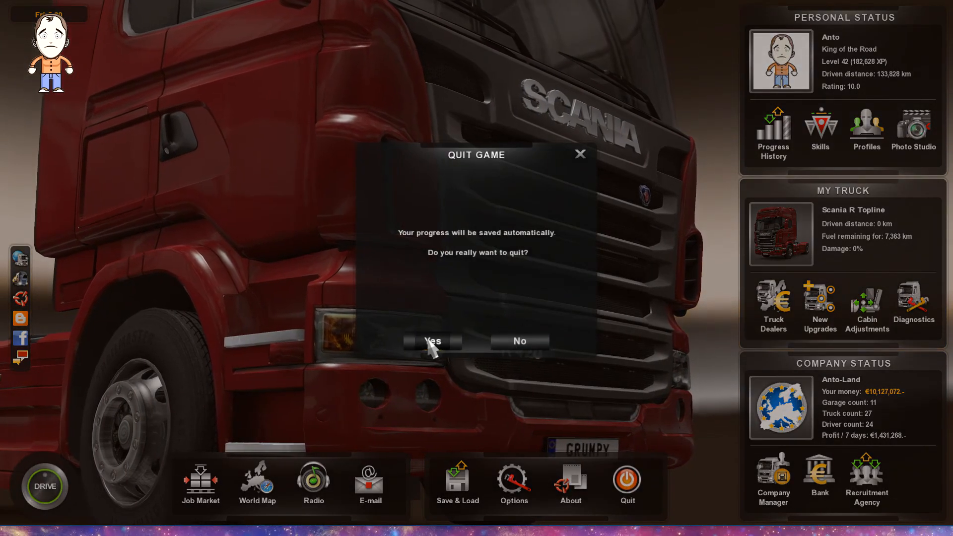
{"action": "left_click", "coordinate": [431, 341]}
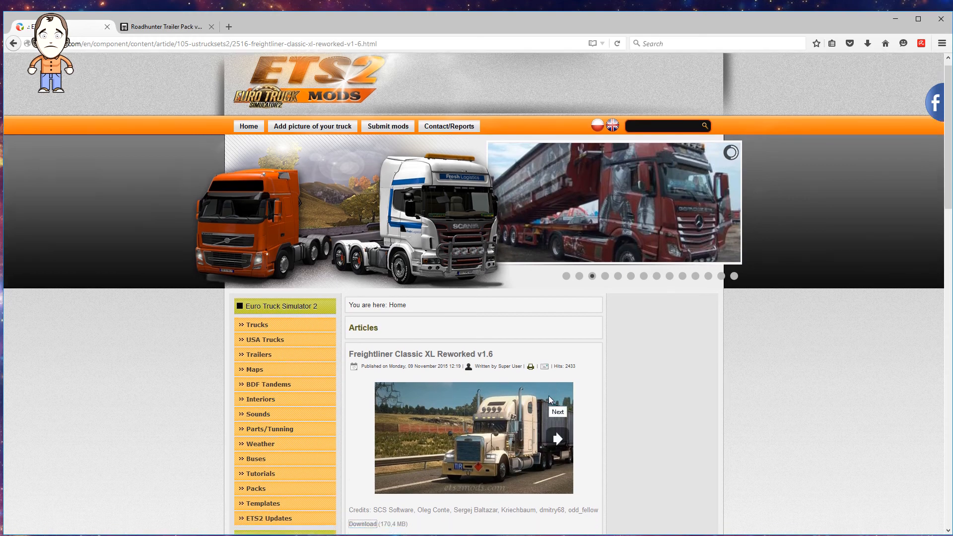
- Scroll the Freightliner Classic XL Reworked v1.6 article down to its changelog and credits
{"action": "scroll", "scroll_direction": "down", "scroll_amount": 3}
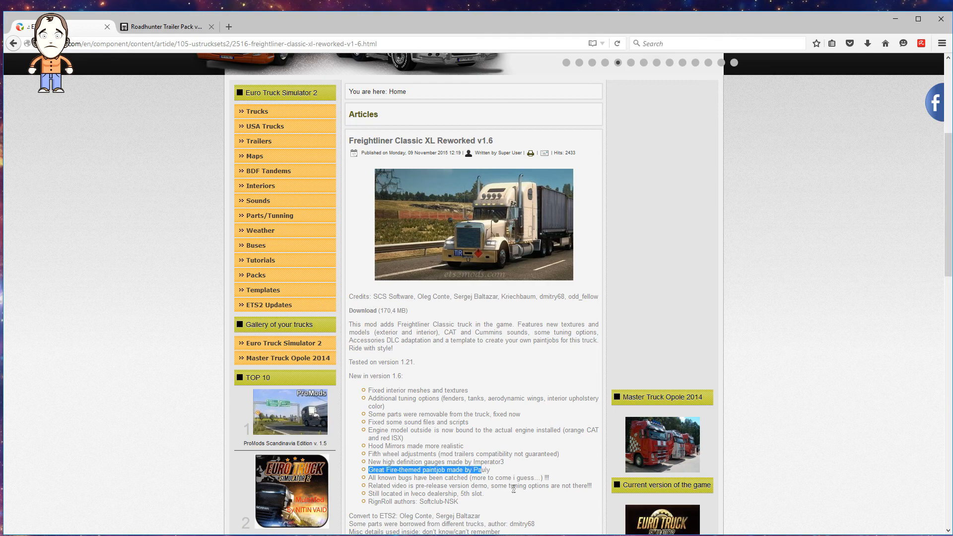
{"action": "mouse_move", "coordinate": [494, 469]}
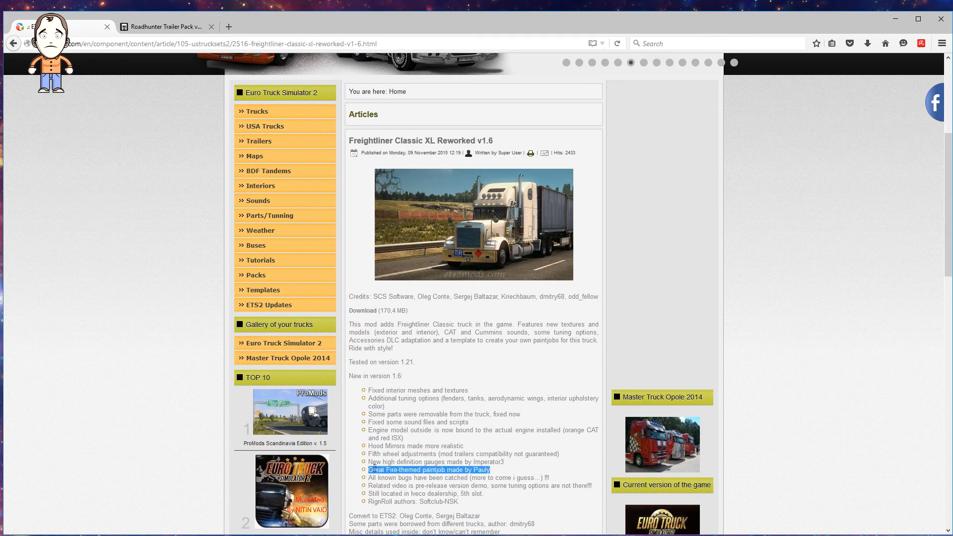
{"action": "mouse_move", "coordinate": [357, 493]}
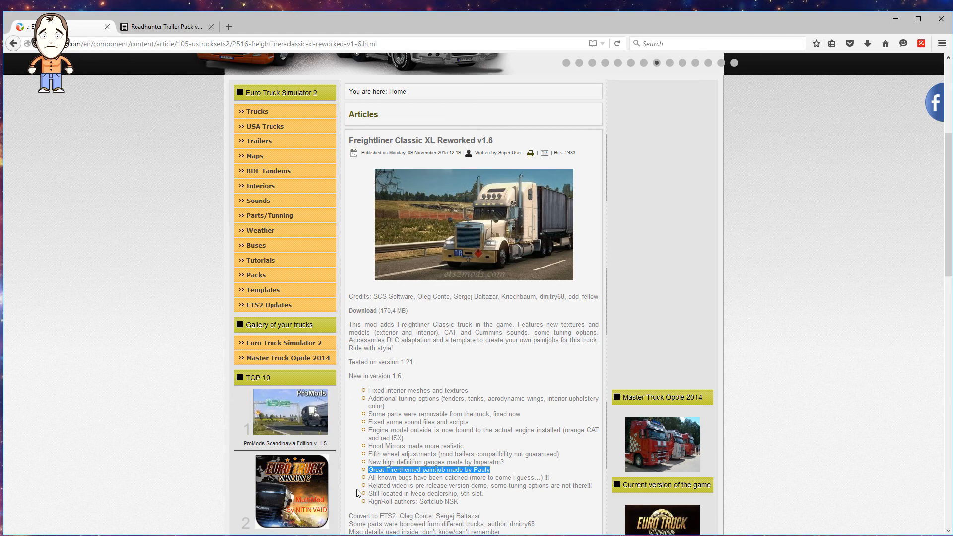
{"action": "scroll", "scroll_direction": "down", "scroll_amount": 3}
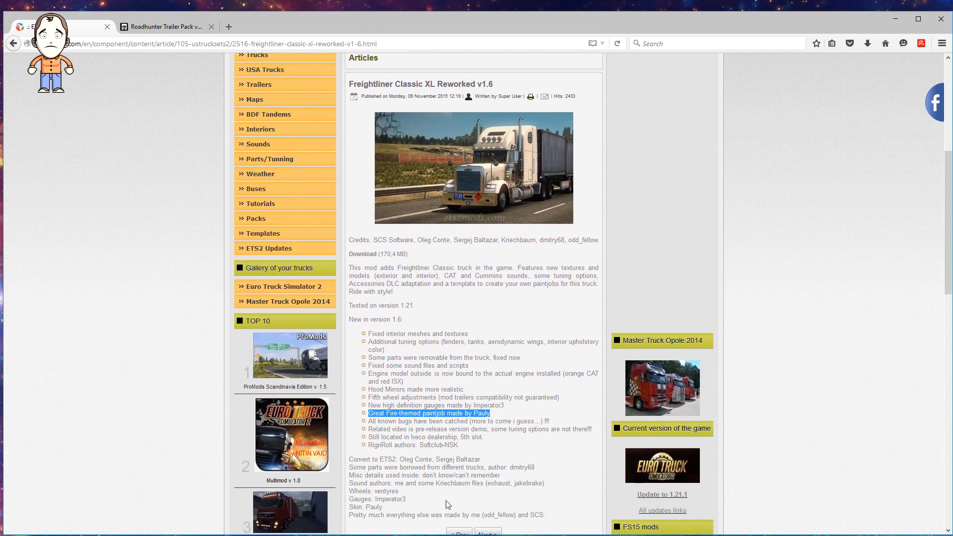
{"action": "scroll", "scroll_direction": "up", "scroll_amount": 3}
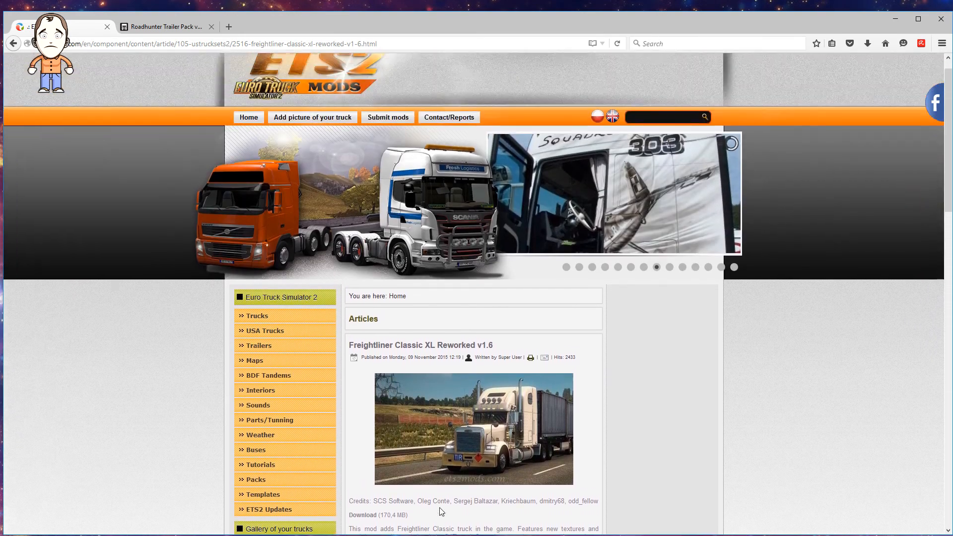
{"action": "scroll", "scroll_direction": "up", "scroll_amount": 3}
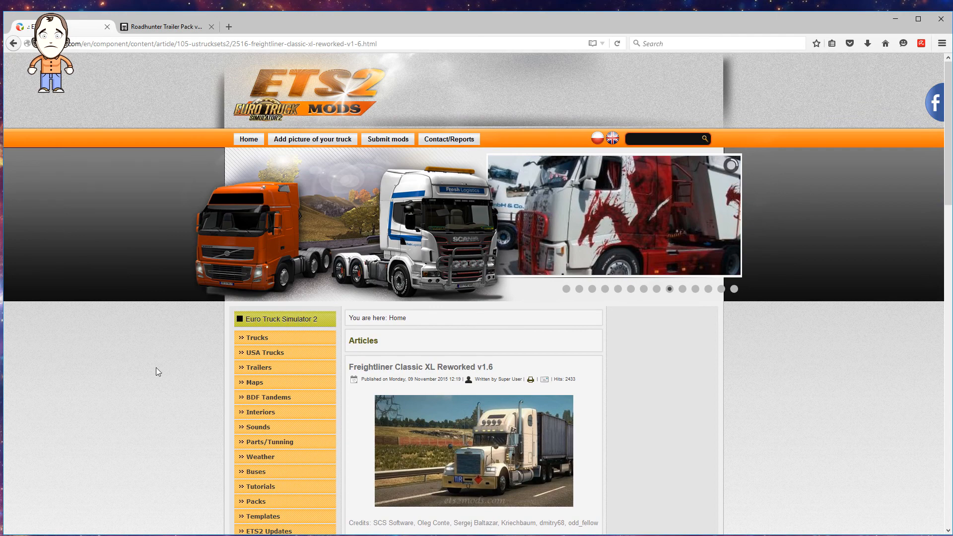
{"action": "mouse_move", "coordinate": [138, 400]}
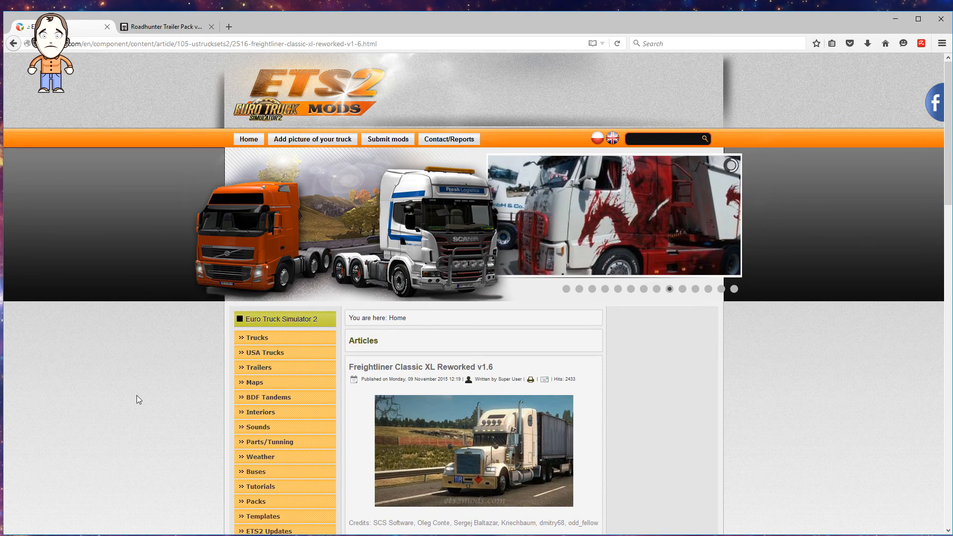
{"action": "scroll", "scroll_direction": "down", "scroll_amount": 3}
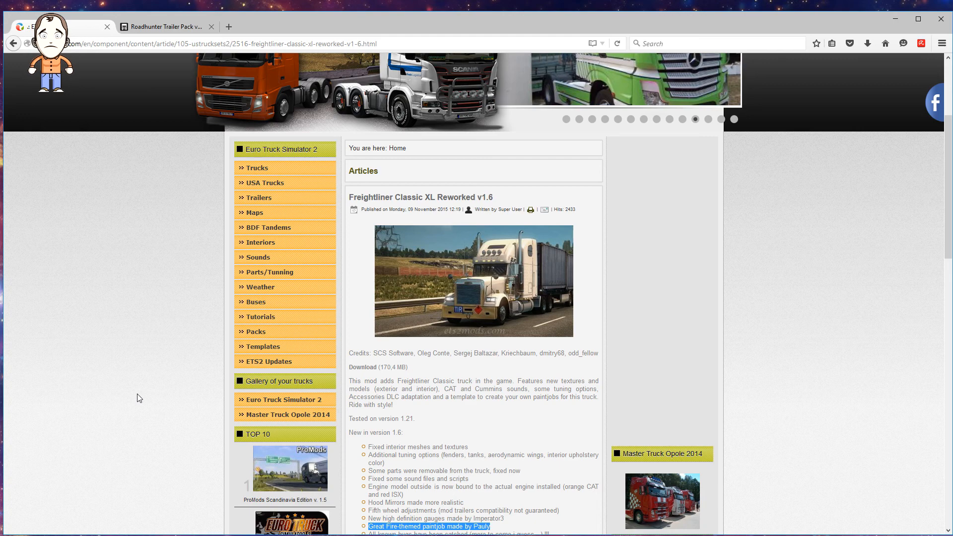
{"action": "mouse_move", "coordinate": [425, 412]}
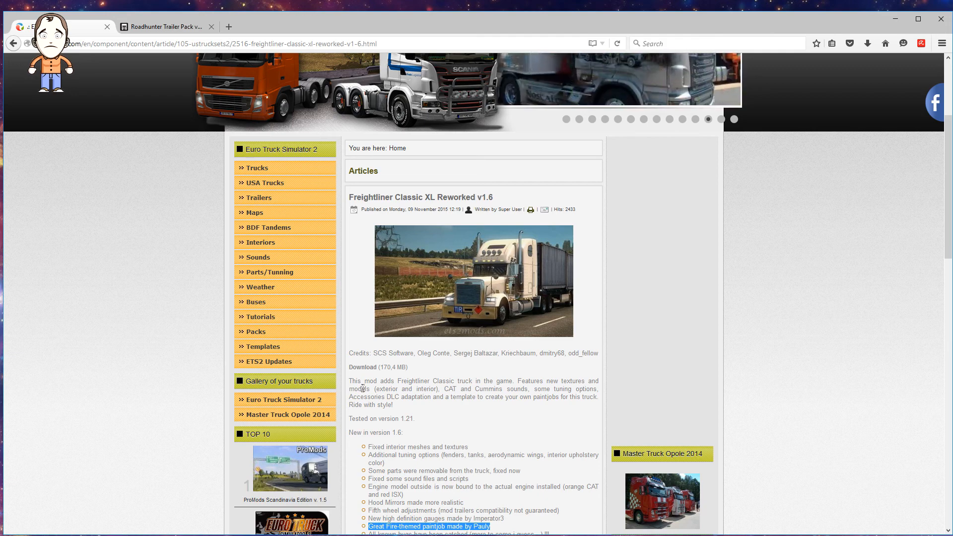
{"action": "mouse_move", "coordinate": [364, 368]}
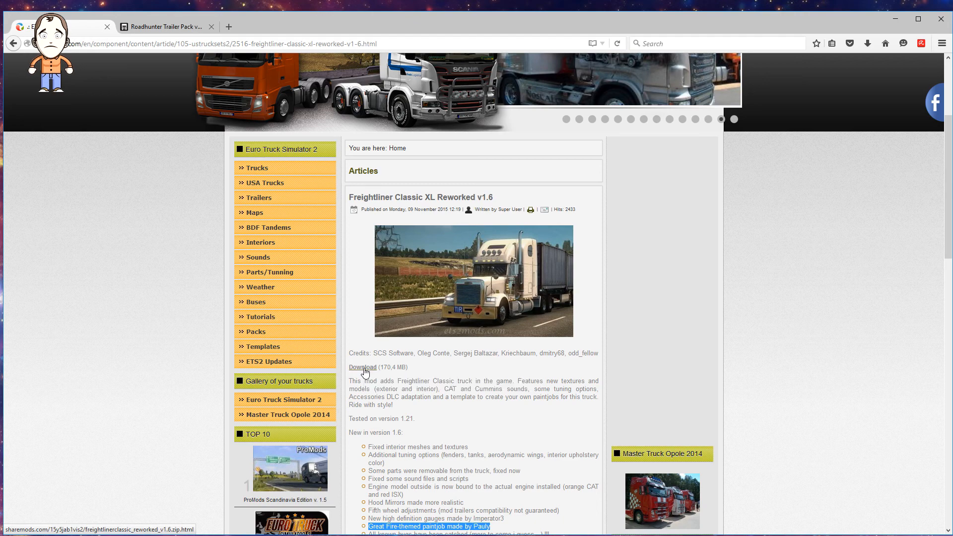
- Follow the mod's download link and request the free download of freightlinerclassic_reworked_v1.6.zip on ShareMods
{"action": "left_click", "coordinate": [362, 367]}
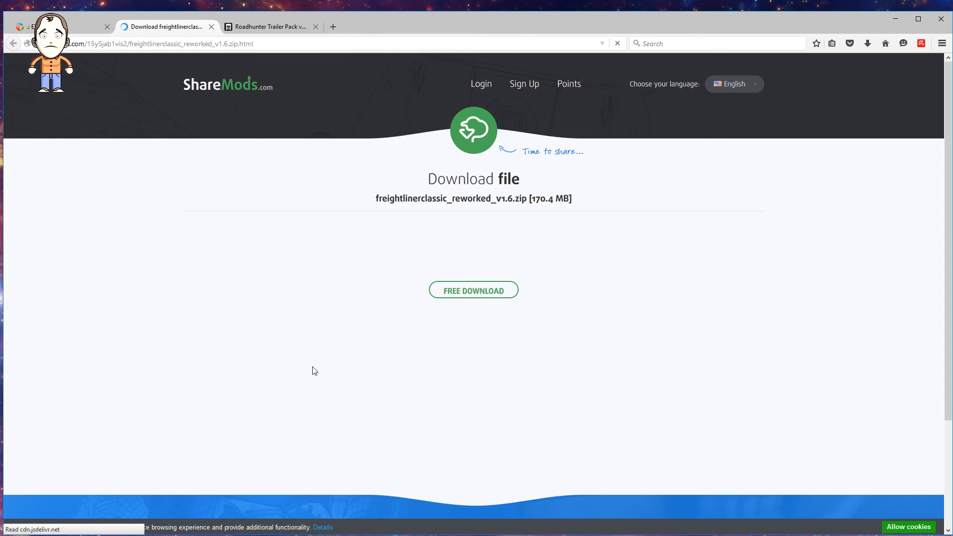
{"action": "mouse_move", "coordinate": [289, 332]}
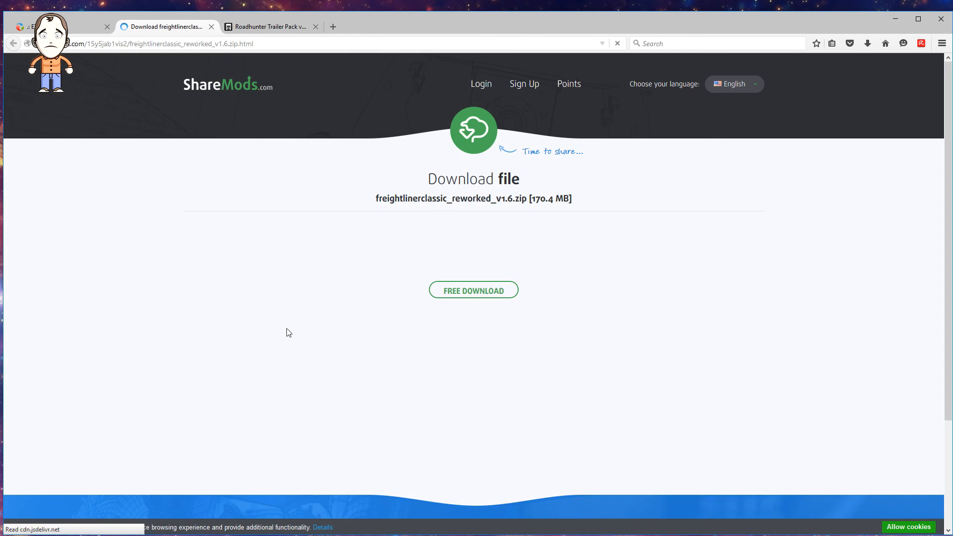
{"action": "mouse_move", "coordinate": [279, 303]}
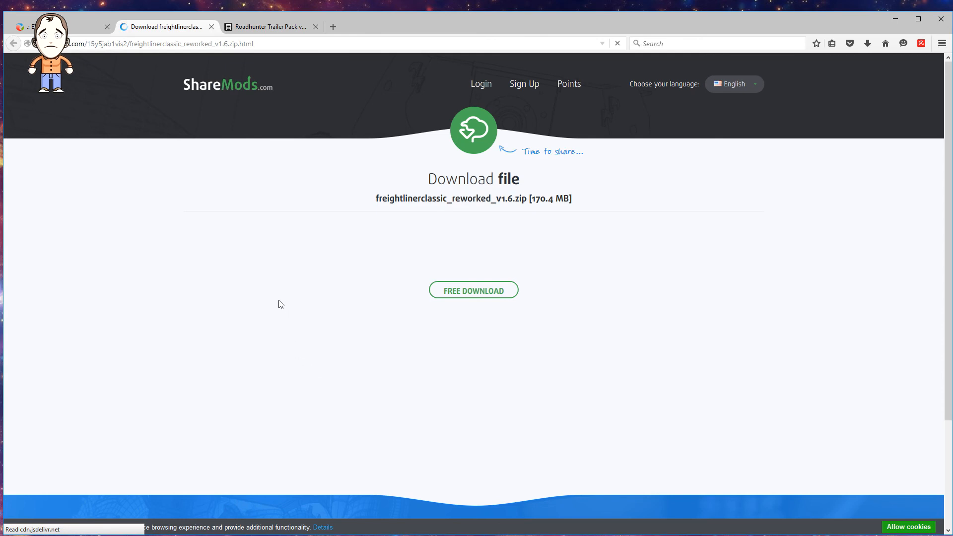
{"action": "mouse_move", "coordinate": [277, 310]}
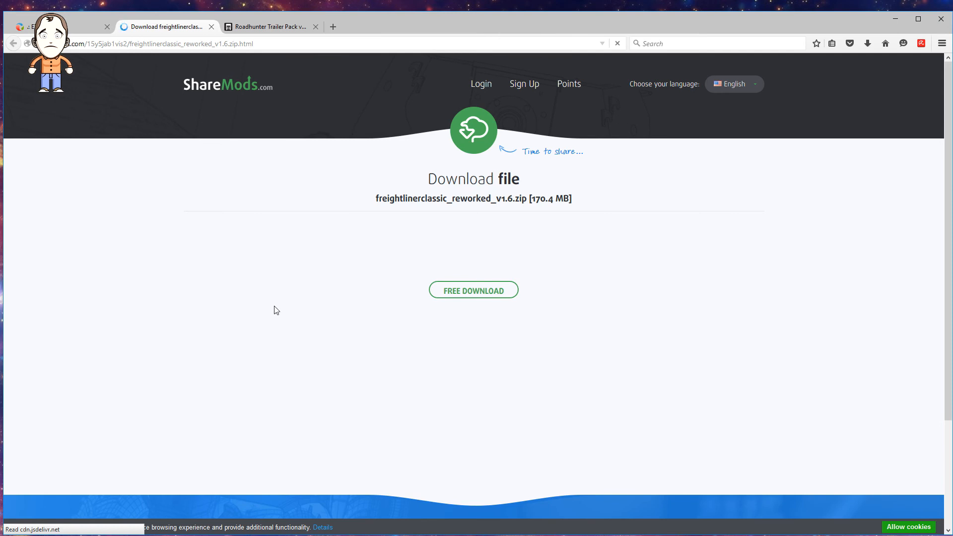
{"action": "mouse_move", "coordinate": [279, 311]}
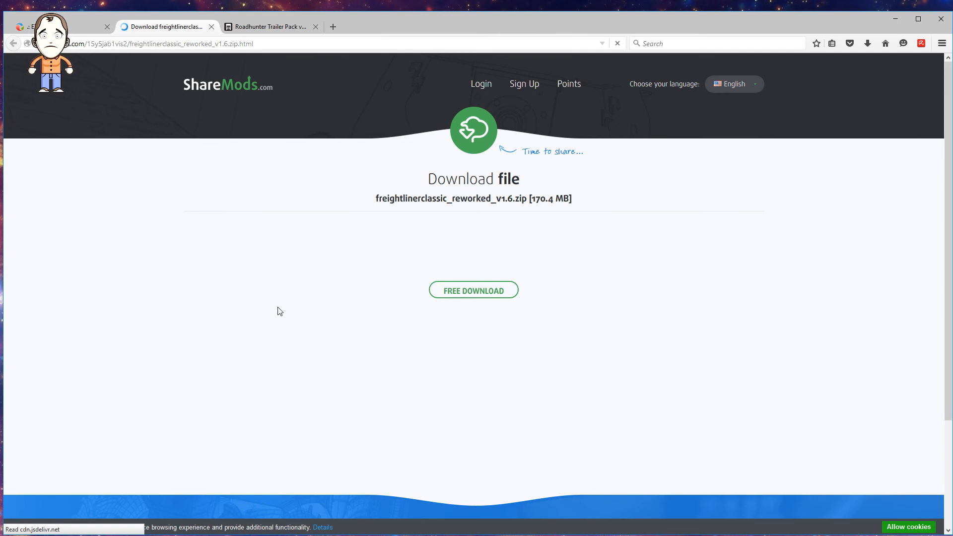
{"action": "mouse_move", "coordinate": [246, 268]}
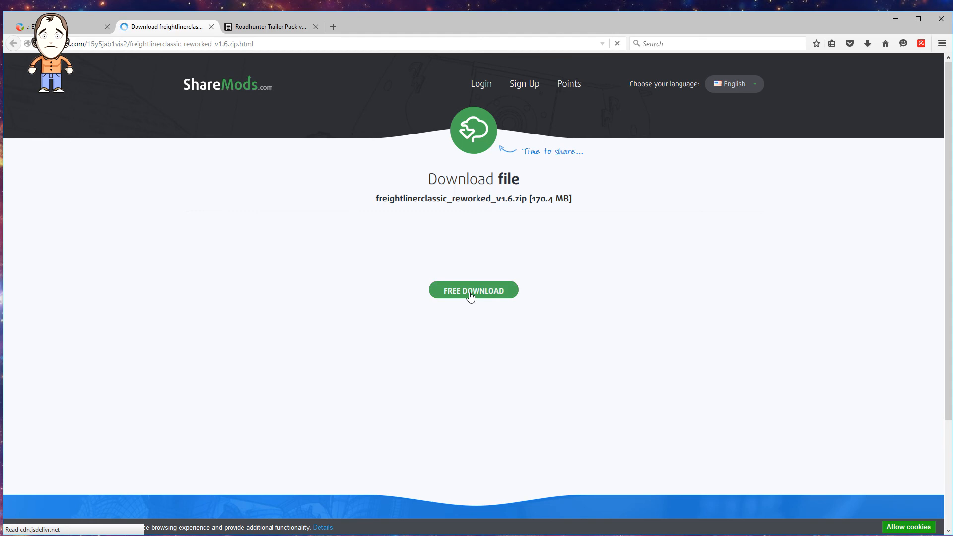
{"action": "left_click", "coordinate": [472, 290]}
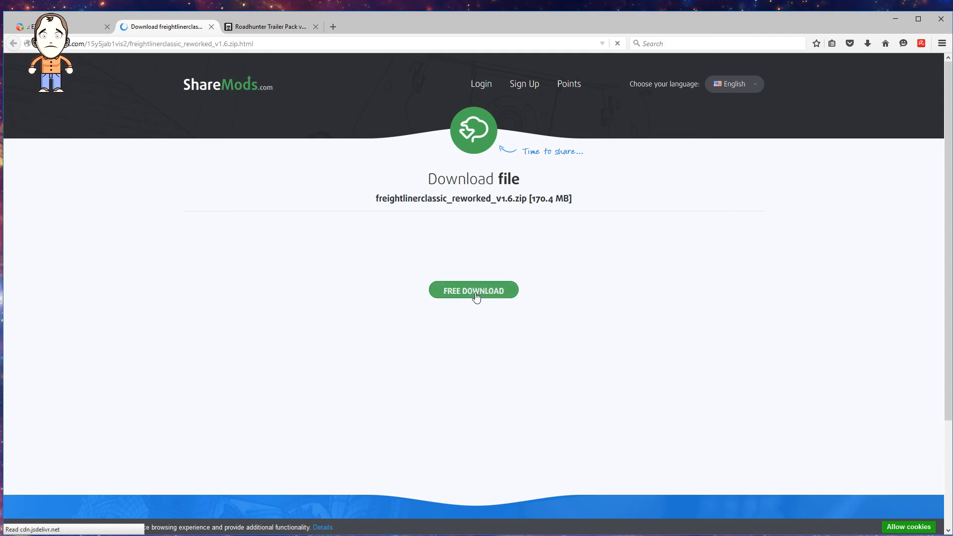
{"action": "left_click", "coordinate": [472, 290]}
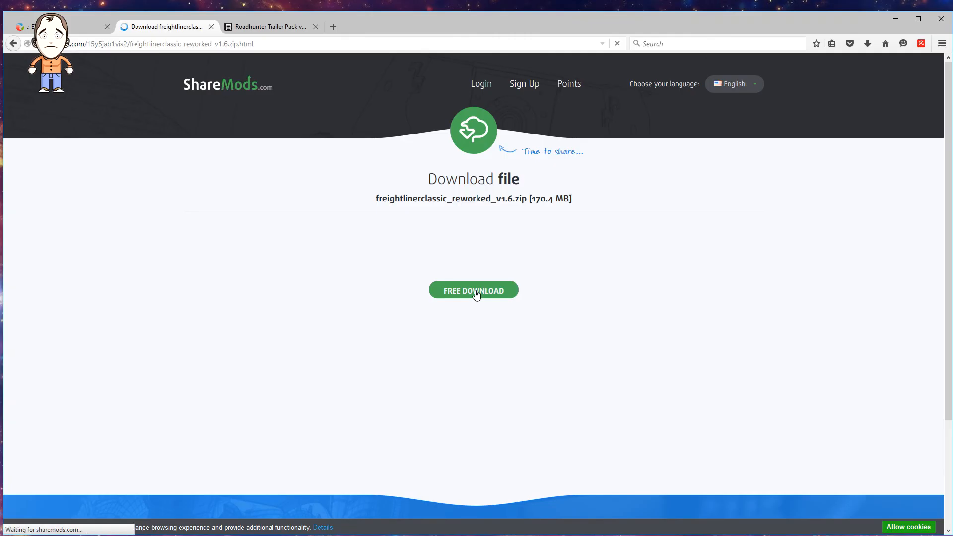
{"action": "left_click", "coordinate": [474, 289]}
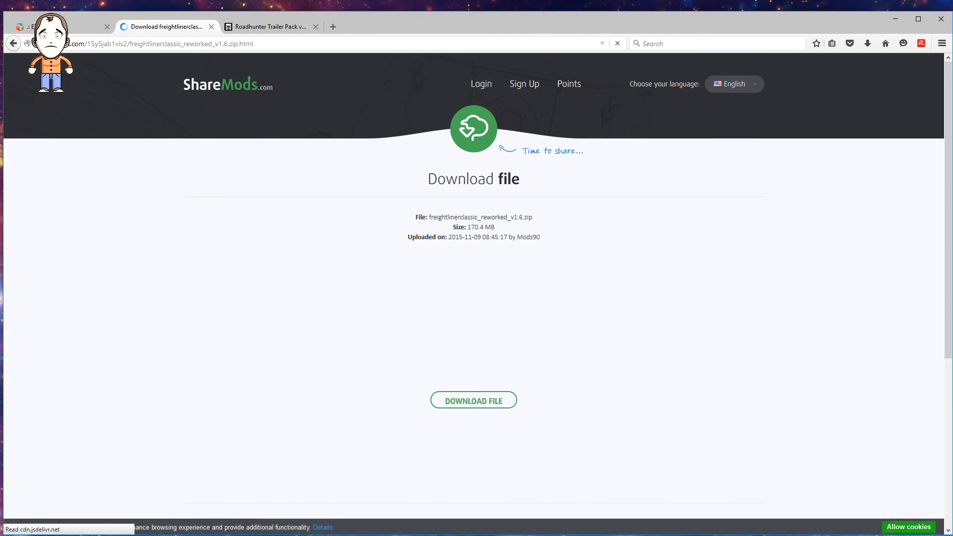
- Start the freightlinerclassic_reworked_v1.6.zip download, accept opening it with WinRAR, and check its progress
{"action": "left_click", "coordinate": [472, 400]}
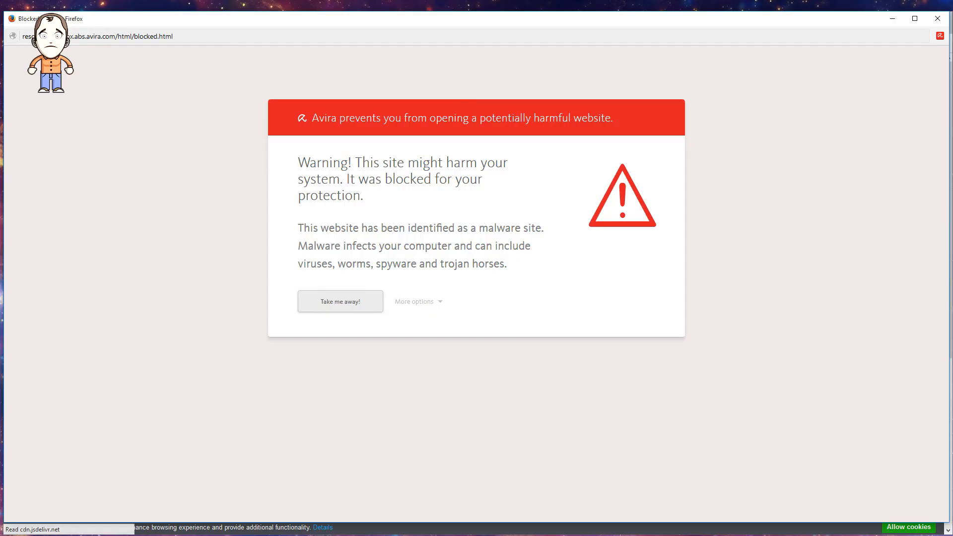
{"action": "mouse_move", "coordinate": [369, 223]}
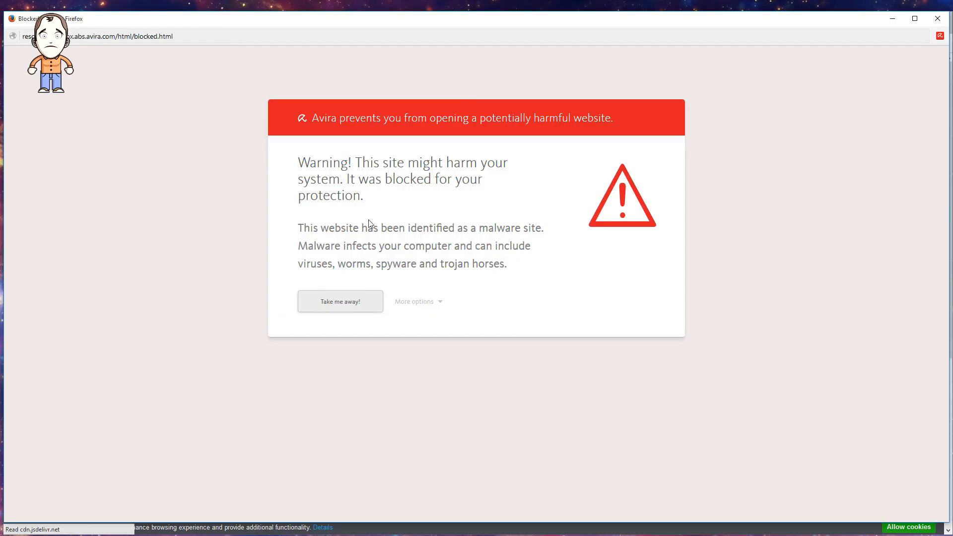
{"action": "mouse_move", "coordinate": [525, 148]}
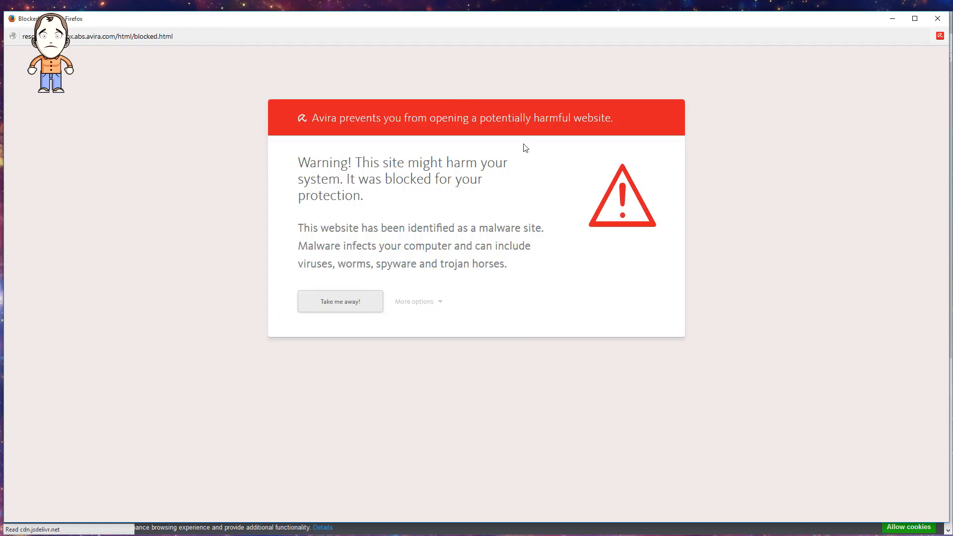
{"action": "mouse_move", "coordinate": [912, 35]}
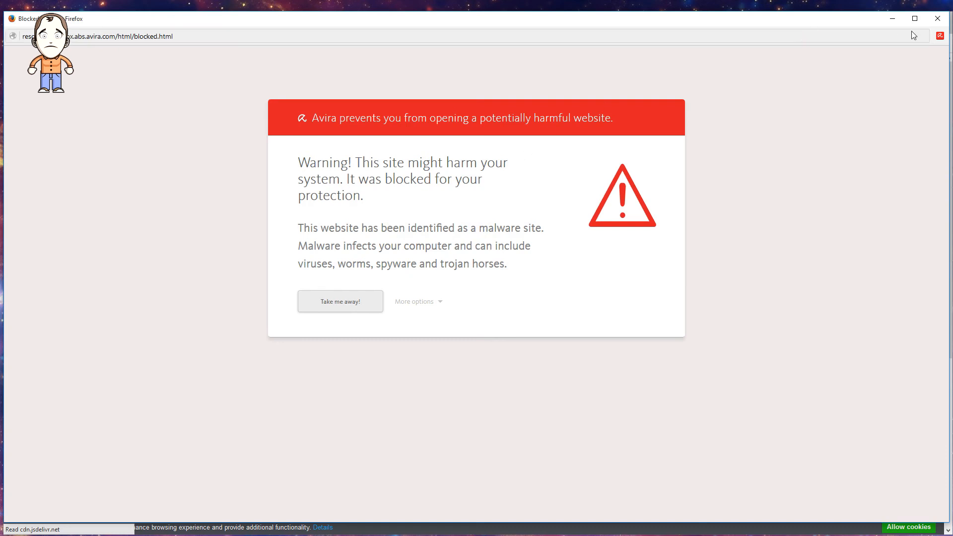
{"action": "mouse_move", "coordinate": [938, 19]}
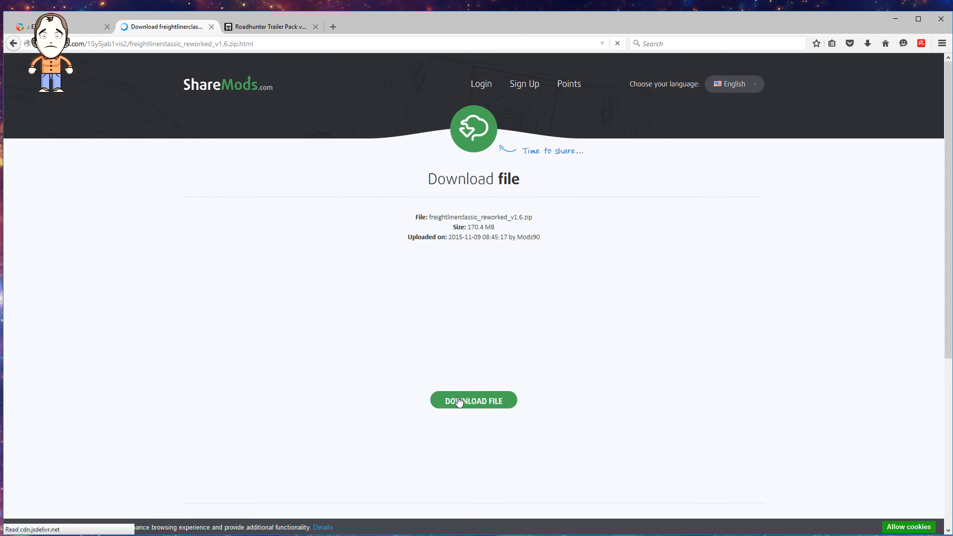
{"action": "left_click", "coordinate": [473, 400]}
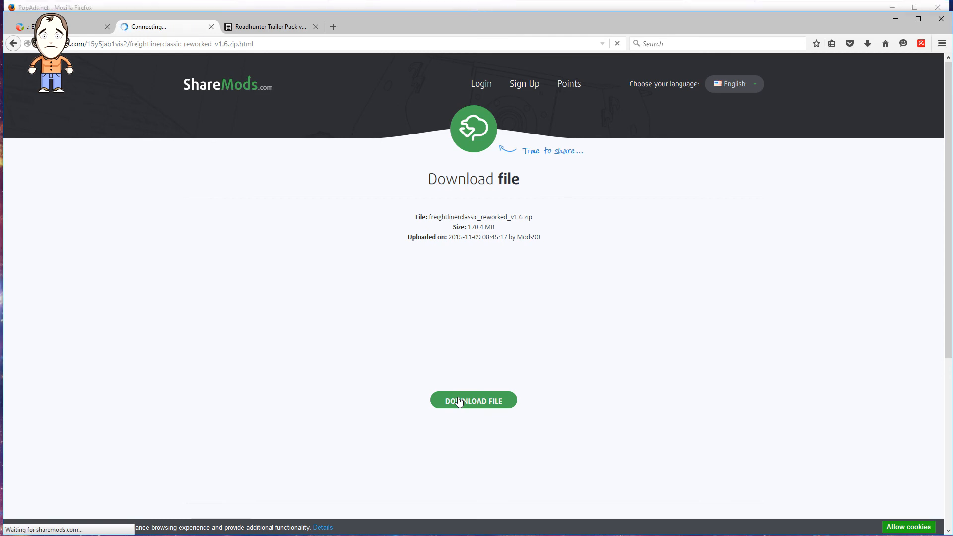
{"action": "left_click", "coordinate": [473, 400]}
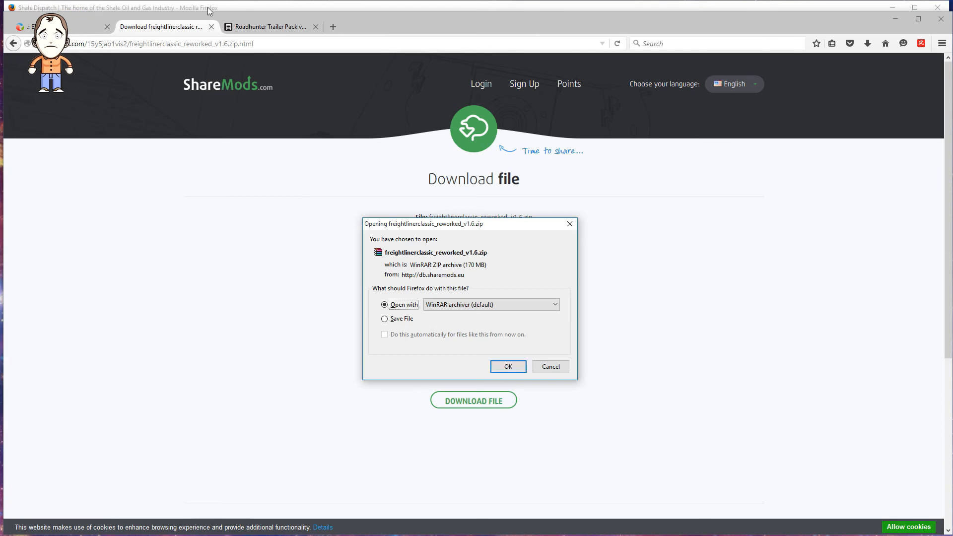
{"action": "mouse_move", "coordinate": [433, 274]}
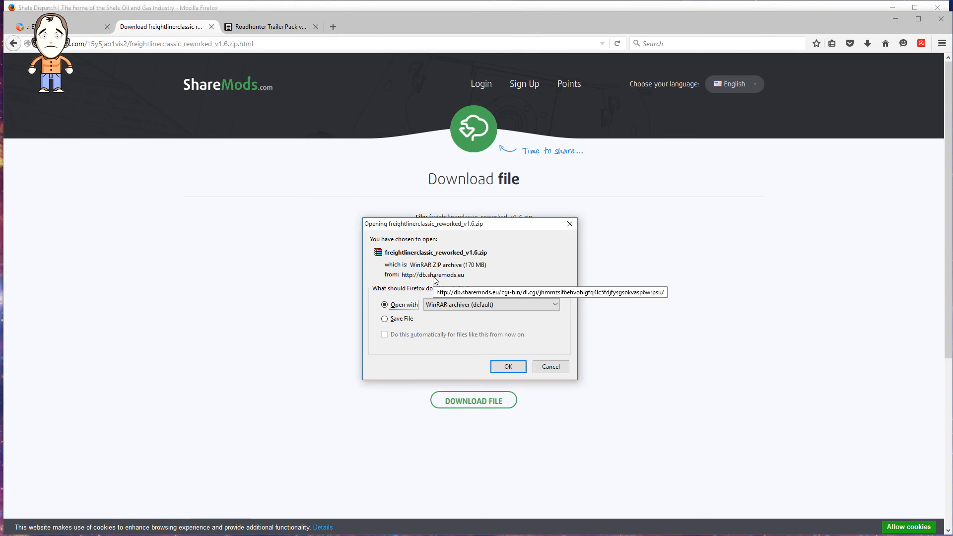
{"action": "mouse_move", "coordinate": [460, 299]}
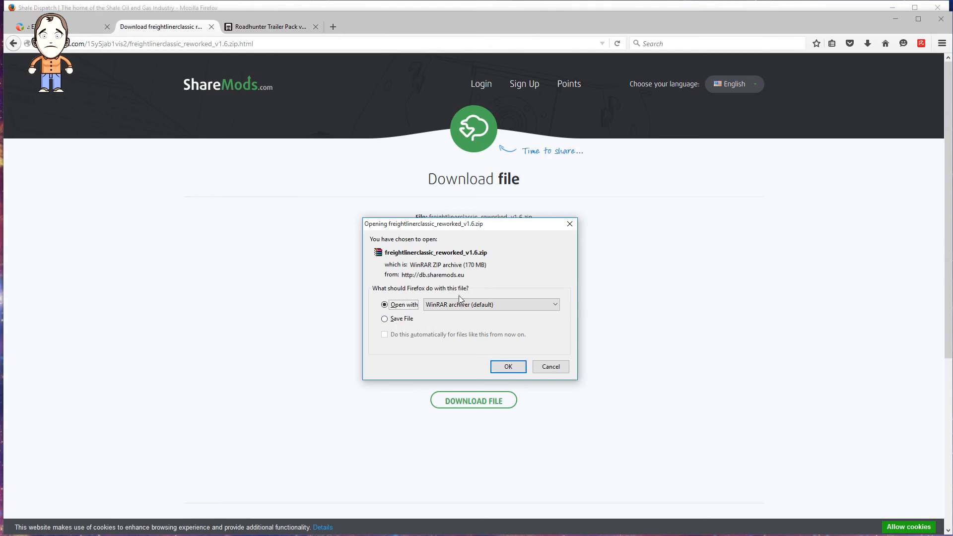
{"action": "left_click", "coordinate": [549, 366]}
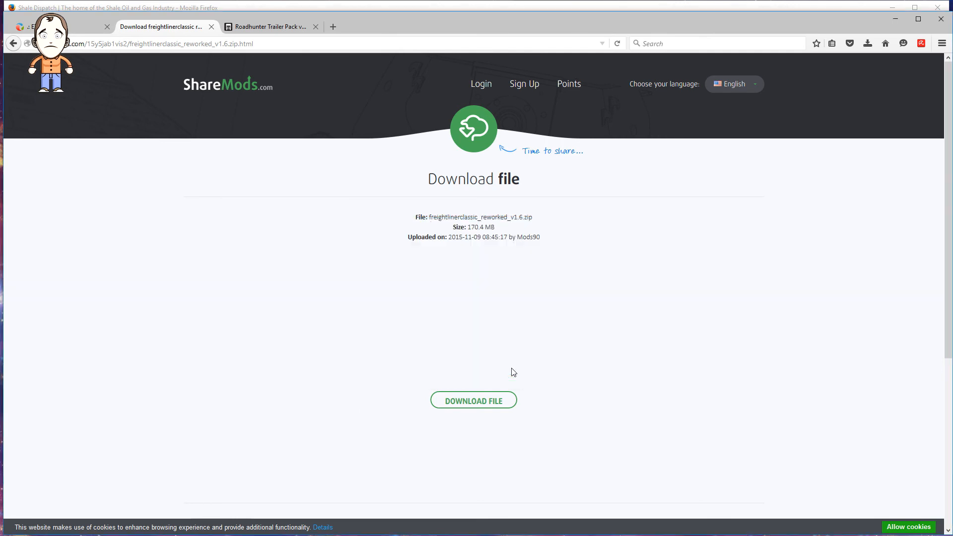
{"action": "mouse_move", "coordinate": [867, 43]}
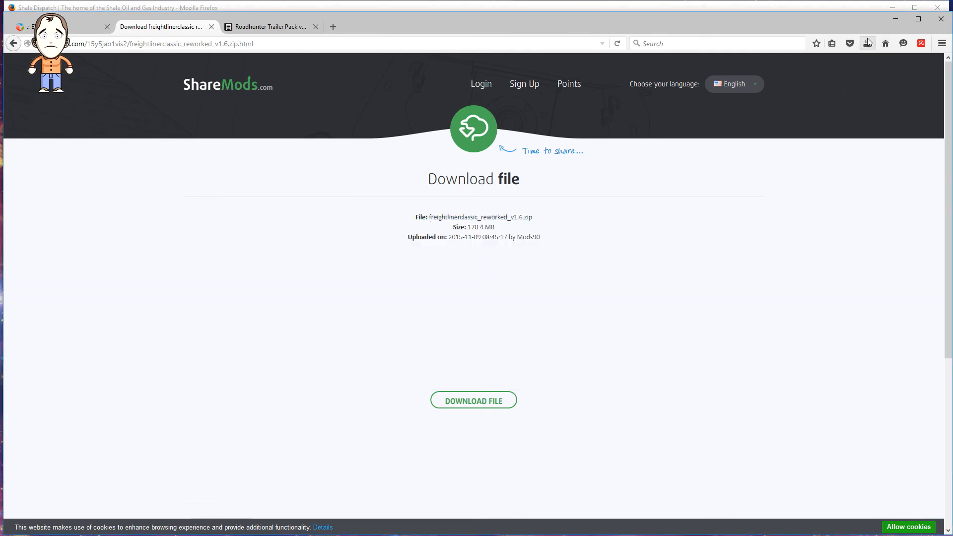
{"action": "mouse_move", "coordinate": [867, 43]}
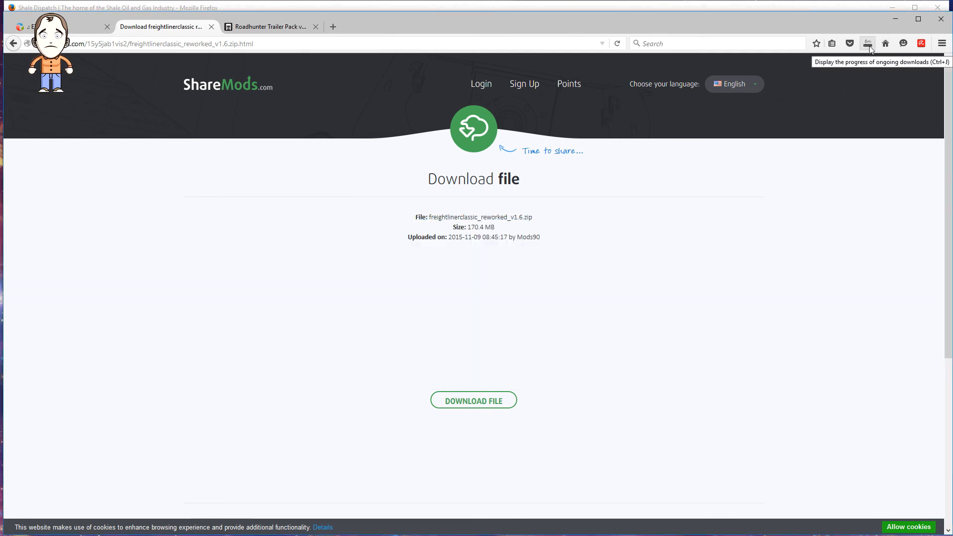
{"action": "mouse_move", "coordinate": [475, 163]}
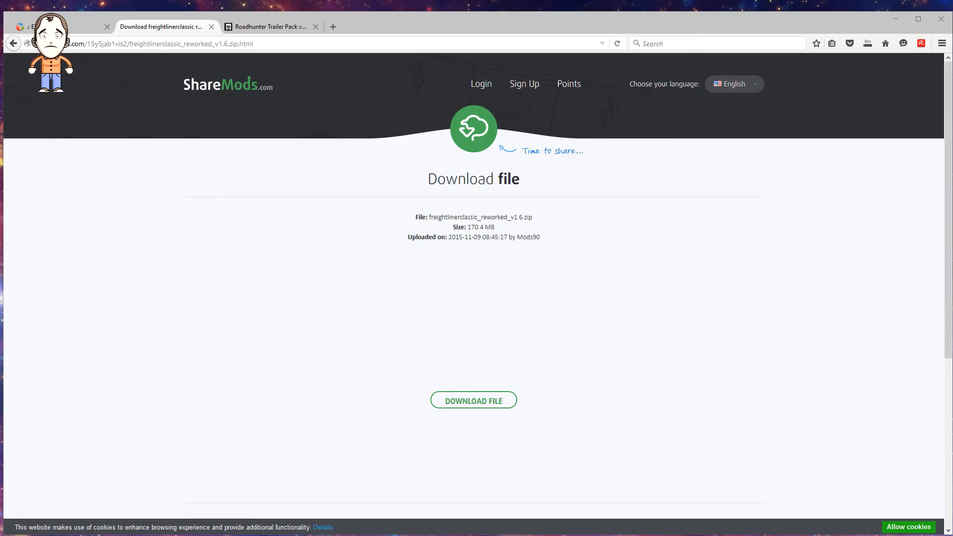
{"action": "left_click", "coordinate": [472, 400]}
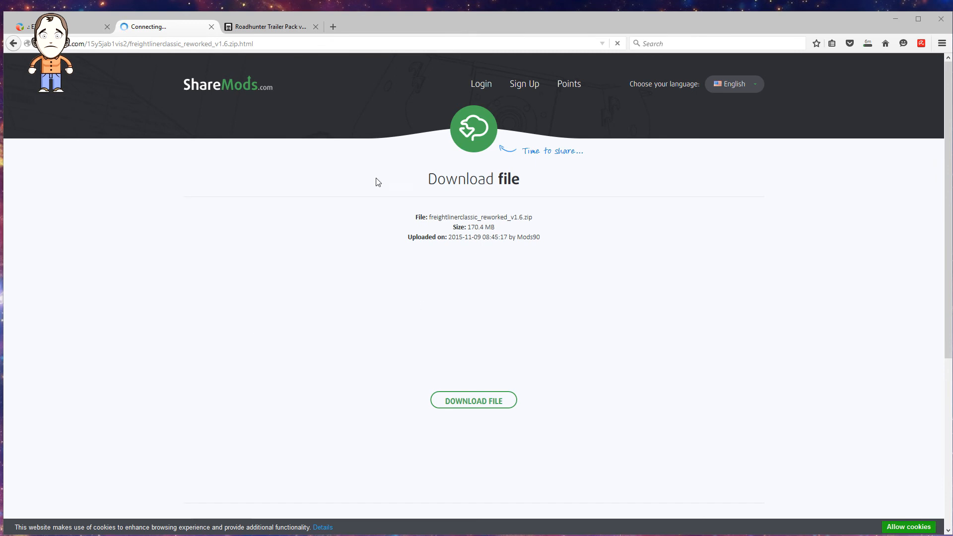
{"action": "mouse_move", "coordinate": [374, 7]}
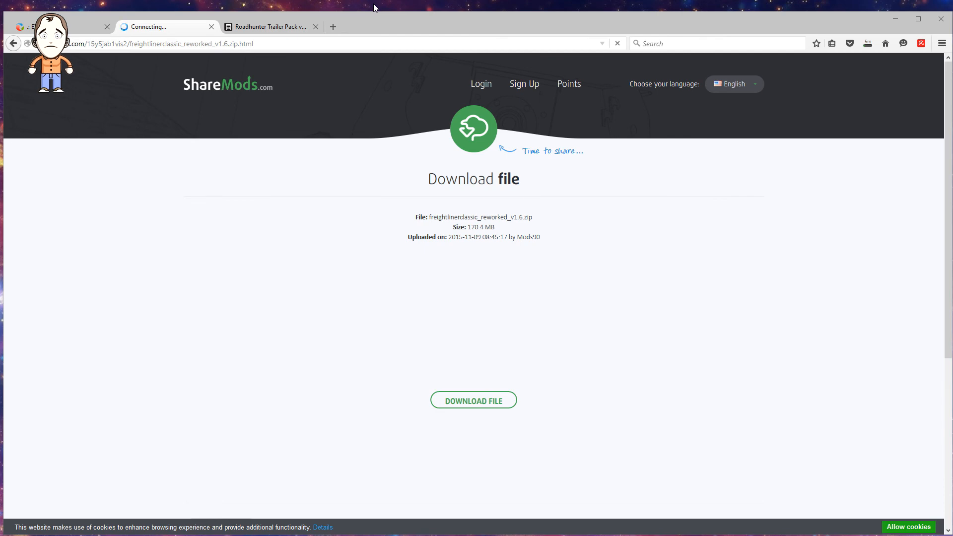
{"action": "mouse_move", "coordinate": [328, 271]}
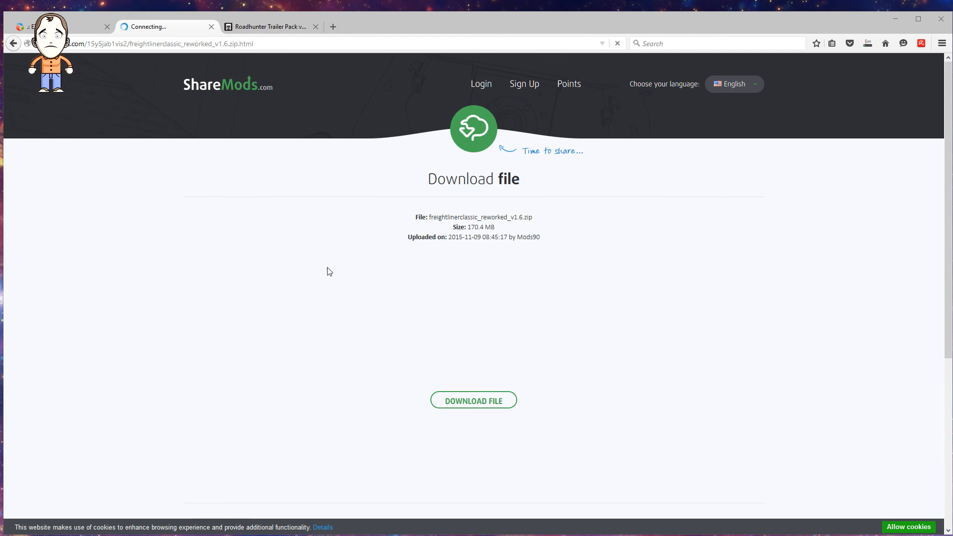
{"action": "mouse_move", "coordinate": [505, 315]}
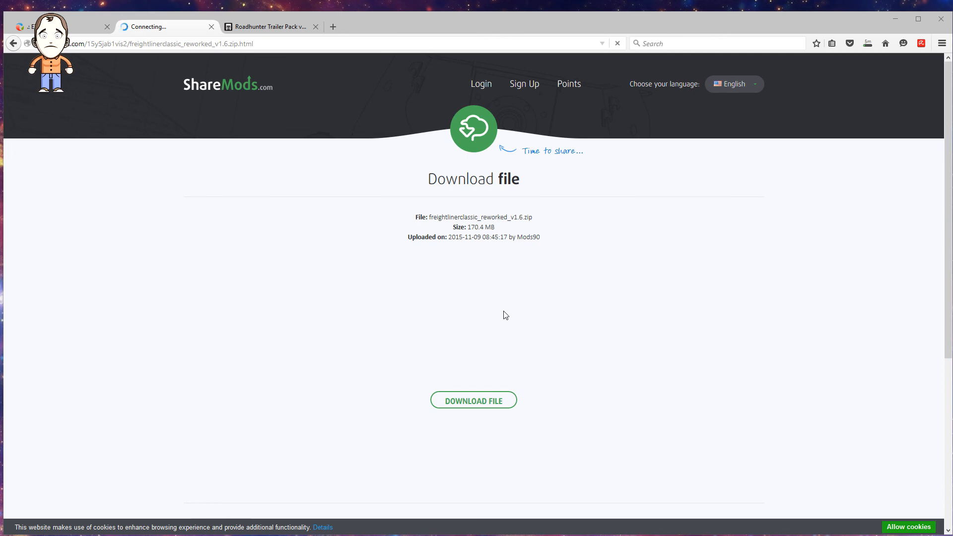
{"action": "mouse_move", "coordinate": [498, 312]}
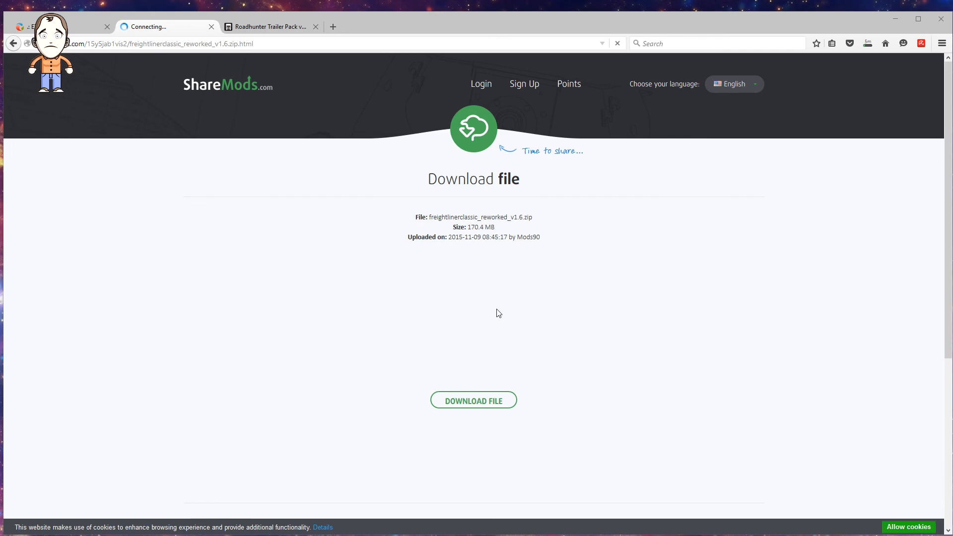
{"action": "mouse_move", "coordinate": [478, 304]}
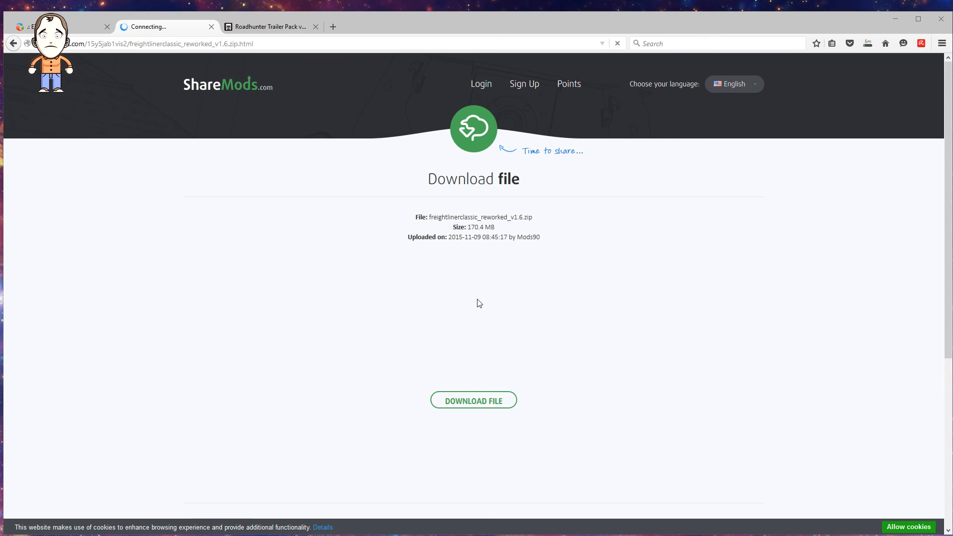
{"action": "mouse_move", "coordinate": [400, 284]}
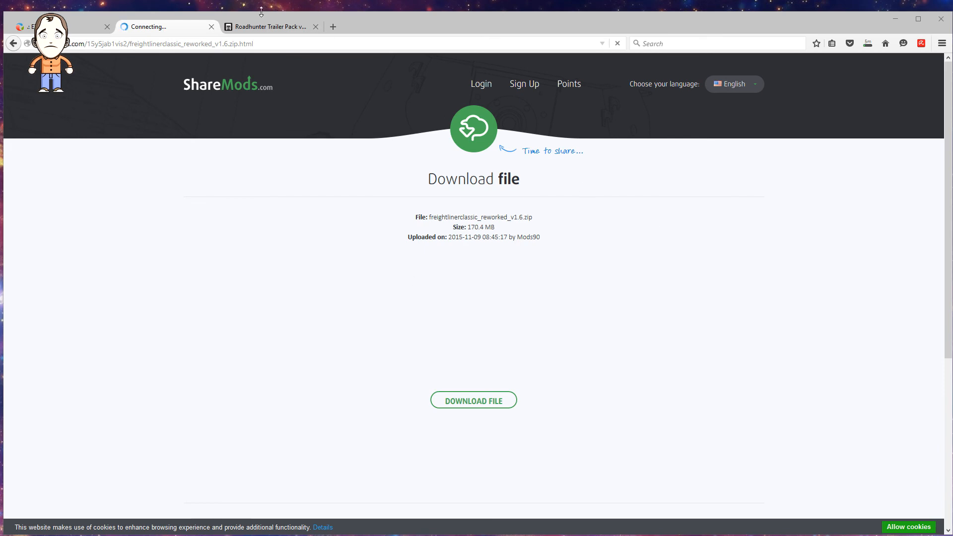
- Switch to the Roadhunter Trailer Pack v5.2 page and scroll past its screenshots to the install steps and download section
{"action": "left_click", "coordinate": [270, 26]}
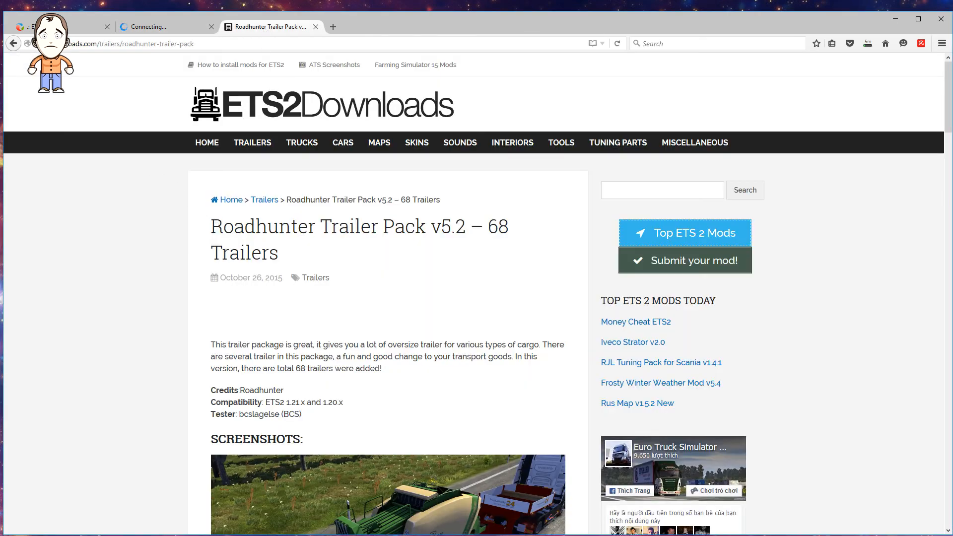
{"action": "mouse_move", "coordinate": [258, 313]}
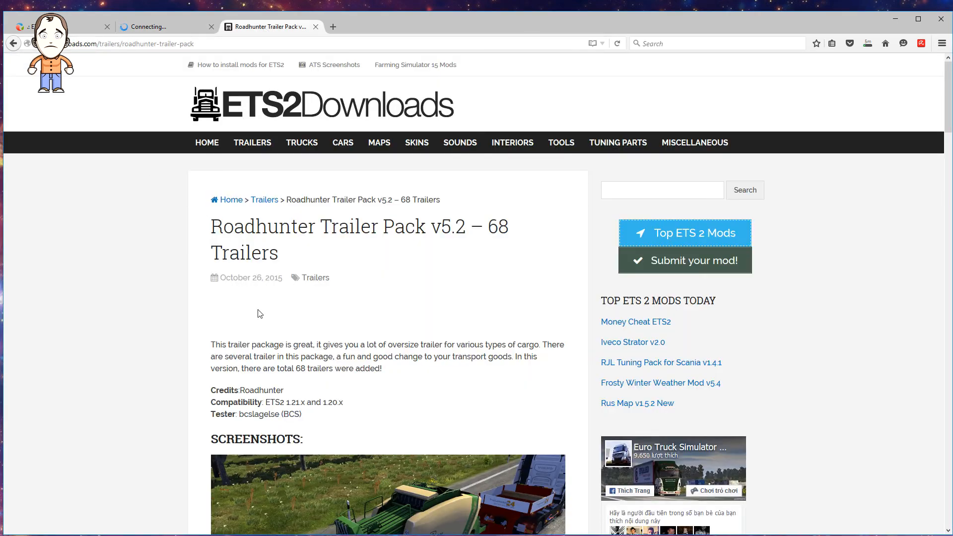
{"action": "mouse_move", "coordinate": [145, 310]}
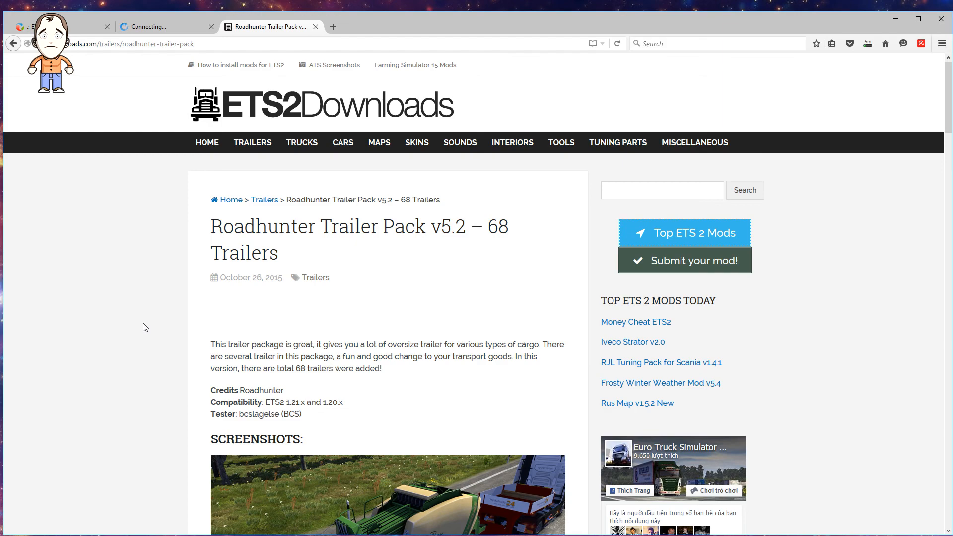
{"action": "scroll", "scroll_direction": "down", "scroll_amount": 3}
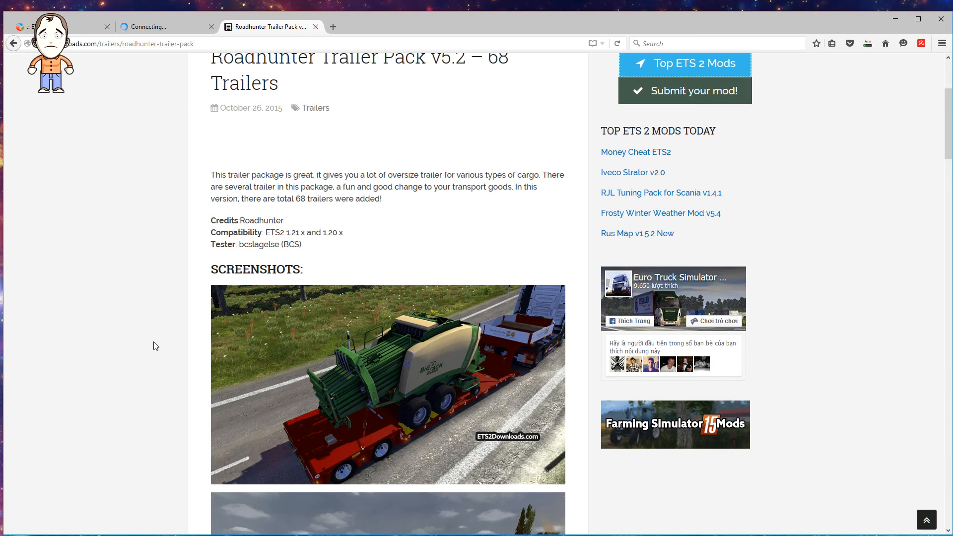
{"action": "mouse_move", "coordinate": [133, 313]}
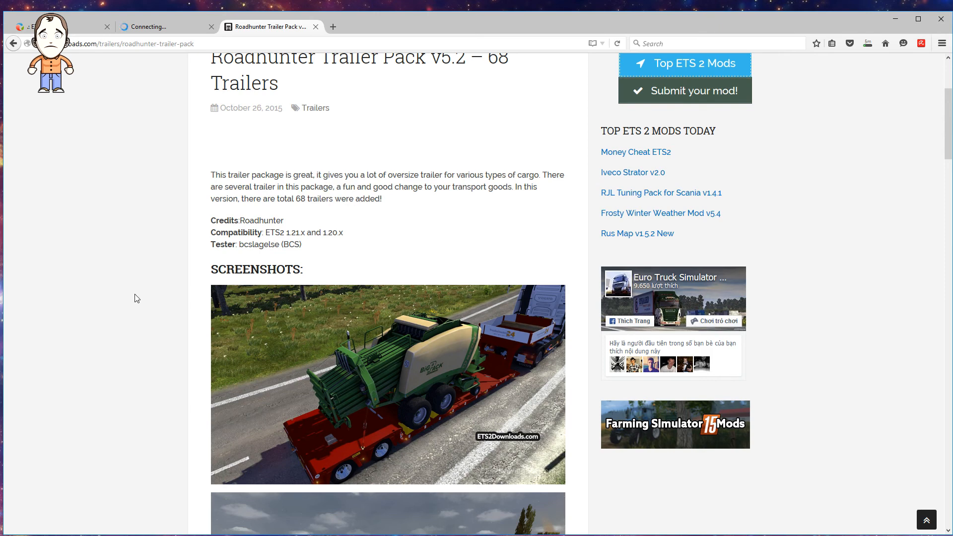
{"action": "scroll", "scroll_direction": "down", "scroll_amount": 3}
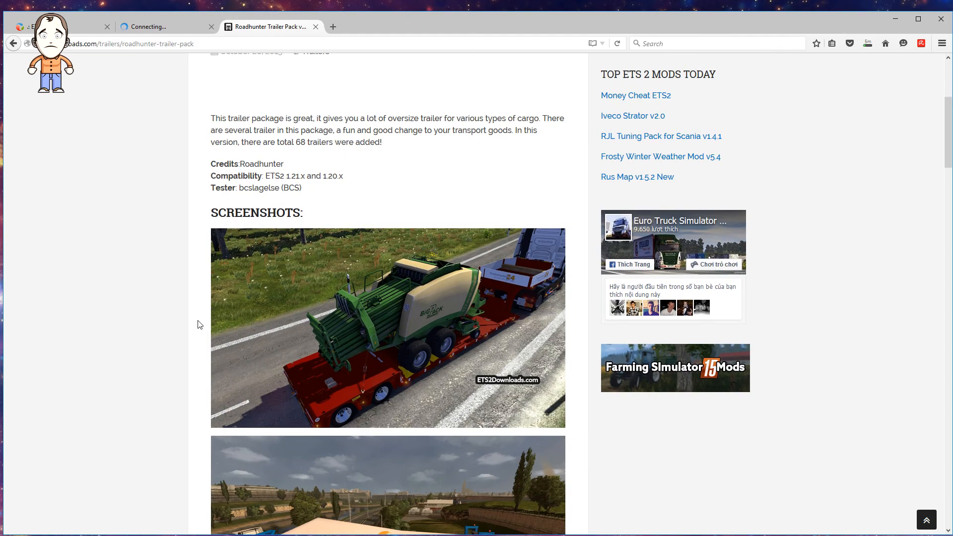
{"action": "scroll", "scroll_direction": "up", "scroll_amount": 3}
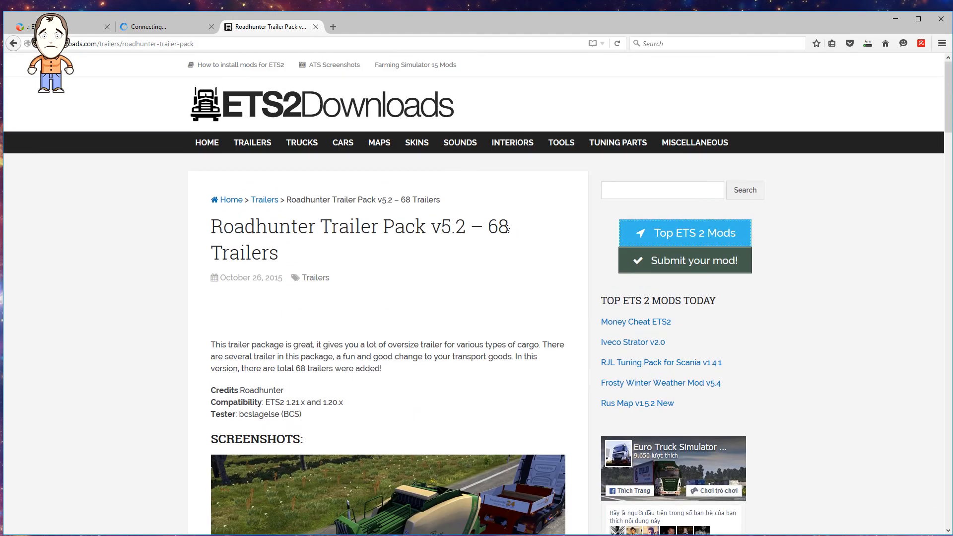
{"action": "scroll", "scroll_direction": "down", "scroll_amount": 3}
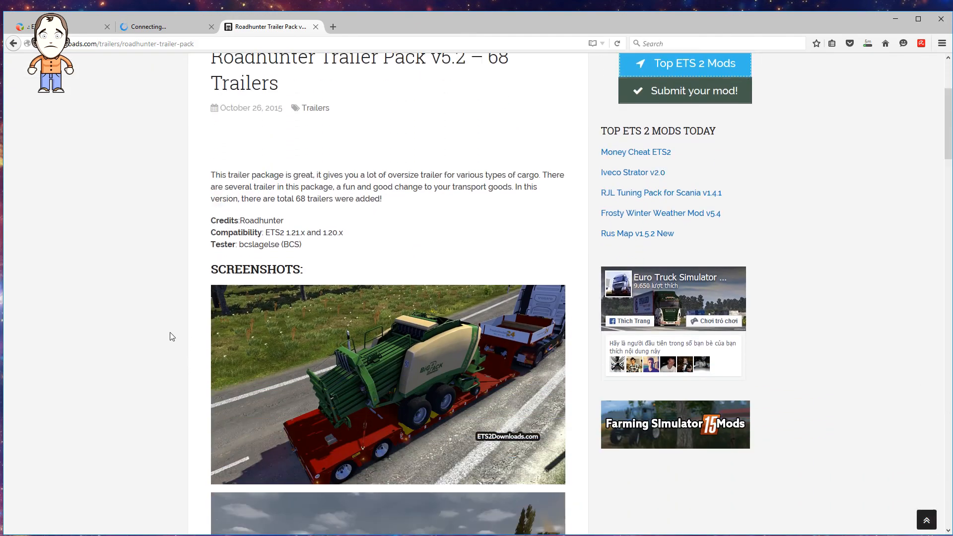
{"action": "scroll", "scroll_direction": "down", "scroll_amount": 3}
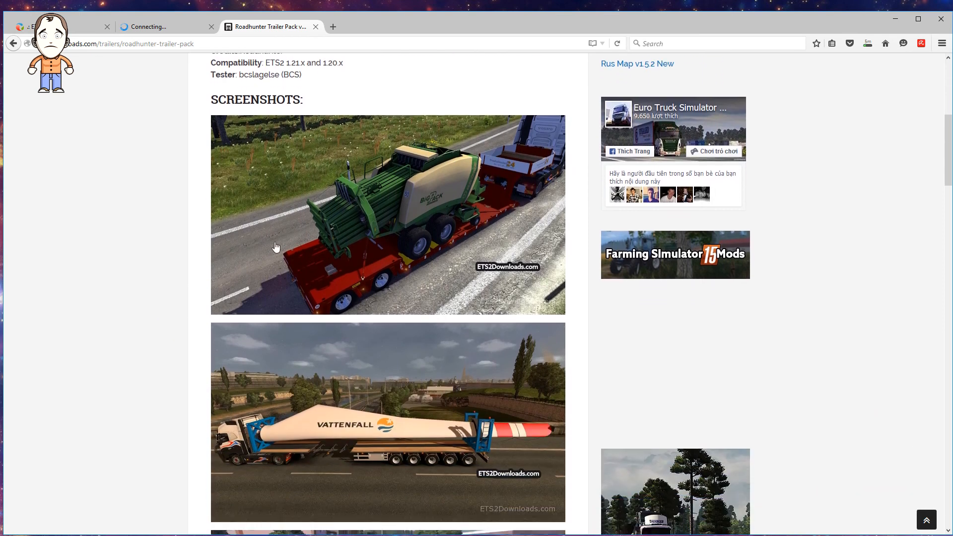
{"action": "mouse_move", "coordinate": [401, 205]}
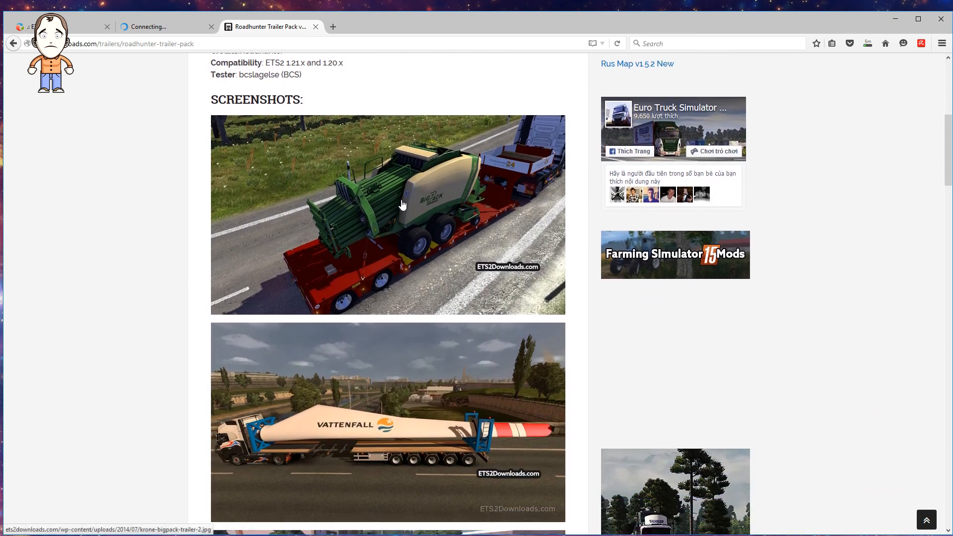
{"action": "mouse_move", "coordinate": [437, 198]}
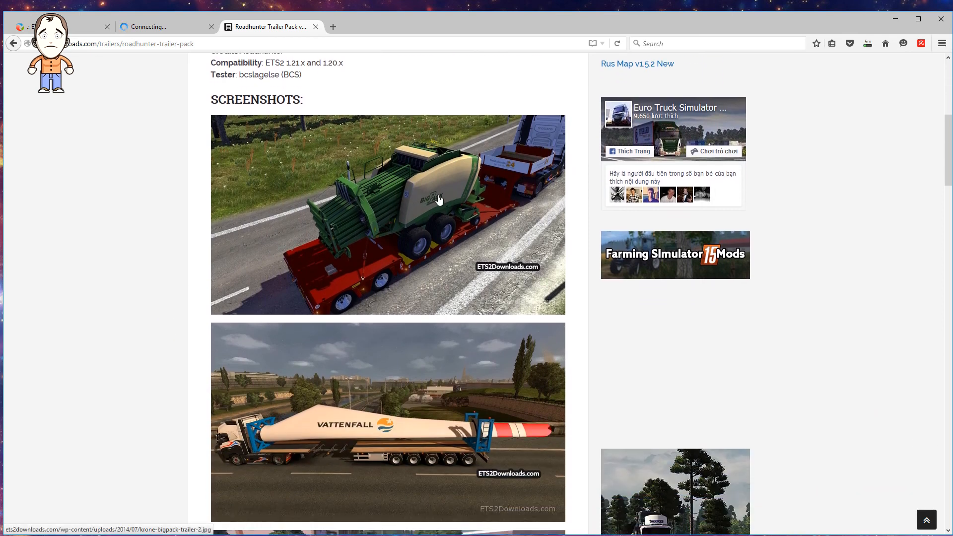
{"action": "mouse_move", "coordinate": [332, 407]}
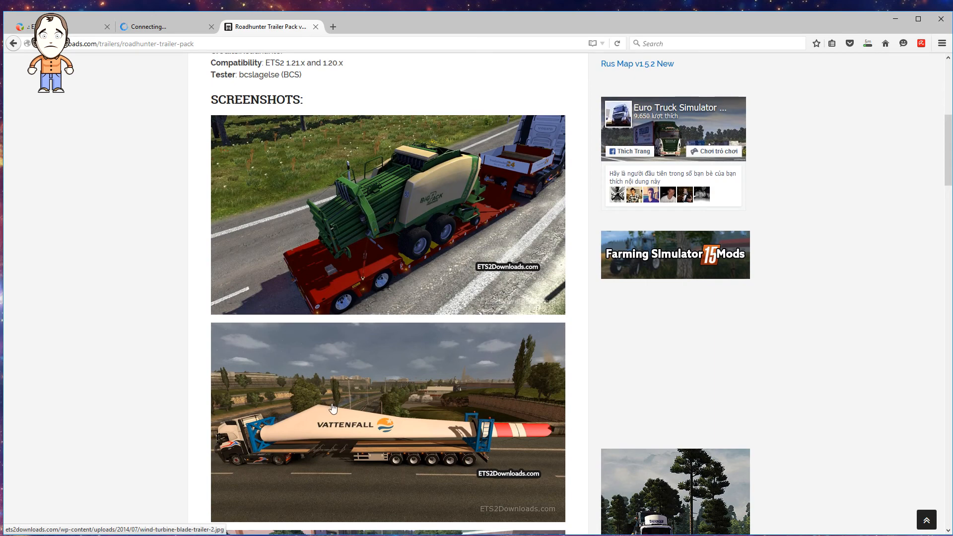
{"action": "scroll", "scroll_direction": "down", "scroll_amount": 3}
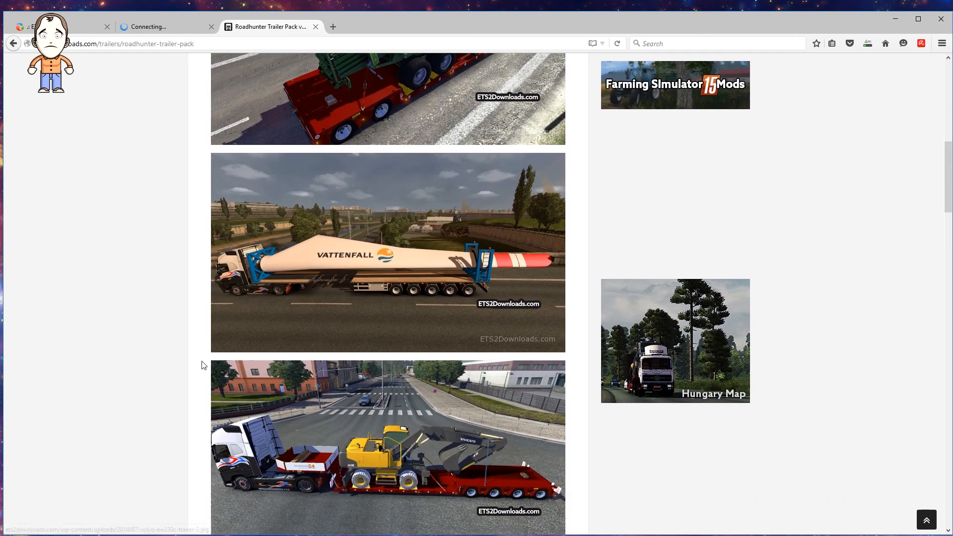
{"action": "scroll", "scroll_direction": "down", "scroll_amount": 3}
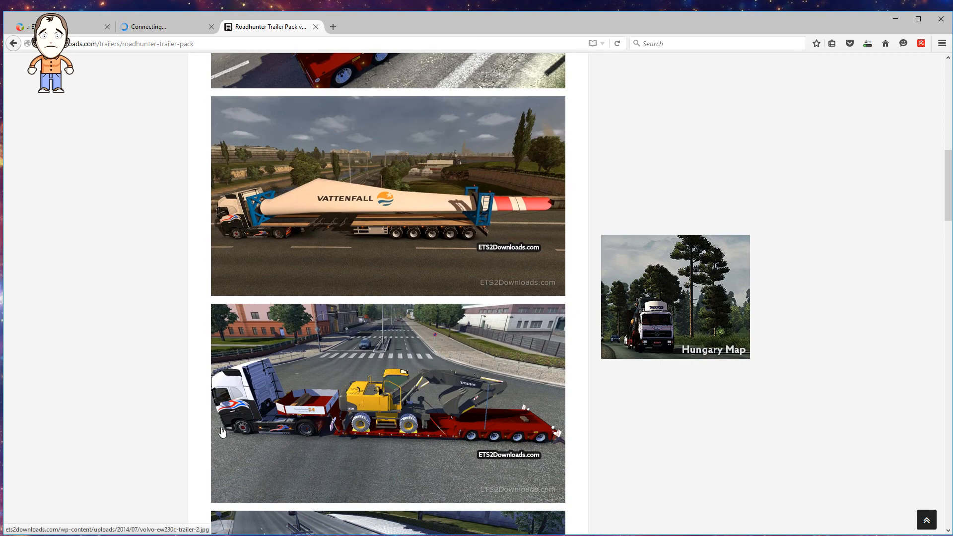
{"action": "scroll", "scroll_direction": "down", "scroll_amount": 3}
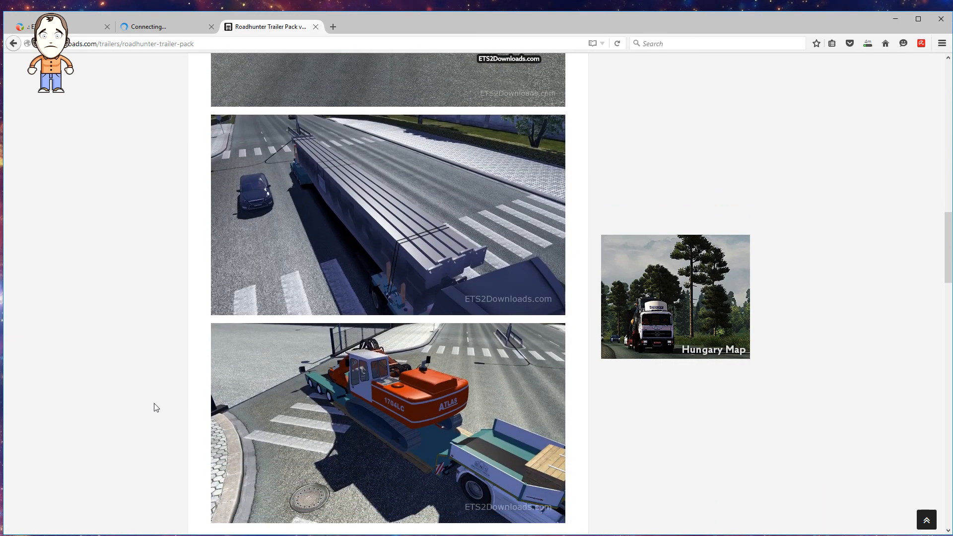
{"action": "scroll", "scroll_direction": "down", "scroll_amount": 3}
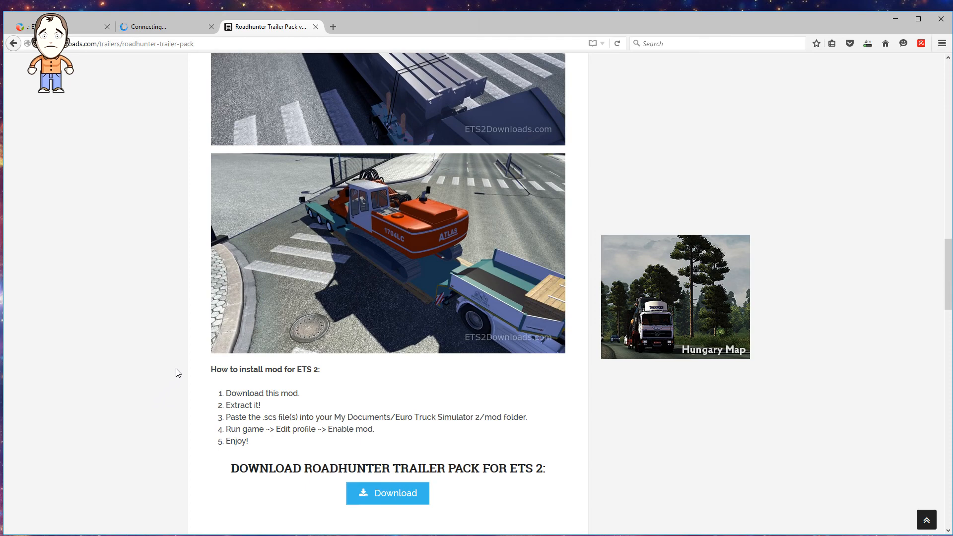
{"action": "scroll", "scroll_direction": "down", "scroll_amount": 3}
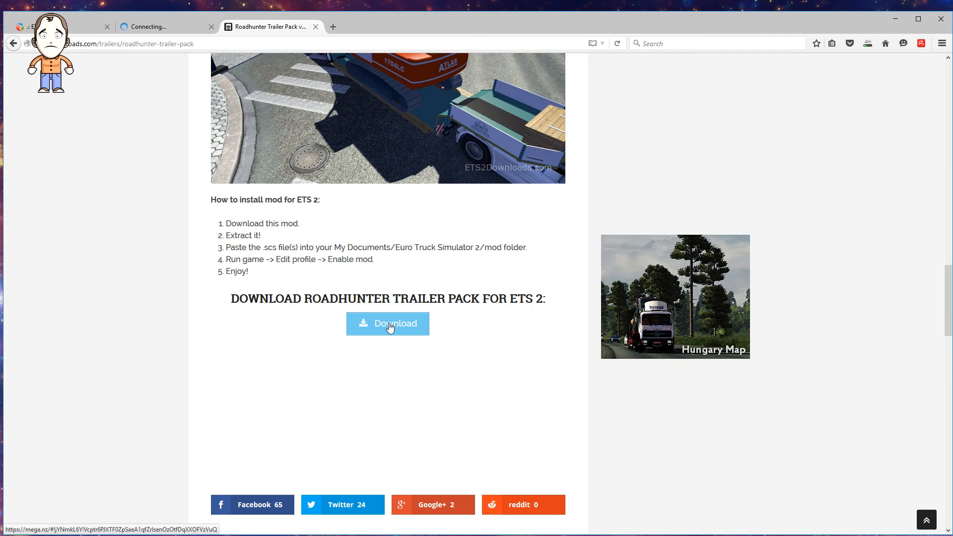
- Follow the ETS2Downloads Download button to the MEGA page for Roadhunter_68_v5.2.rar (328.0 MB)
{"action": "left_click", "coordinate": [387, 323]}
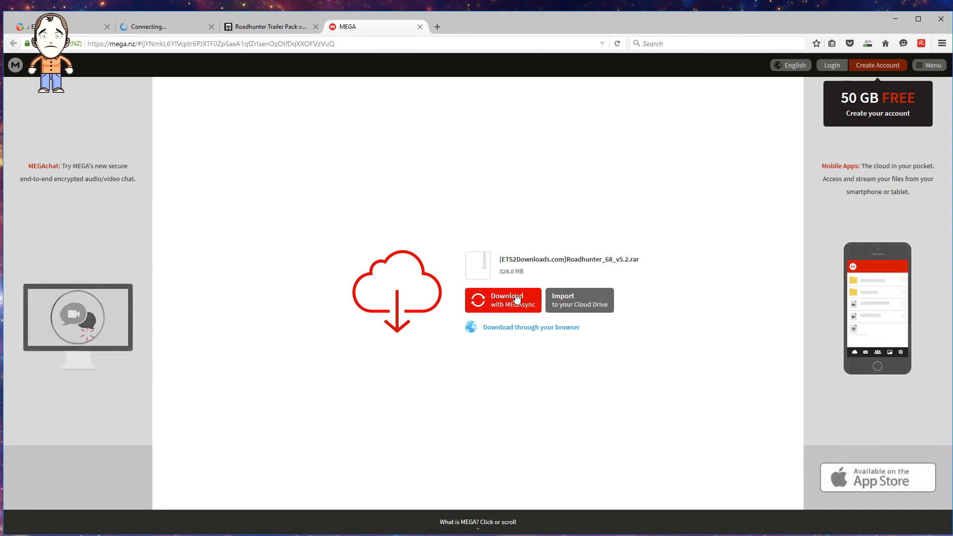
{"action": "mouse_move", "coordinate": [600, 298]}
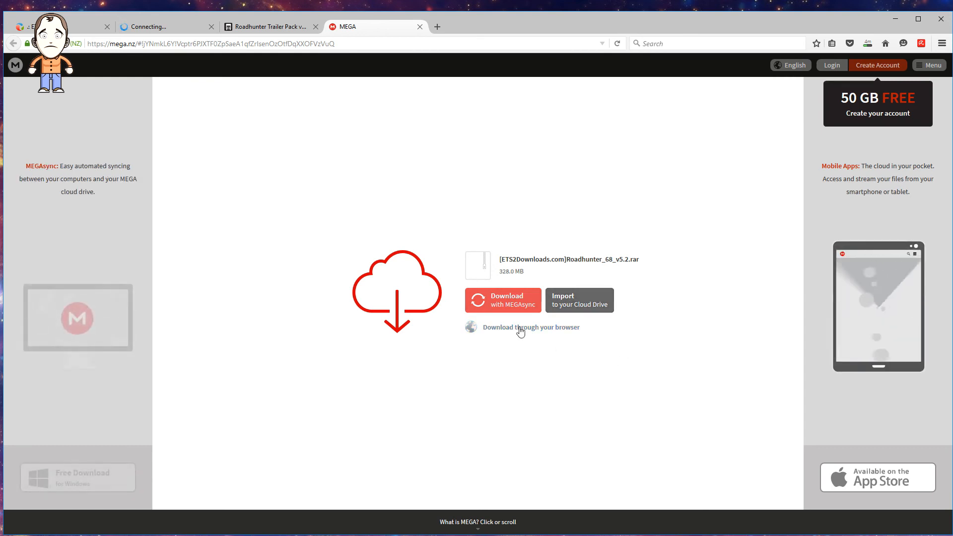
- Download Roadhunter_68_v5.2.rar through the browser from MEGA until it reaches 100%
{"action": "left_click", "coordinate": [530, 326]}
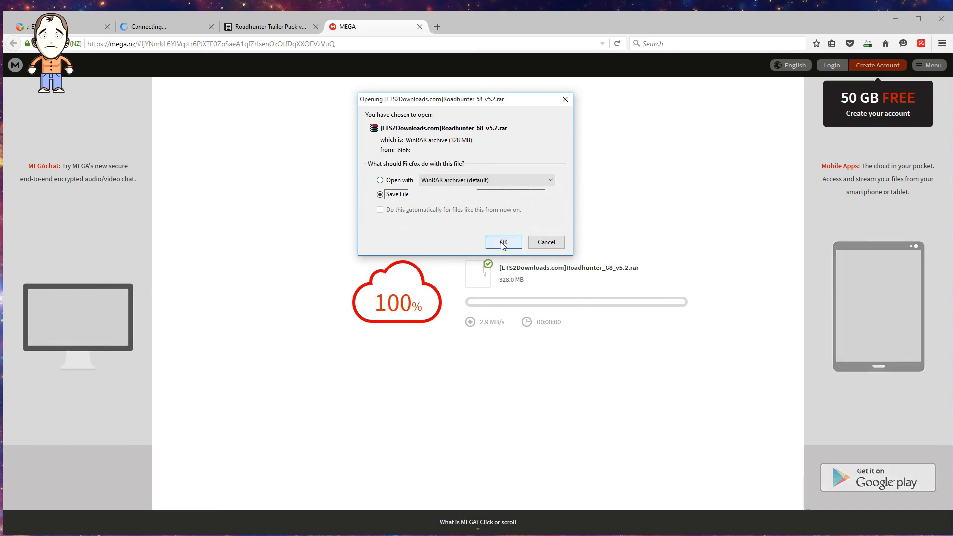
- Save the Roadhunter archive to disk and show the Freightliner zip's containing Downloads folder
{"action": "left_click", "coordinate": [503, 242]}
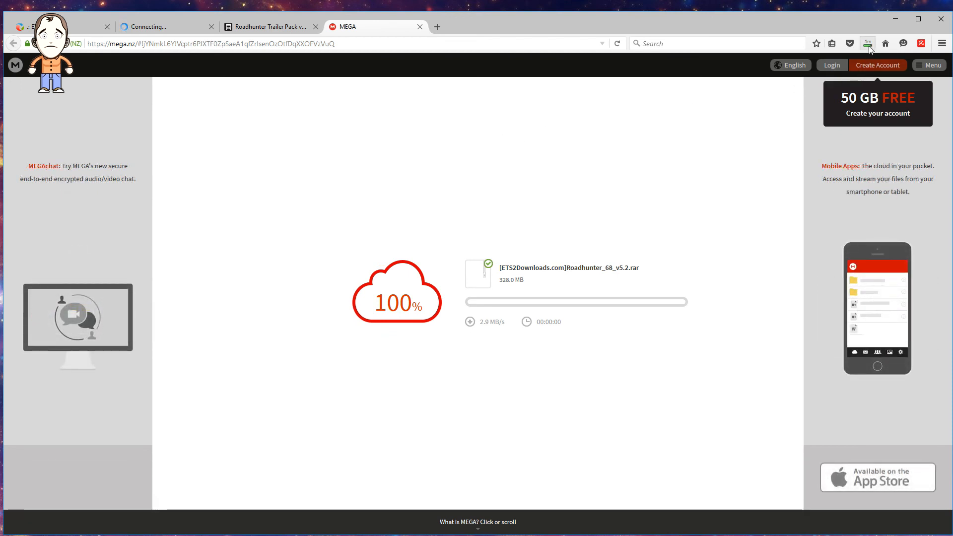
{"action": "left_click", "coordinate": [867, 43]}
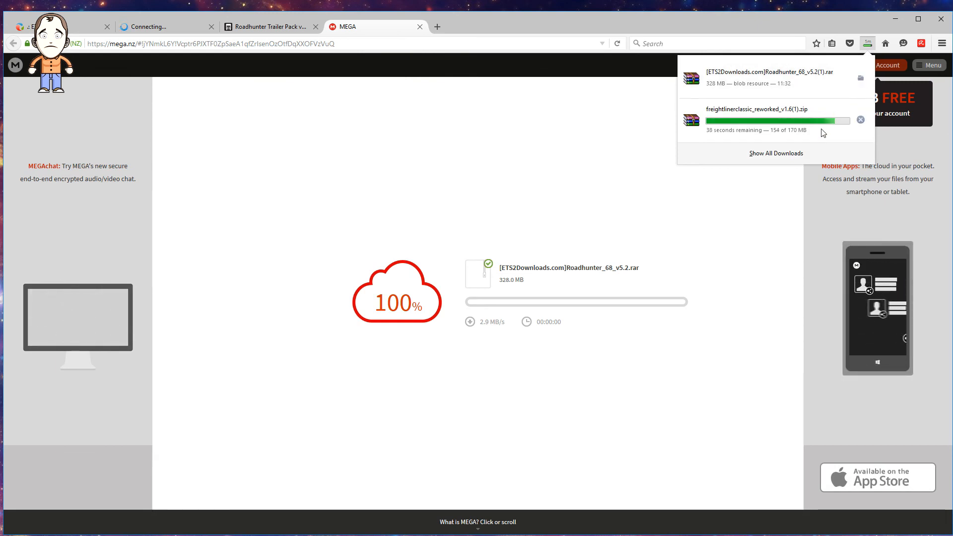
{"action": "left_click", "coordinate": [775, 153]}
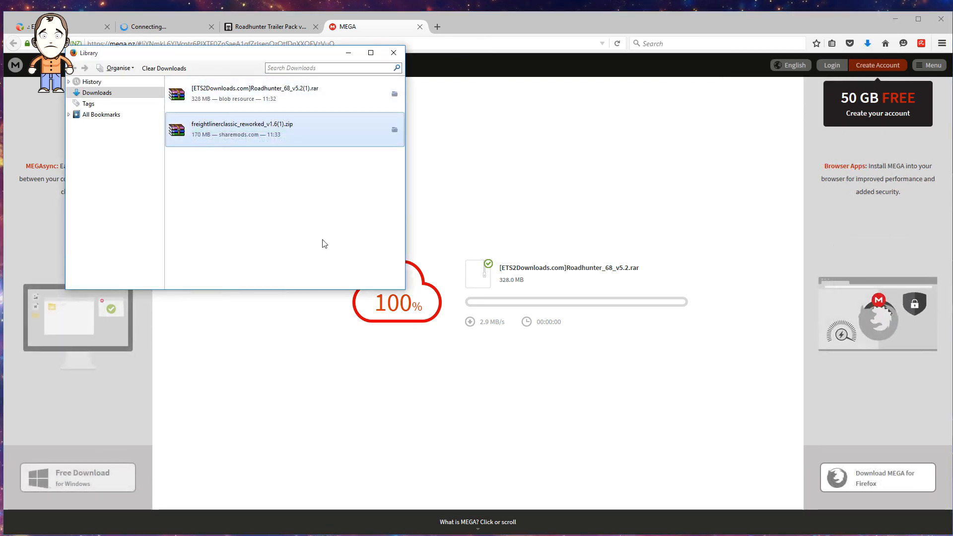
{"action": "mouse_move", "coordinate": [395, 131]}
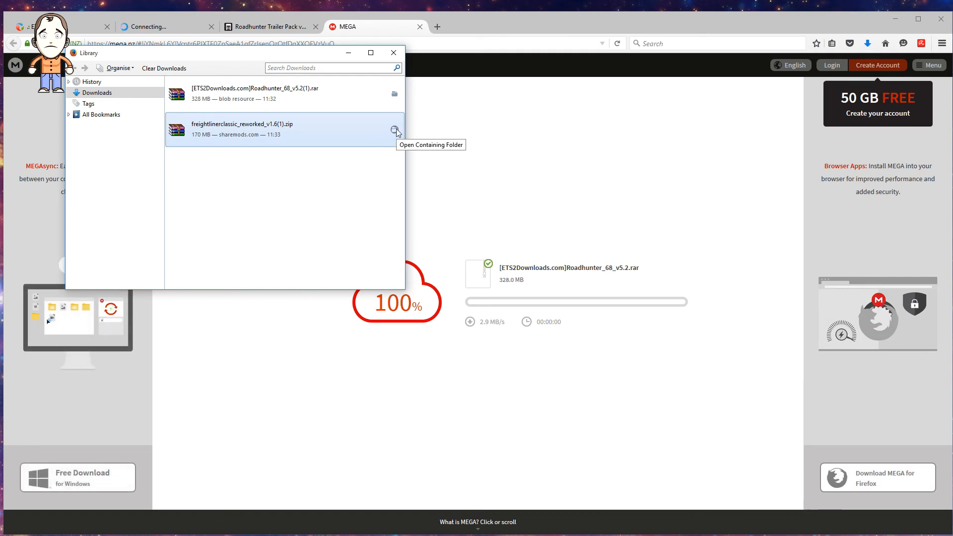
{"action": "left_click", "coordinate": [395, 131]}
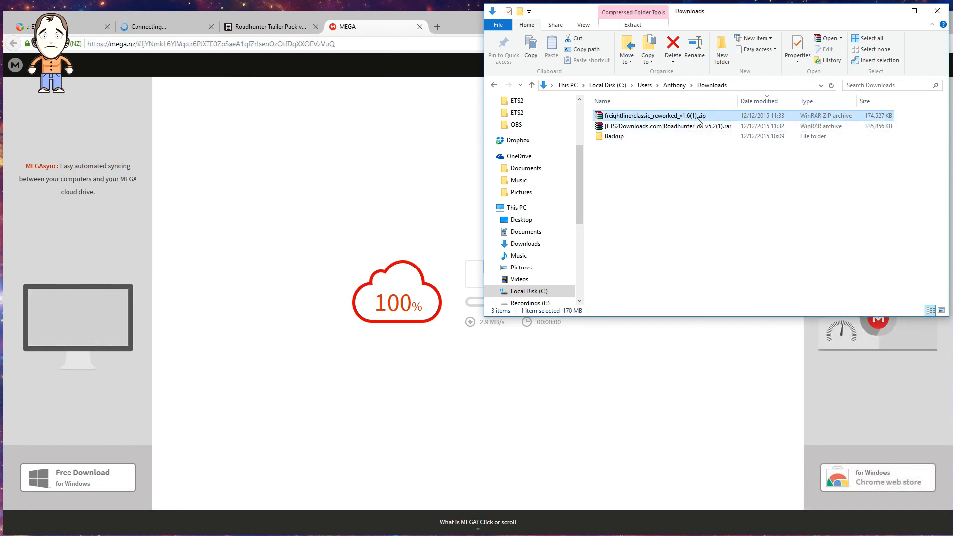
- Select the Roadhunter rar and Freightliner zip in Downloads, then minimize the browser
{"action": "left_click", "coordinate": [662, 126]}
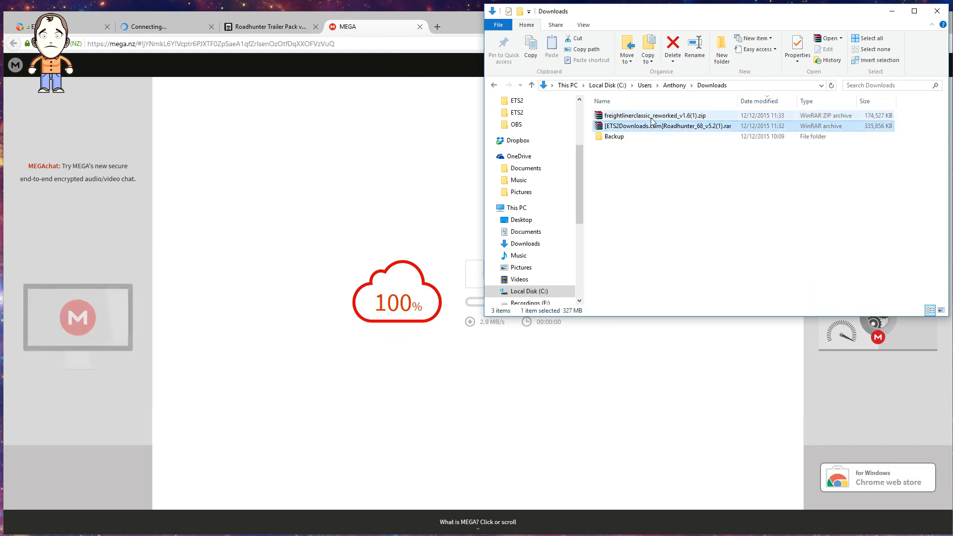
{"action": "left_click", "coordinate": [650, 115]}
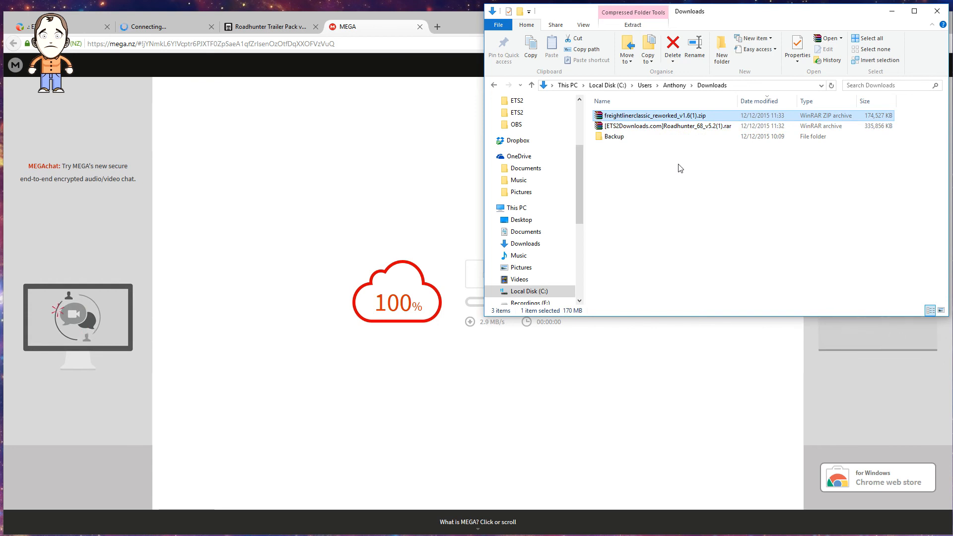
{"action": "mouse_move", "coordinate": [678, 126]}
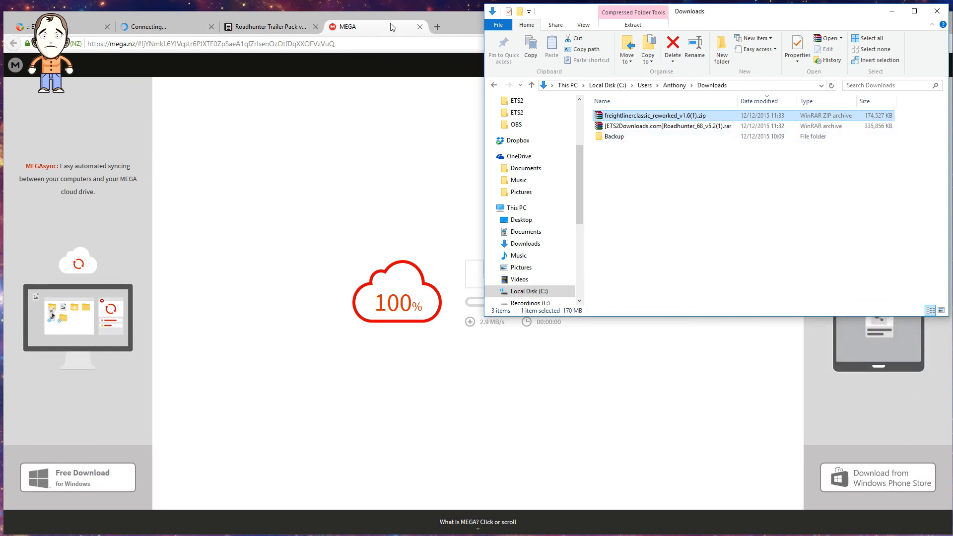
{"action": "left_click", "coordinate": [894, 18]}
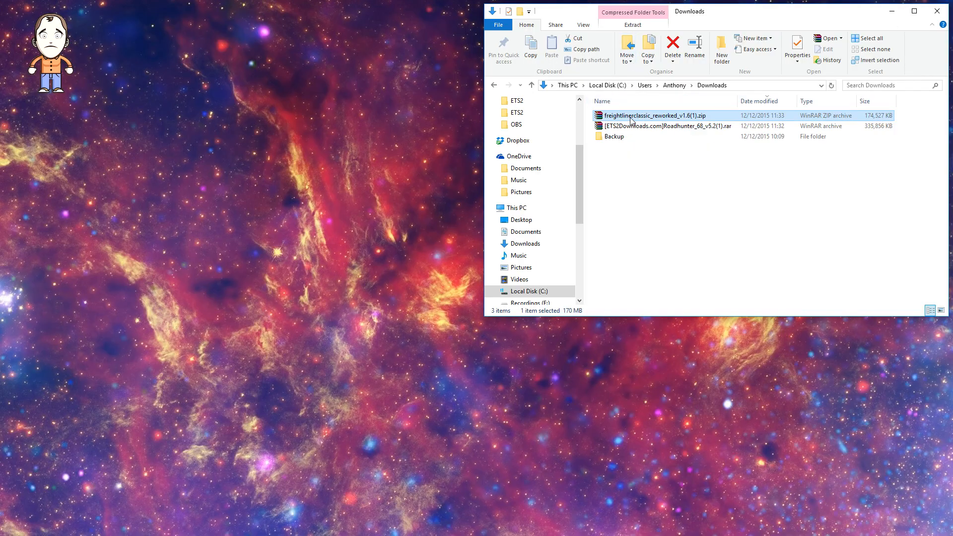
- Open freightlinerclassic_reworked_v1.6(1).zip in WinRAR and select the single .scs mod file inside
{"action": "double_click", "coordinate": [649, 115]}
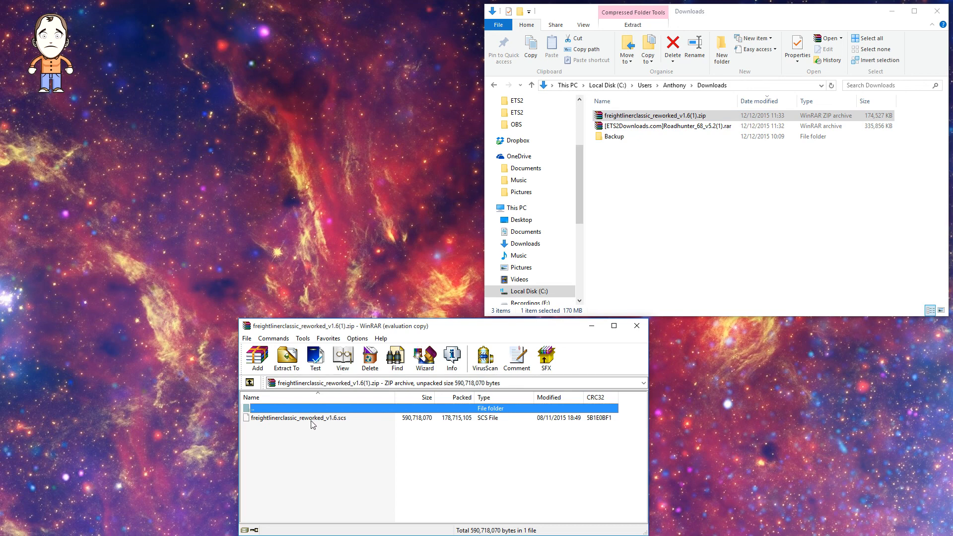
{"action": "left_click", "coordinate": [298, 418]}
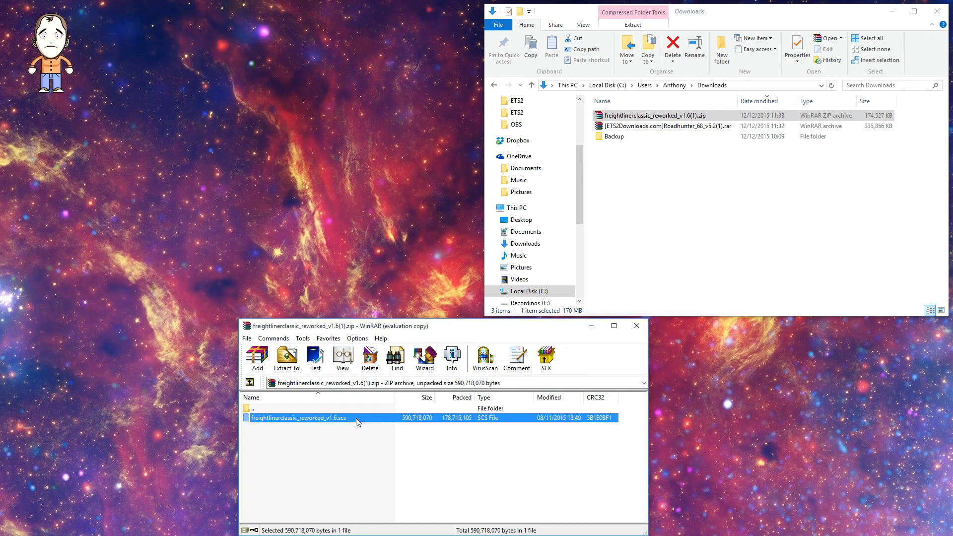
{"action": "mouse_move", "coordinate": [328, 431]}
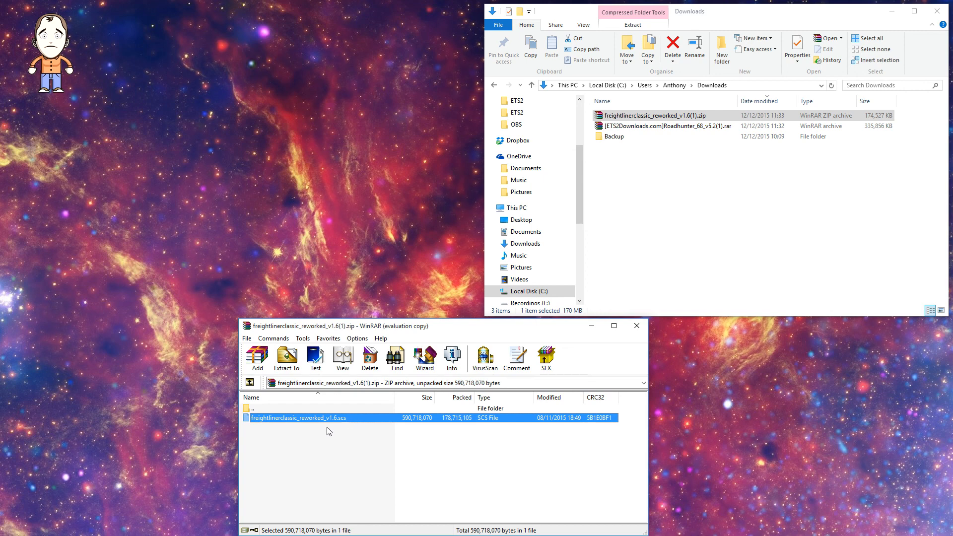
{"action": "mouse_move", "coordinate": [344, 423]}
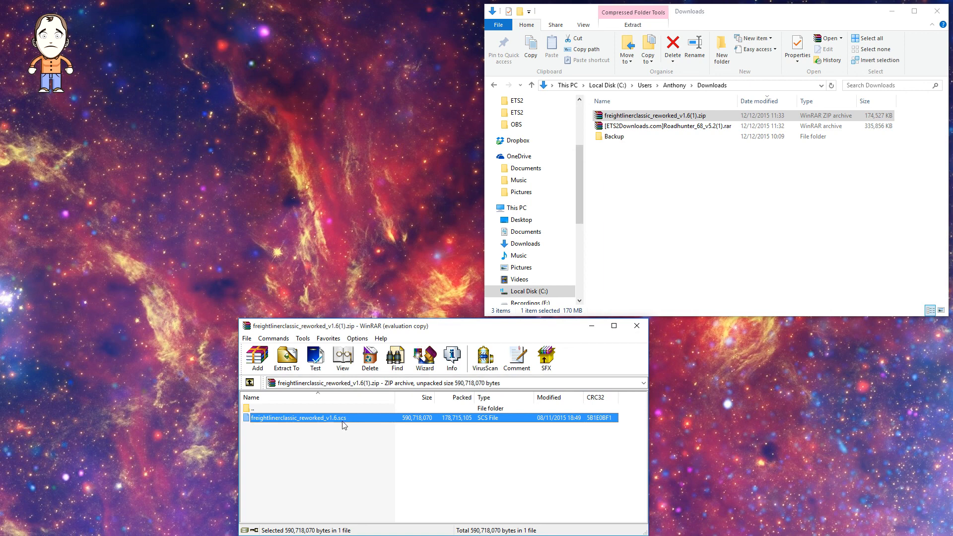
{"action": "mouse_move", "coordinate": [353, 417]}
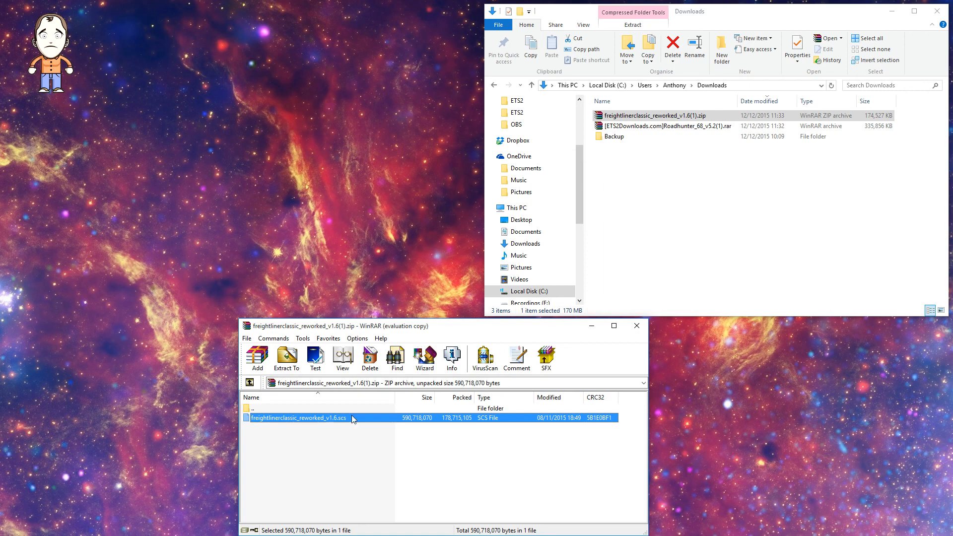
{"action": "mouse_move", "coordinate": [350, 417]}
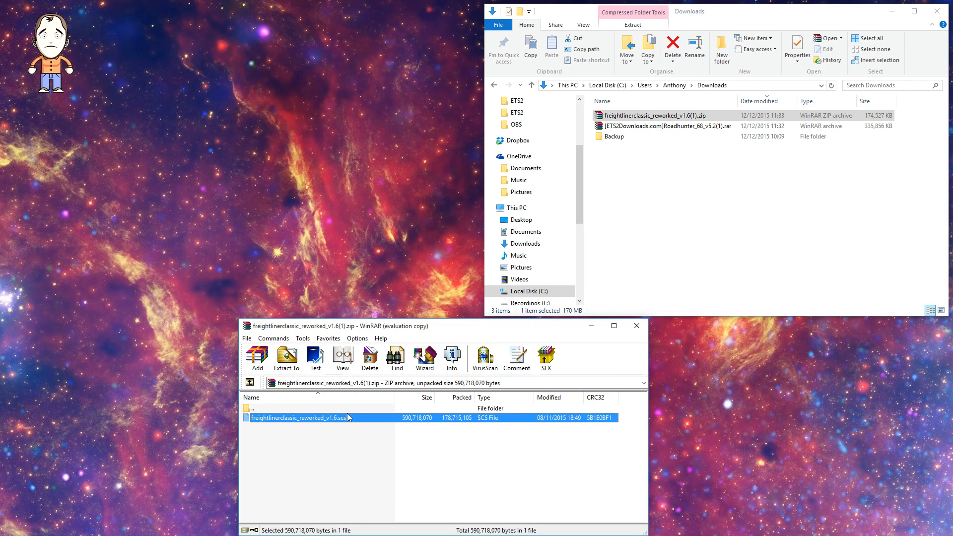
{"action": "mouse_move", "coordinate": [340, 427]}
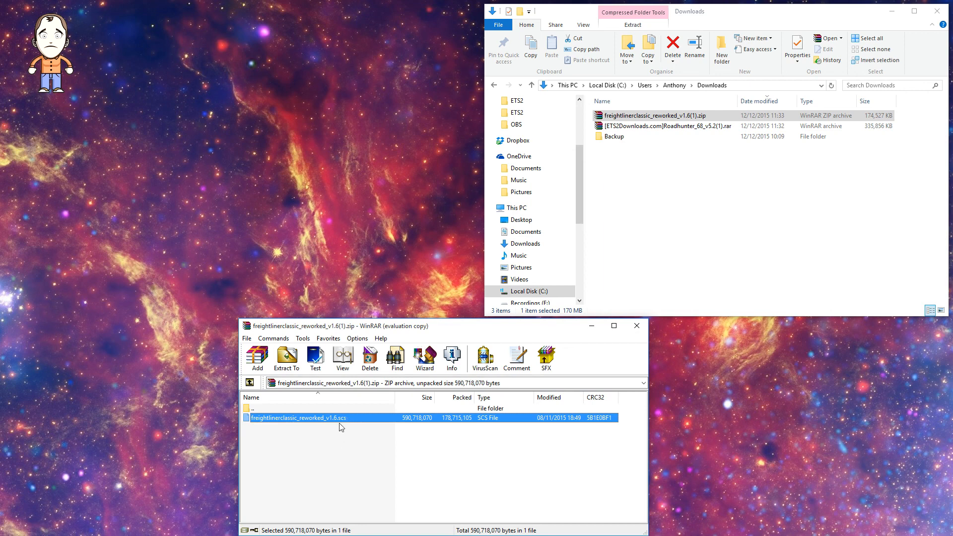
{"action": "mouse_move", "coordinate": [303, 412]}
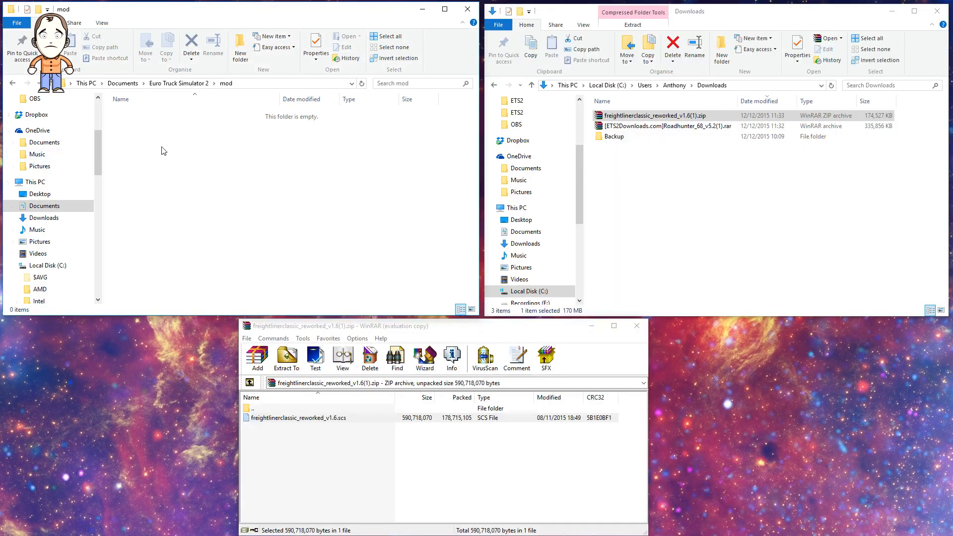
{"action": "mouse_move", "coordinate": [102, 159]}
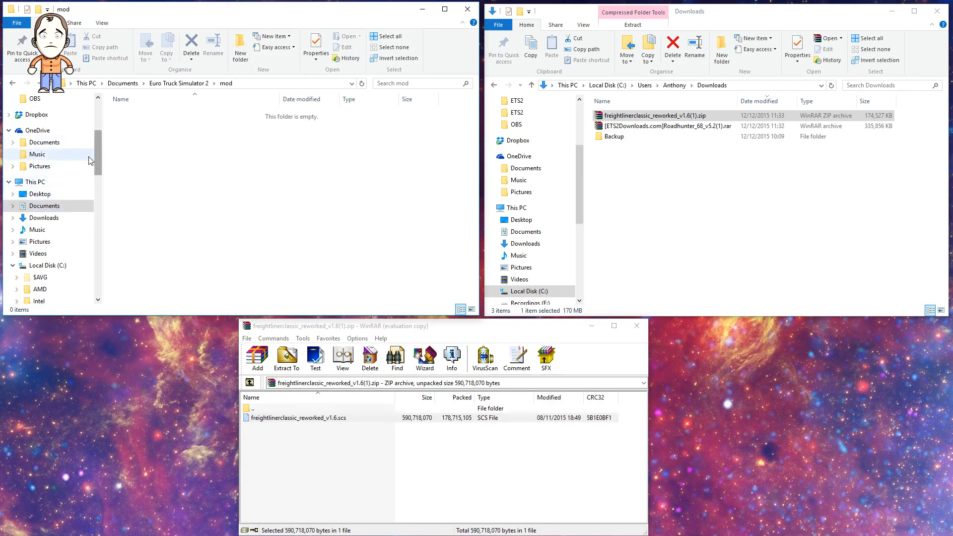
{"action": "mouse_move", "coordinate": [33, 182]}
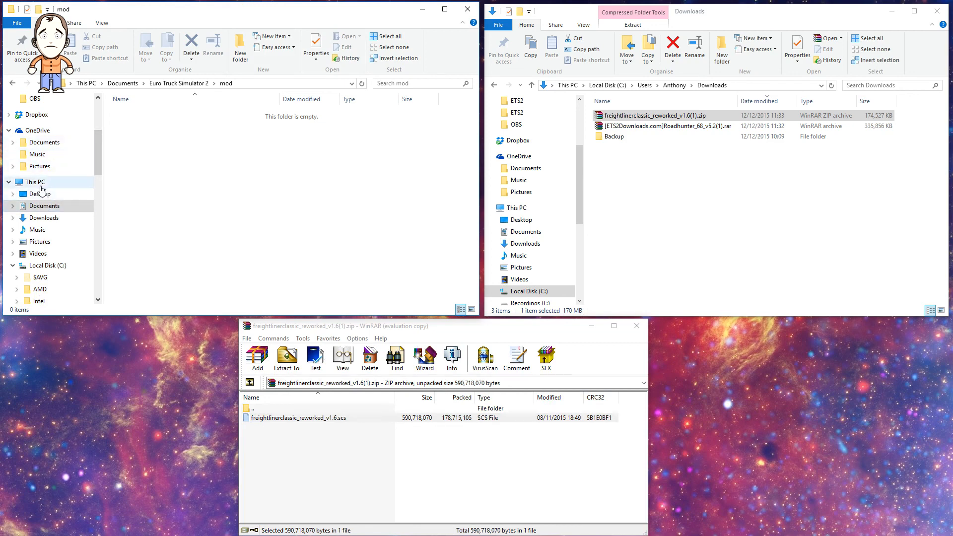
- Browse from Documents into the Euro Truck Simulator 2 folder and pick its mod folder
{"action": "left_click", "coordinate": [44, 205]}
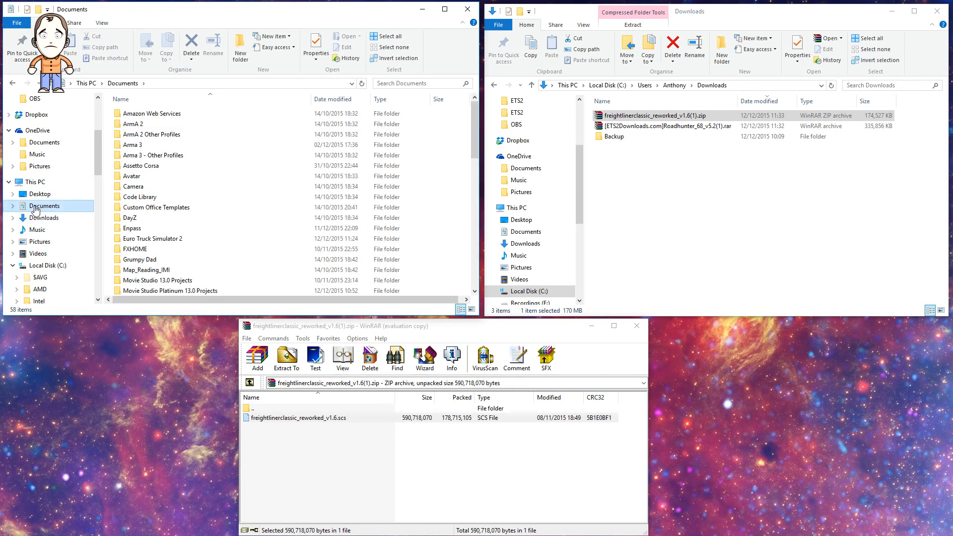
{"action": "left_click", "coordinate": [31, 182]}
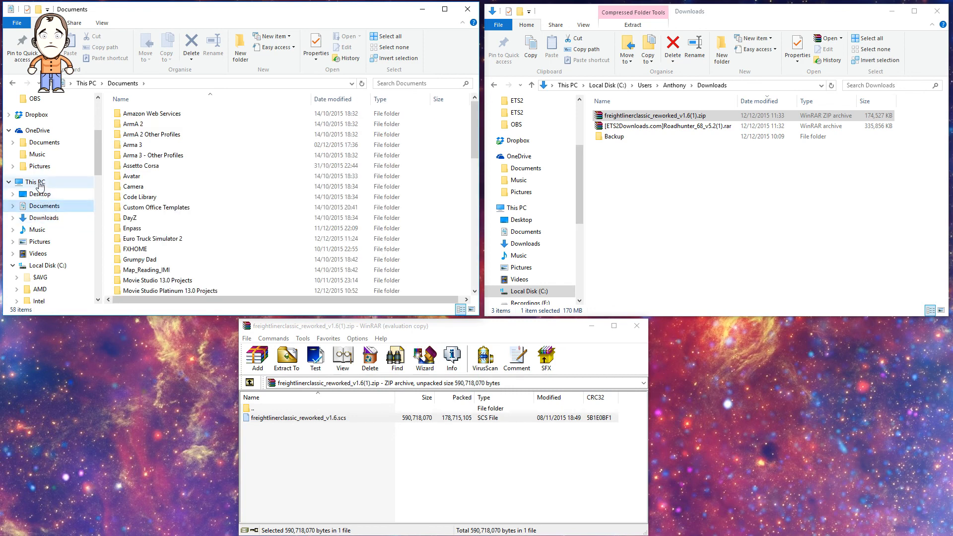
{"action": "left_click", "coordinate": [32, 182]}
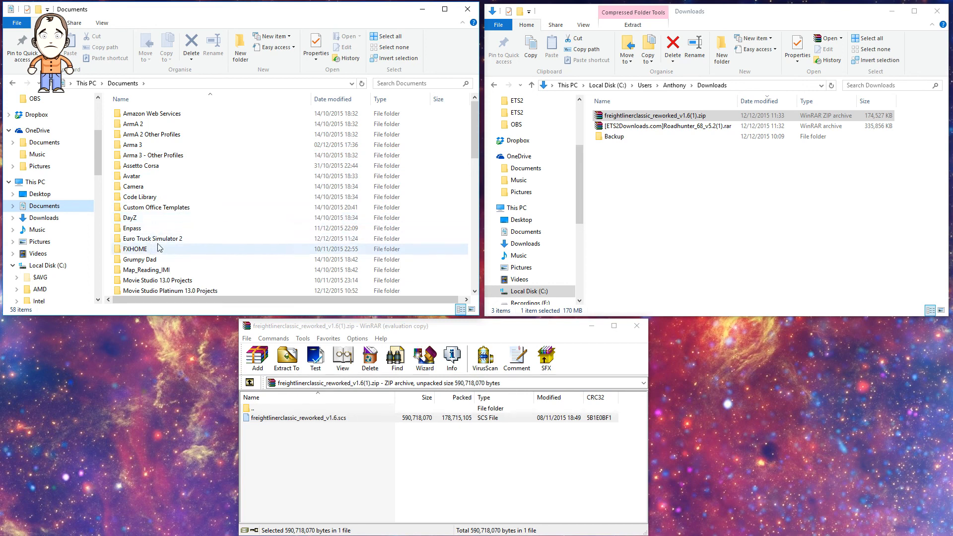
{"action": "mouse_move", "coordinate": [153, 238]}
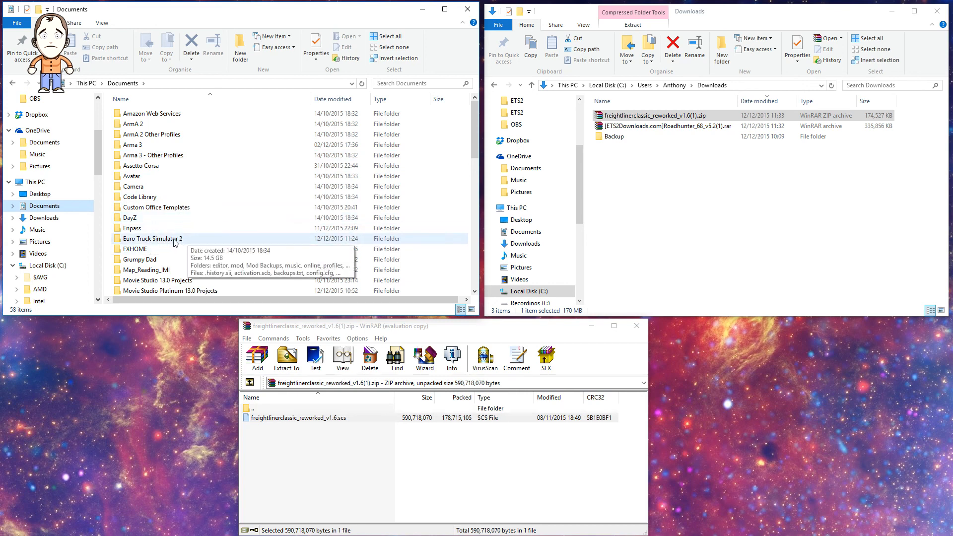
{"action": "double_click", "coordinate": [153, 238]}
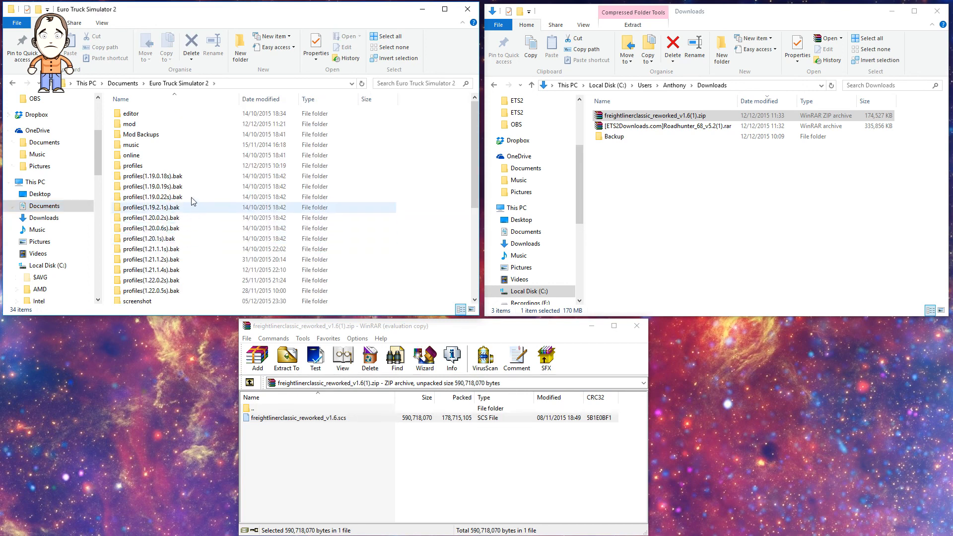
{"action": "left_click", "coordinate": [129, 124]}
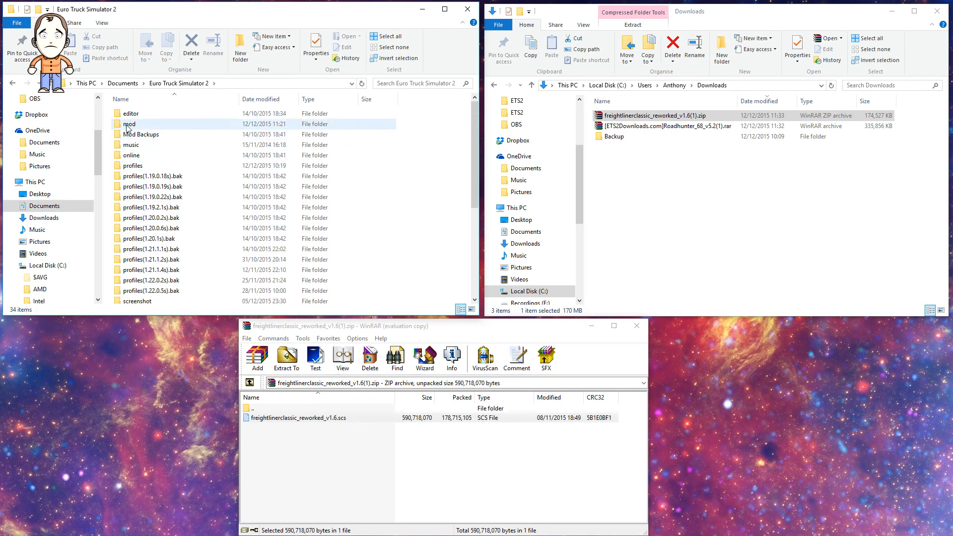
{"action": "left_click", "coordinate": [129, 124]}
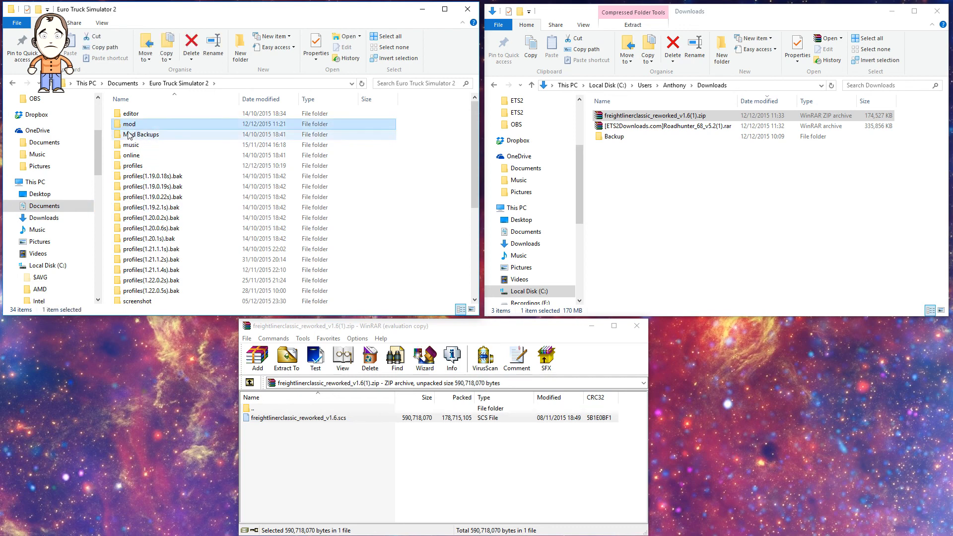
{"action": "mouse_move", "coordinate": [143, 134]}
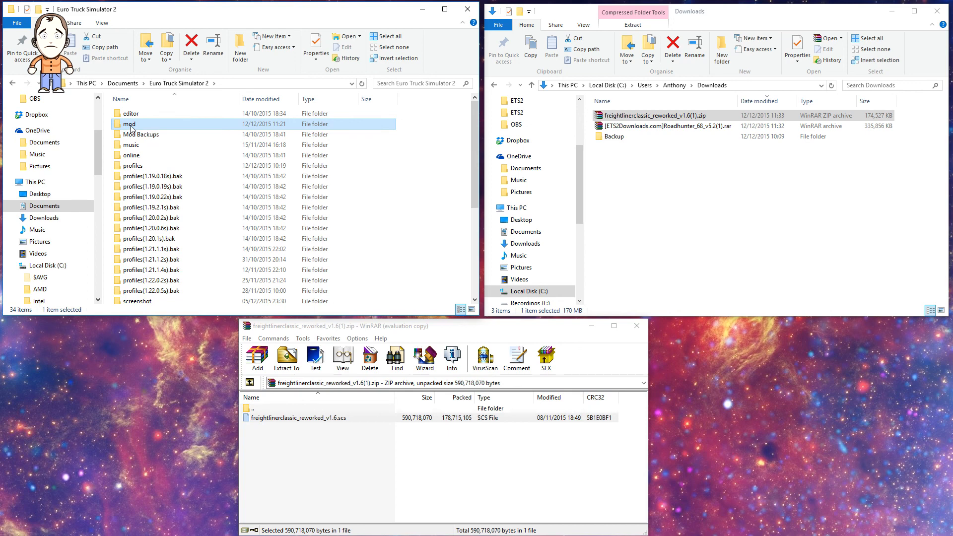
- Drag freightlinerclassic_reworked_v1.6.scs from the WinRAR archive into the empty mod folder
{"action": "double_click", "coordinate": [128, 124]}
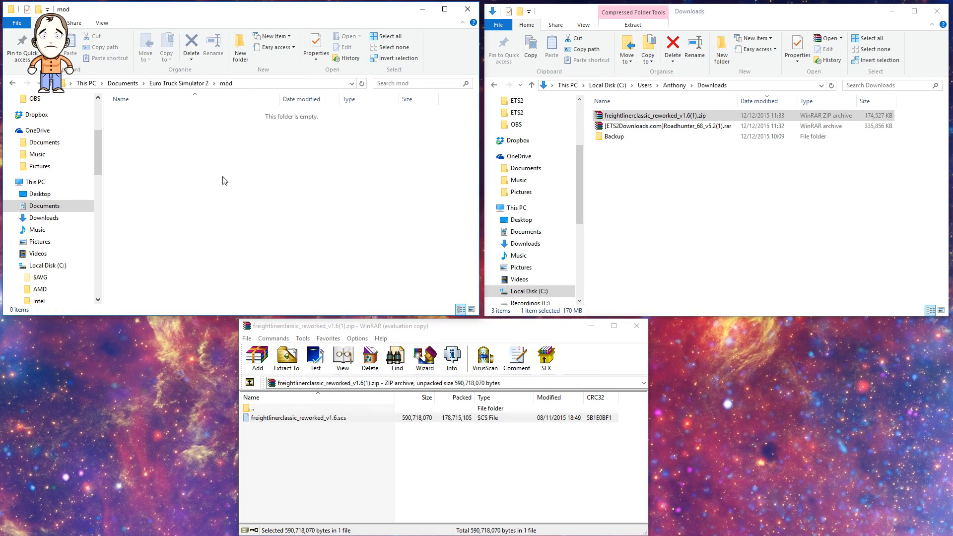
{"action": "mouse_move", "coordinate": [181, 223]}
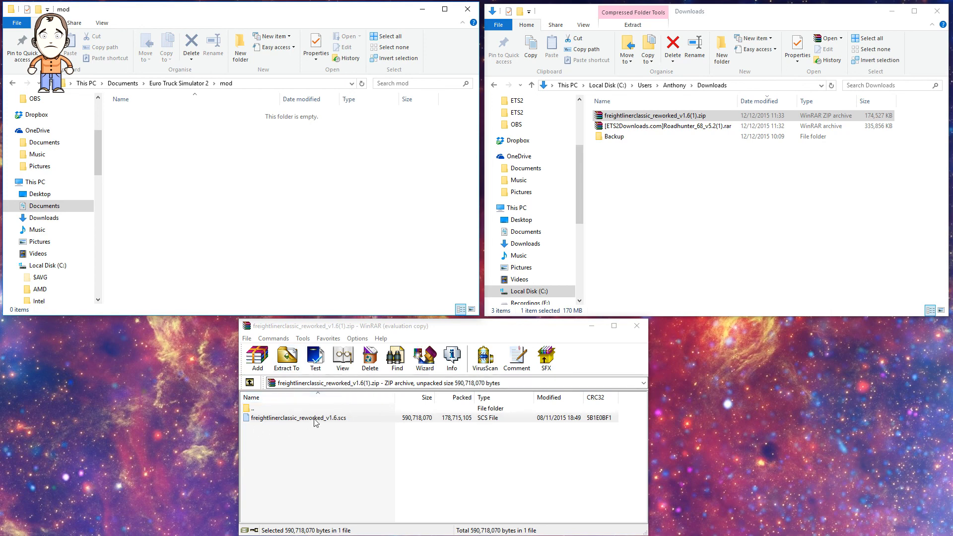
{"action": "left_click", "coordinate": [298, 418]}
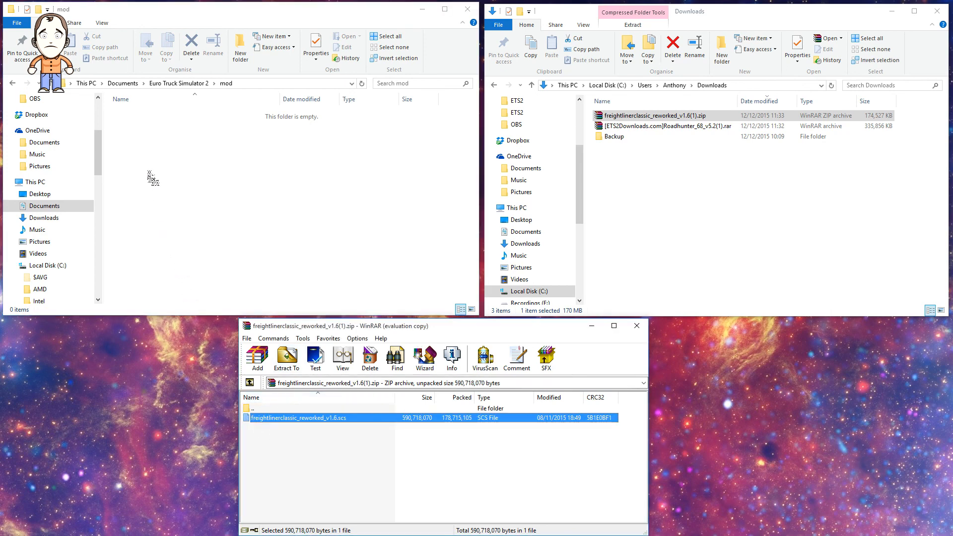
{"action": "left_click", "coordinate": [286, 357]}
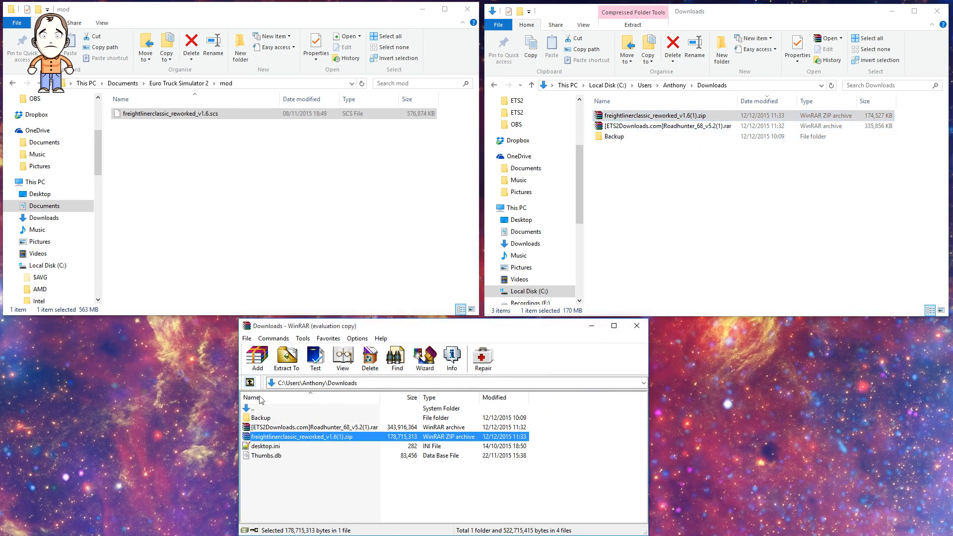
- Browse the Roadhunter archive's readme66 folder, then extract roadhunter_pack_v5.2_1.21.xx.scs into the mod folder
{"action": "double_click", "coordinate": [298, 427]}
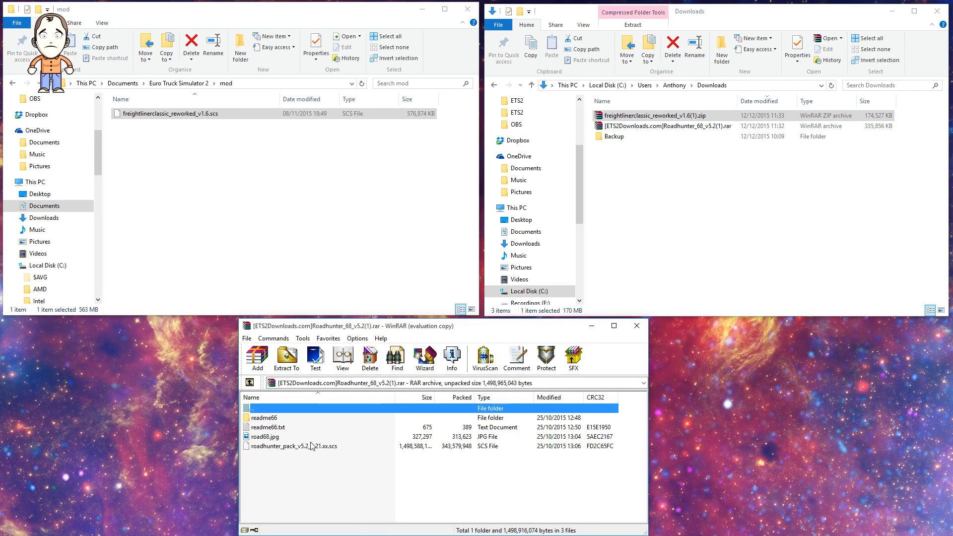
{"action": "left_click", "coordinate": [264, 418]}
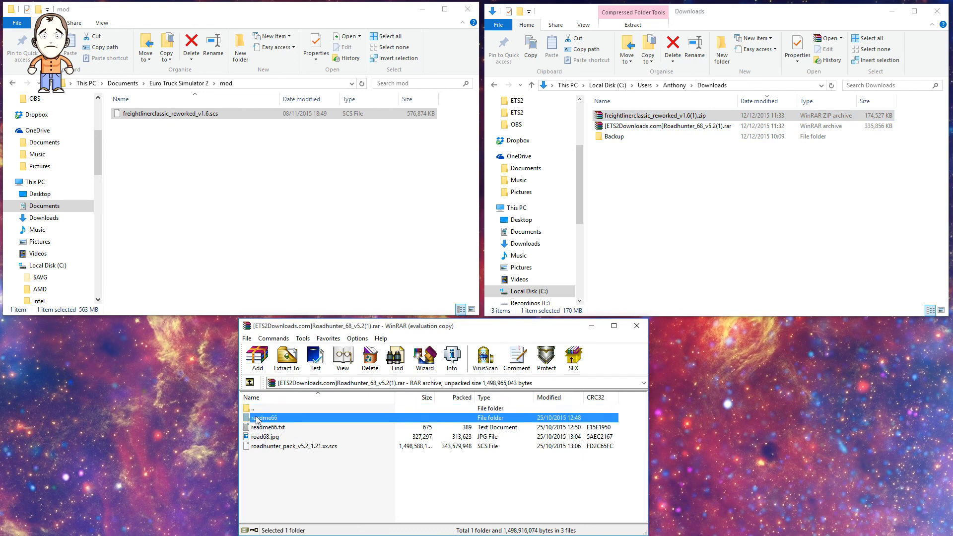
{"action": "double_click", "coordinate": [265, 417]}
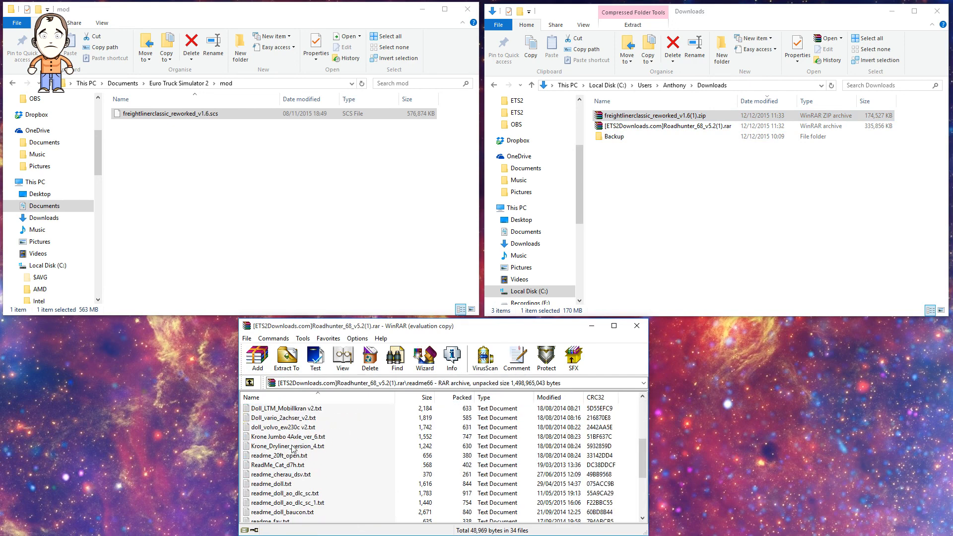
{"action": "mouse_move", "coordinate": [248, 382]}
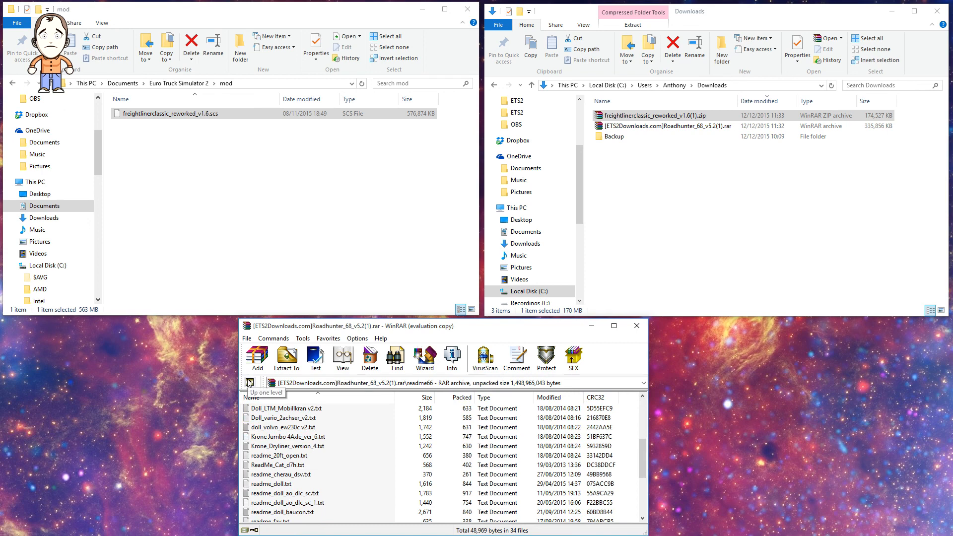
{"action": "left_click", "coordinate": [248, 382]}
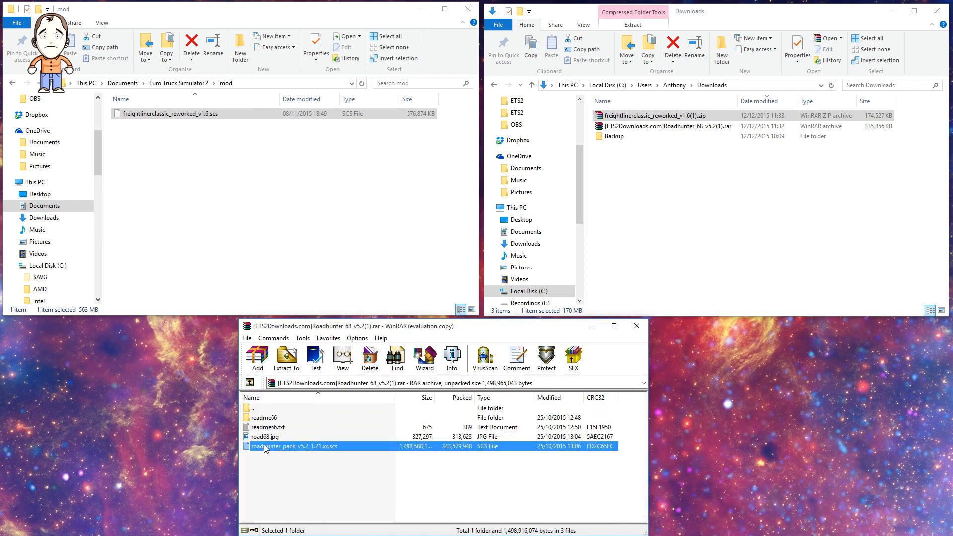
{"action": "left_click", "coordinate": [285, 358]}
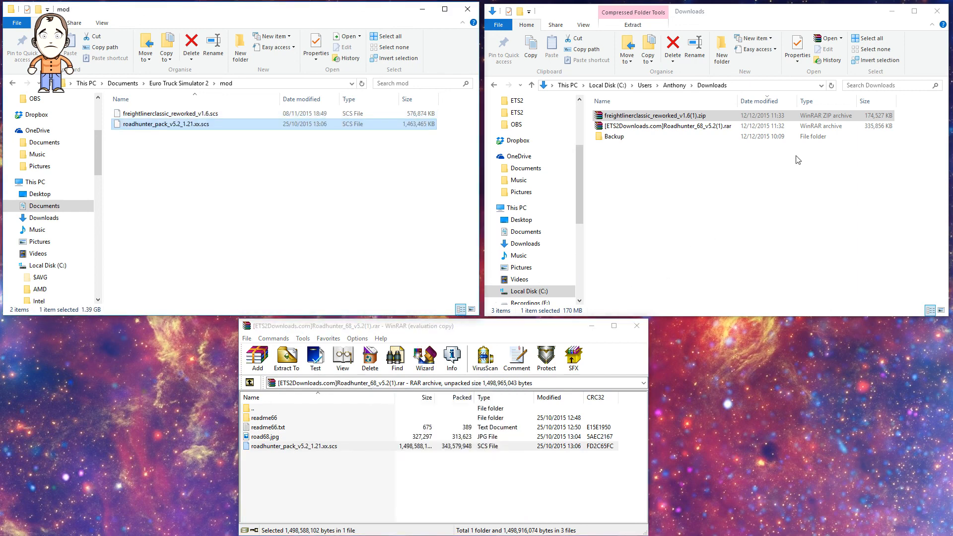
{"action": "left_click", "coordinate": [662, 126]}
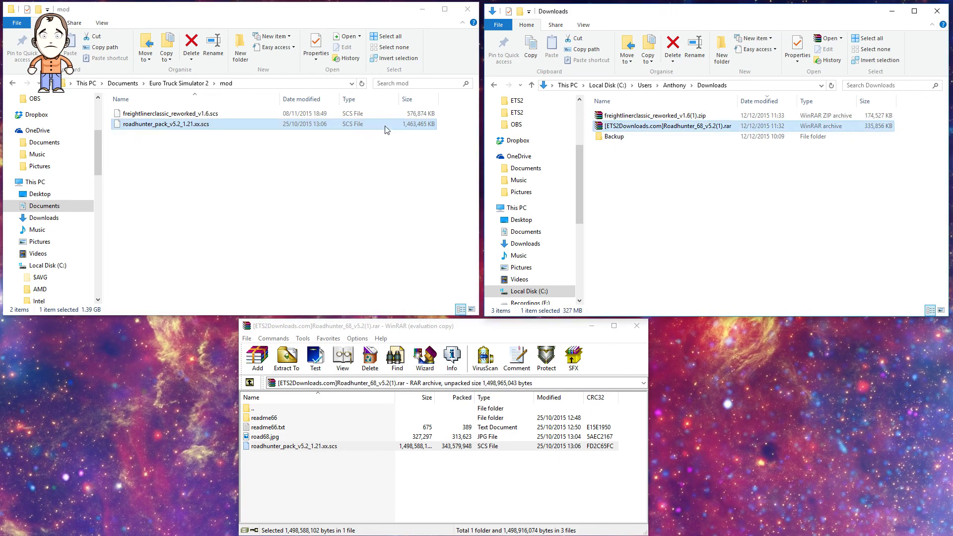
{"action": "mouse_move", "coordinate": [412, 126]}
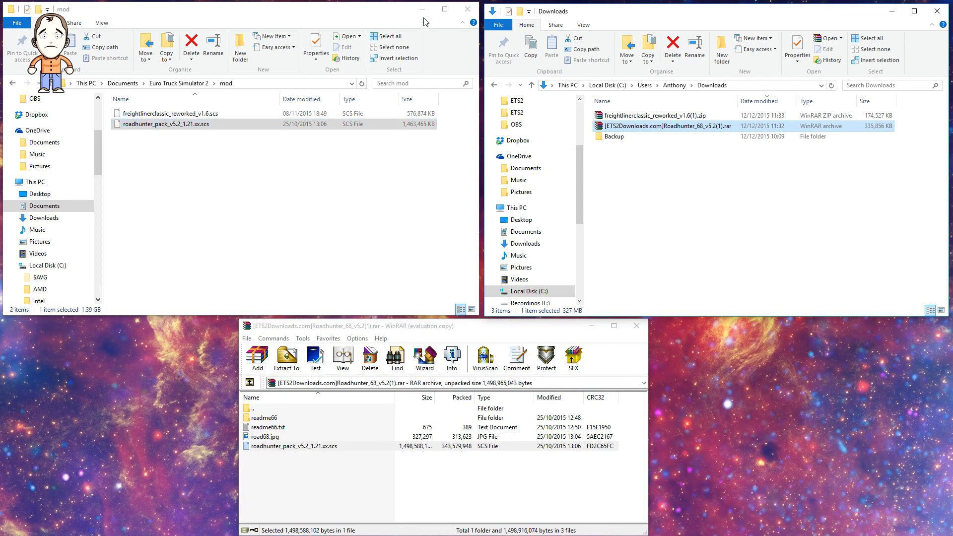
{"action": "mouse_move", "coordinate": [189, 166]}
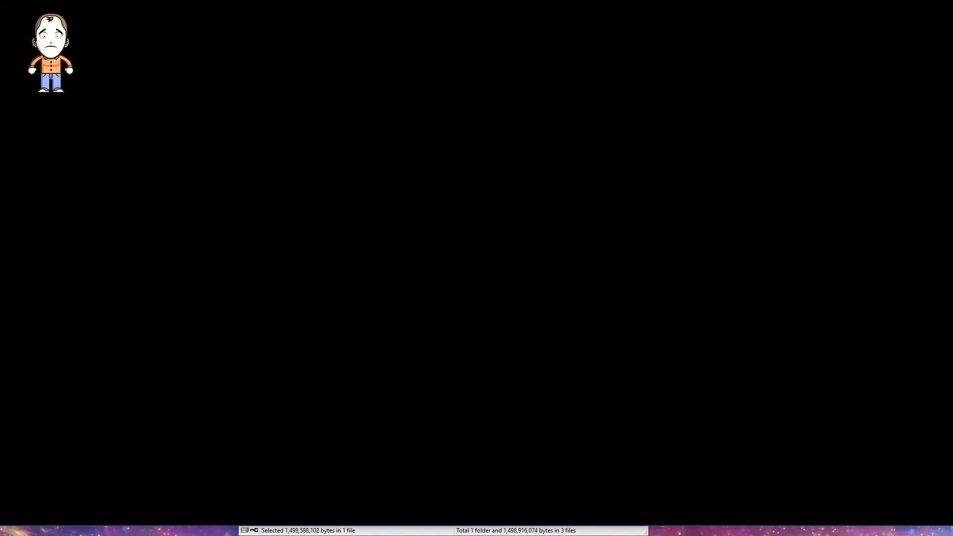
{"action": "mouse_move", "coordinate": [480, 272]}
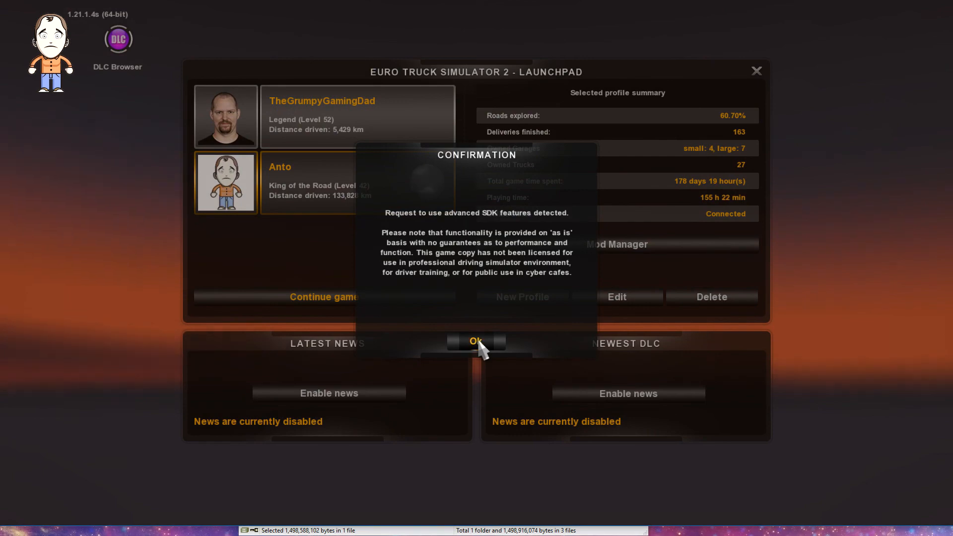
- Accept the advanced SDK features confirmation to reach the game's launchpad
{"action": "left_click", "coordinate": [475, 340]}
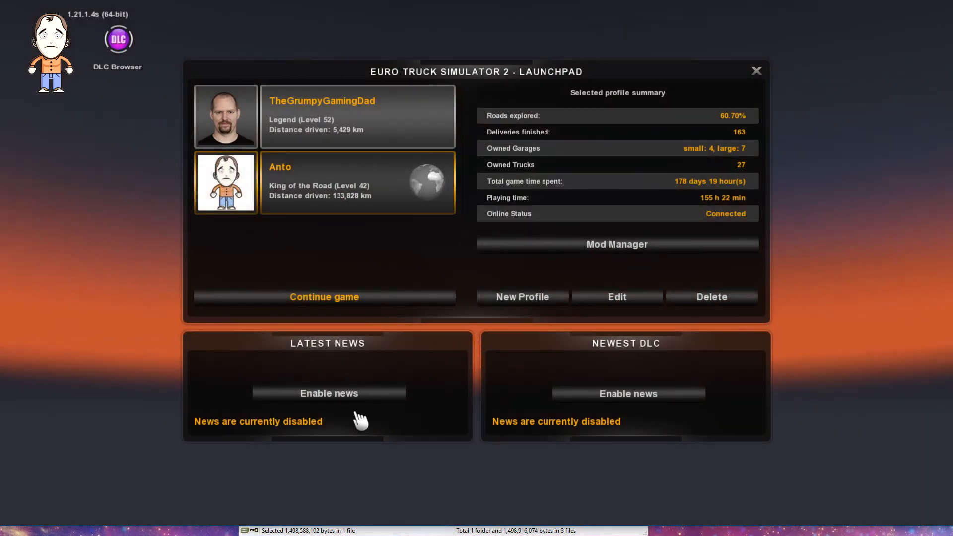
{"action": "mouse_move", "coordinate": [294, 331]}
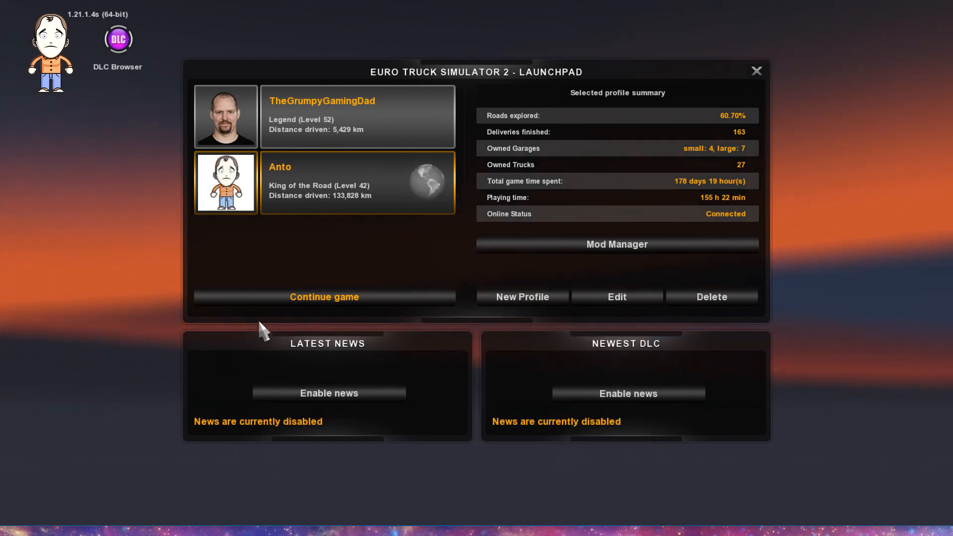
{"action": "mouse_move", "coordinate": [91, 237]}
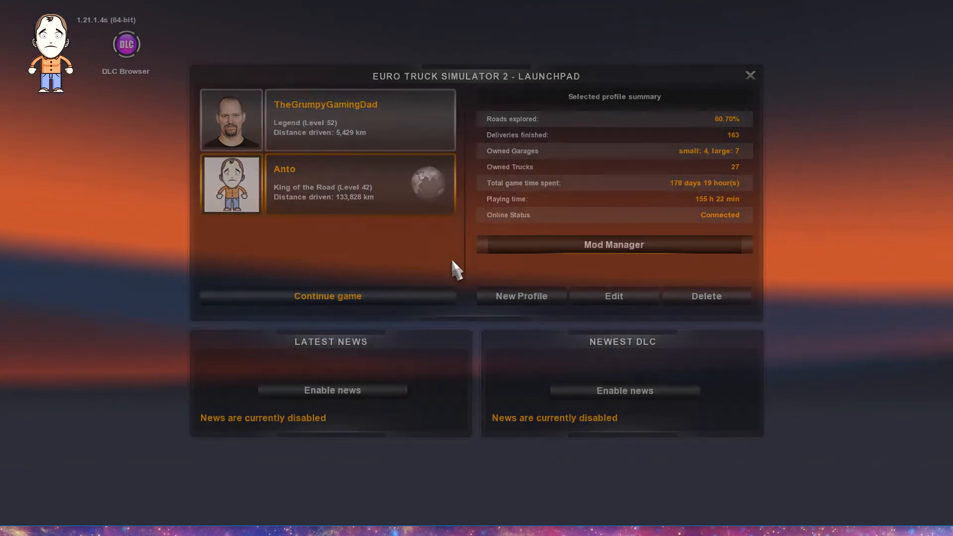
- In Mod Manager, filter the category by Trucks, Trailers and UI, then back to Any
{"action": "left_click", "coordinate": [614, 244]}
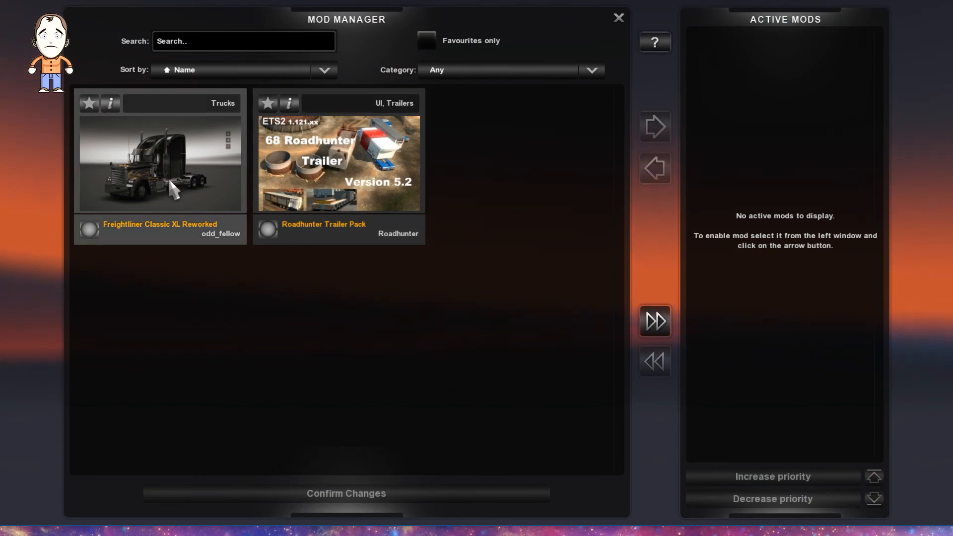
{"action": "mouse_move", "coordinate": [157, 162]}
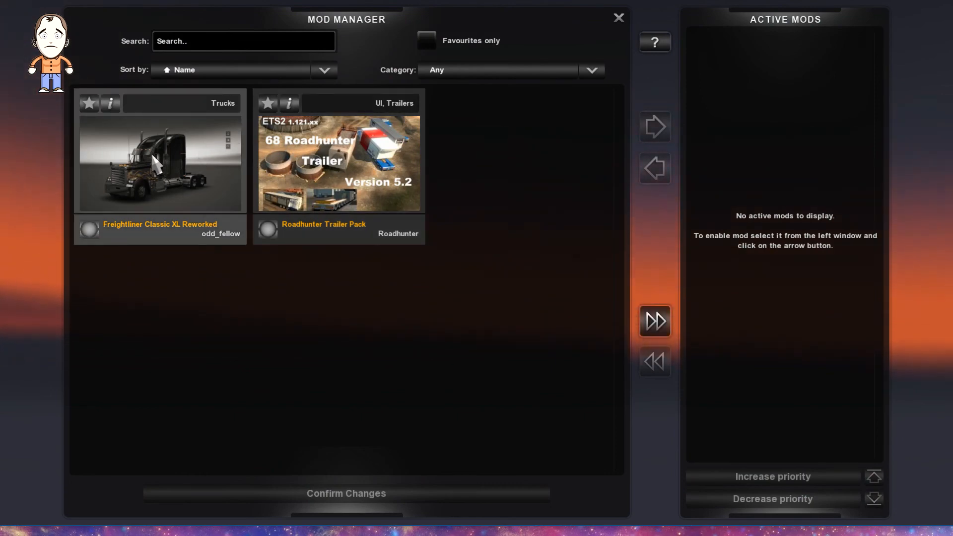
{"action": "mouse_move", "coordinate": [292, 177]}
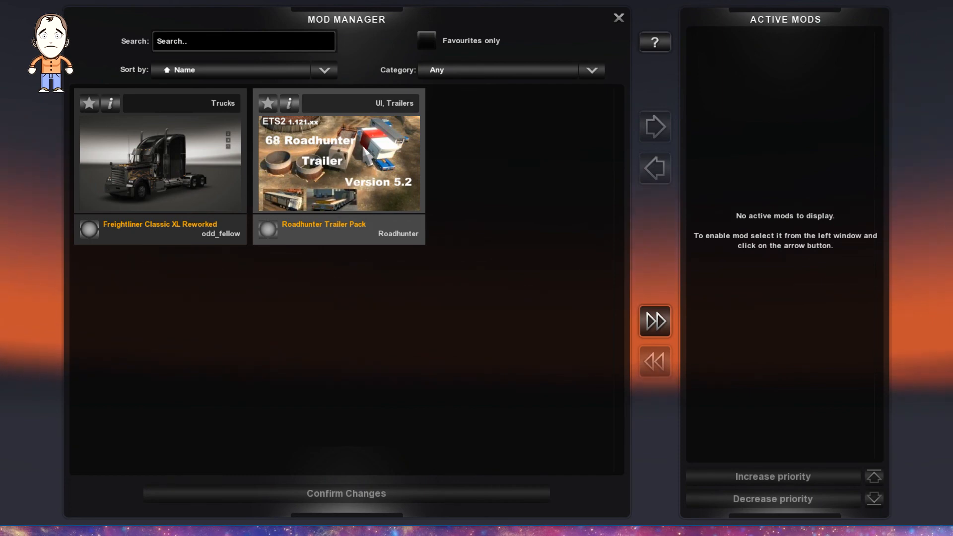
{"action": "mouse_move", "coordinate": [430, 157]}
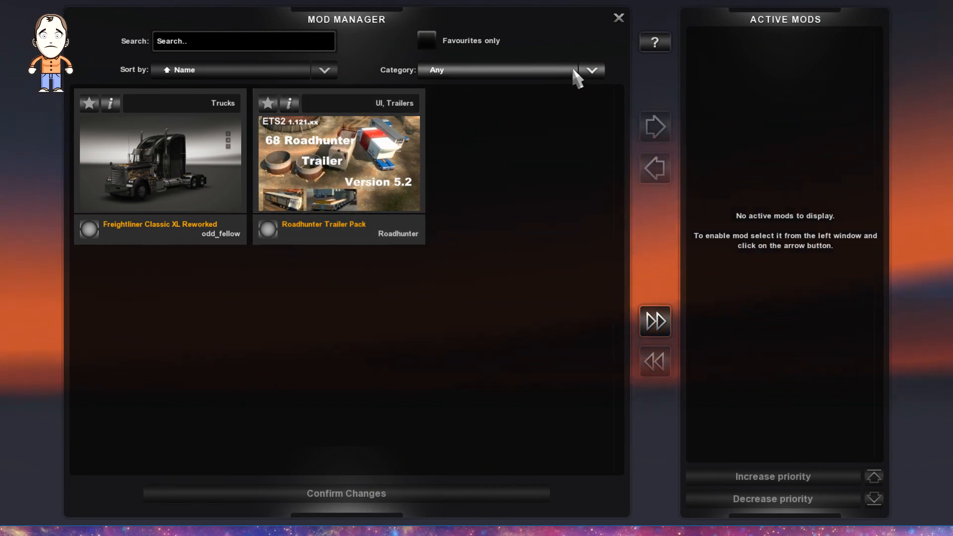
{"action": "left_click", "coordinate": [587, 69]}
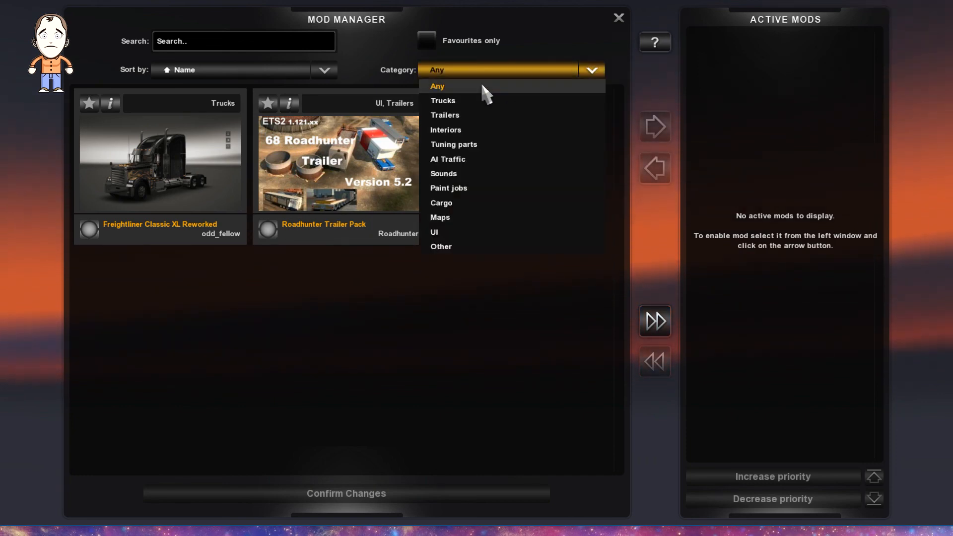
{"action": "mouse_move", "coordinate": [466, 108]}
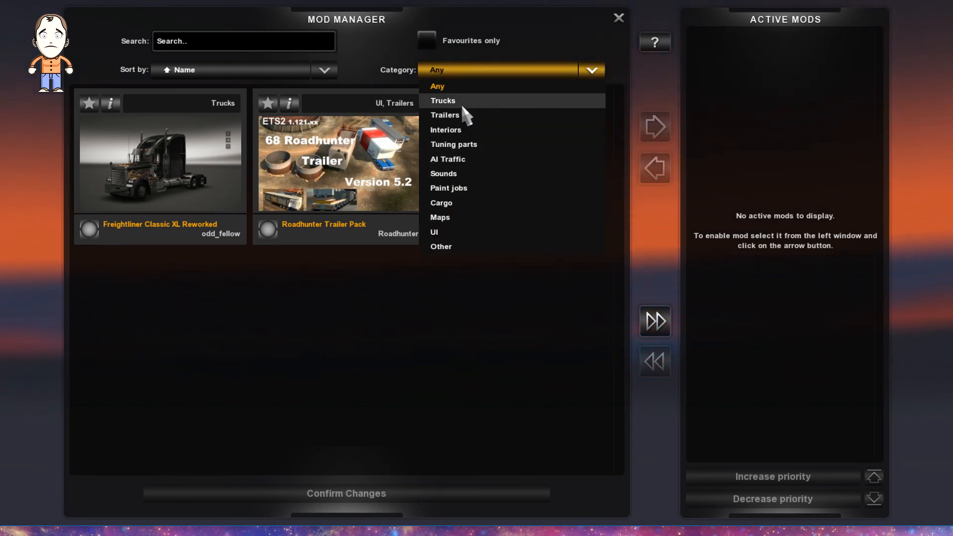
{"action": "left_click", "coordinate": [442, 100]}
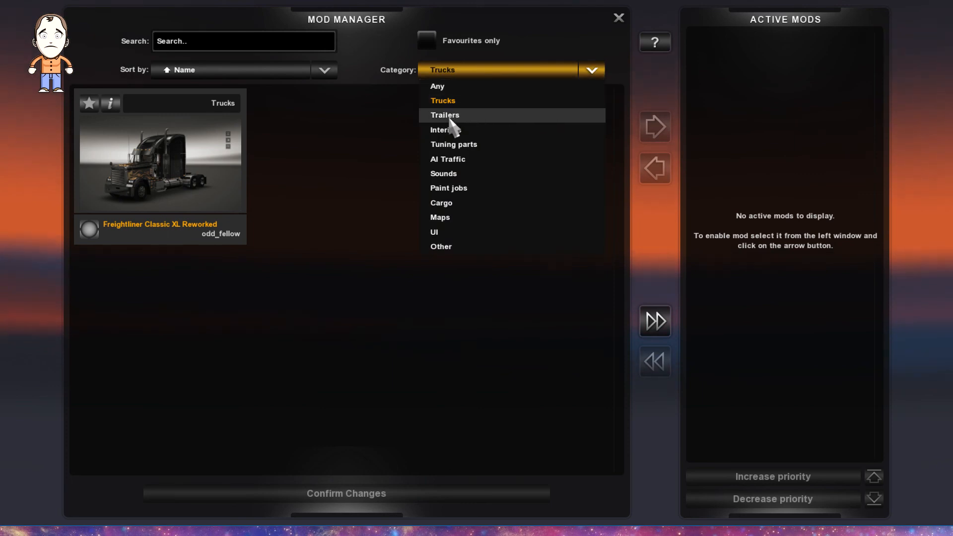
{"action": "left_click", "coordinate": [444, 115]}
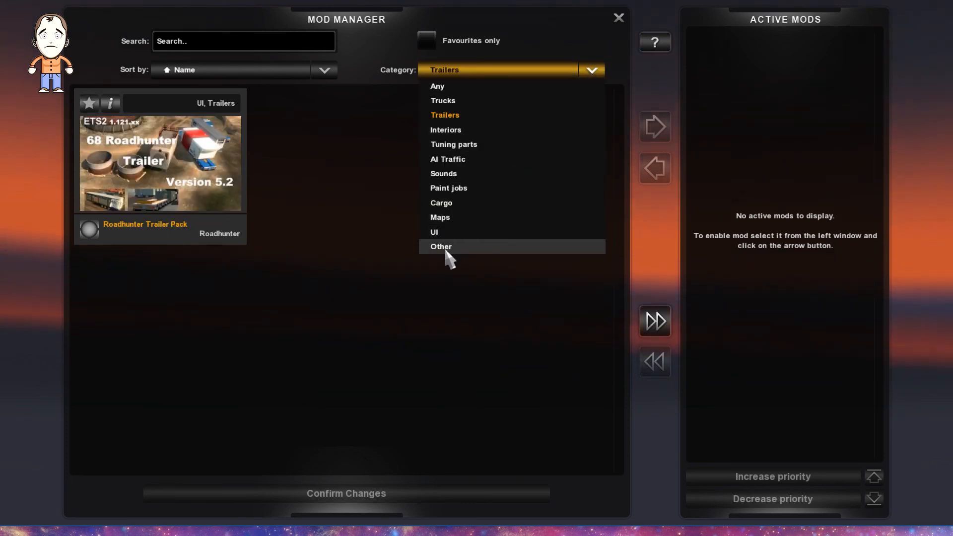
{"action": "left_click", "coordinate": [434, 231]}
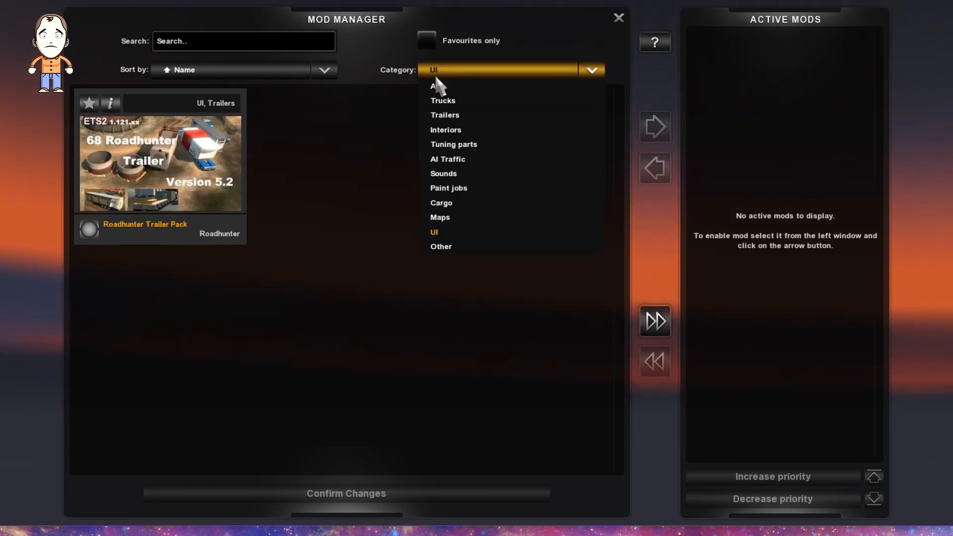
{"action": "left_click", "coordinate": [433, 86]}
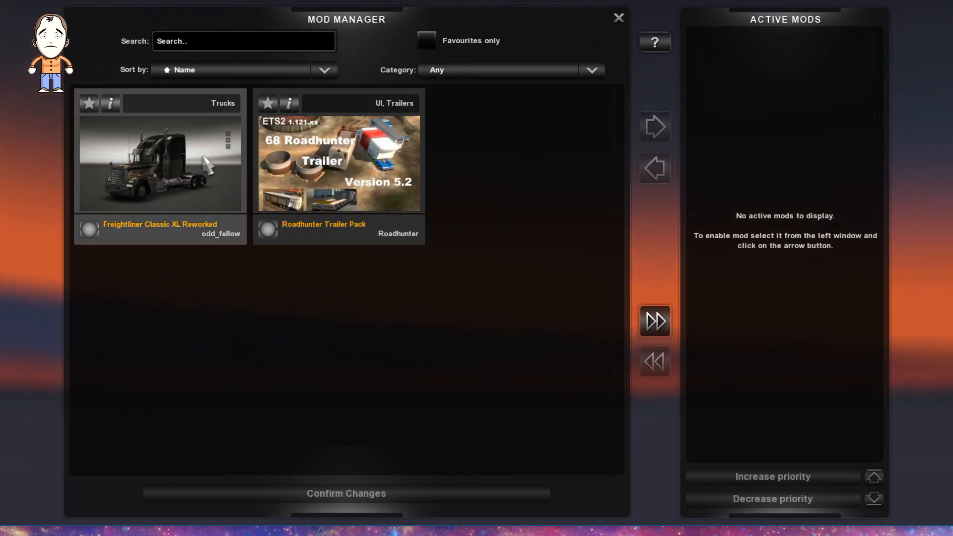
{"action": "mouse_move", "coordinate": [322, 152]}
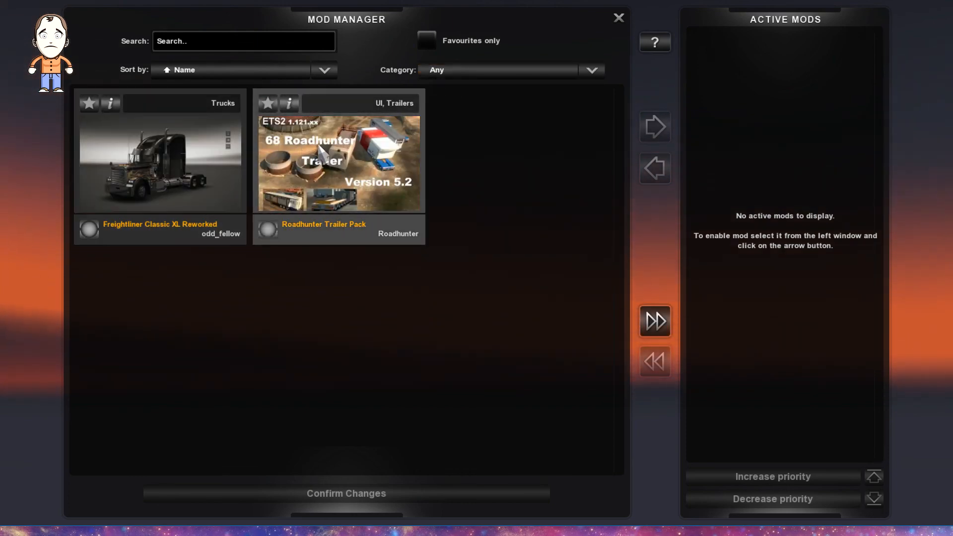
{"action": "mouse_move", "coordinate": [396, 143]}
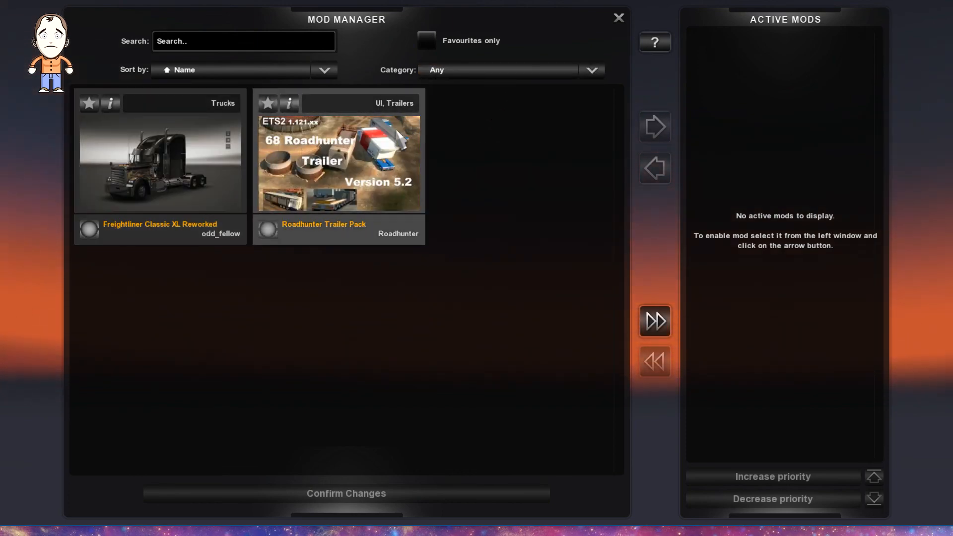
{"action": "mouse_move", "coordinate": [245, 328]}
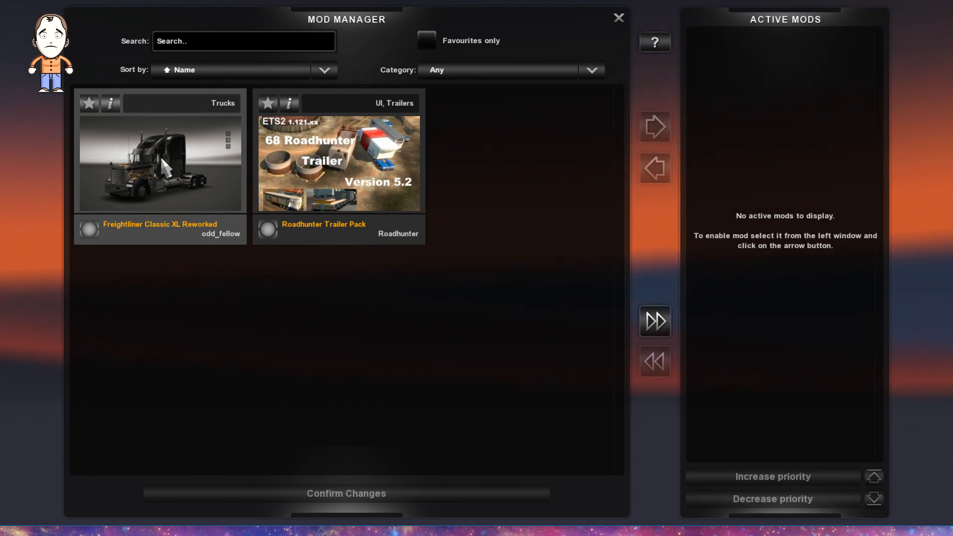
{"action": "left_click", "coordinate": [110, 102]}
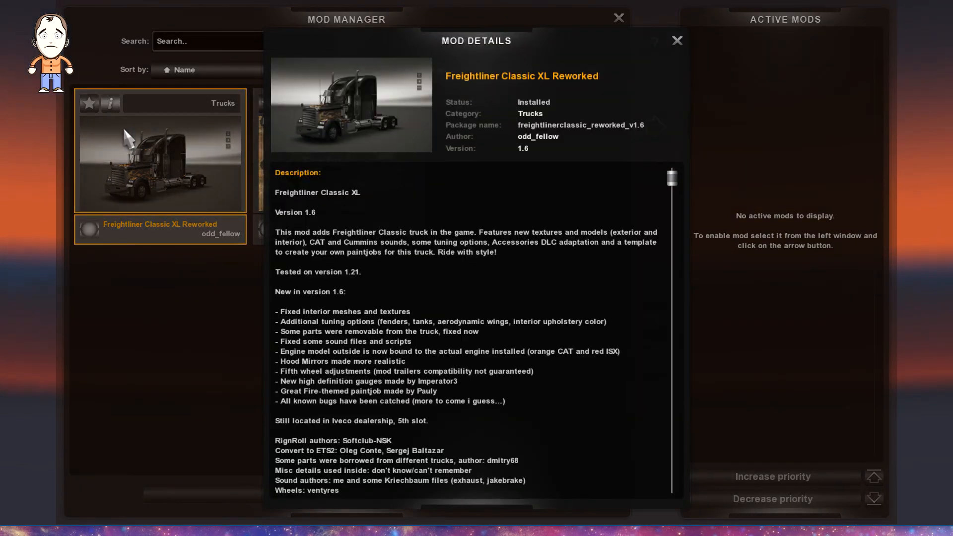
{"action": "mouse_move", "coordinate": [528, 275]}
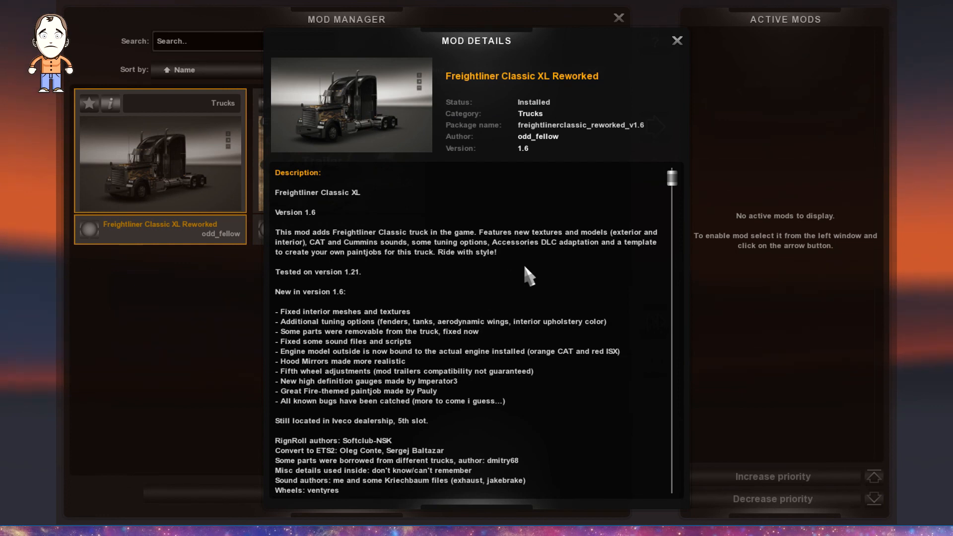
{"action": "mouse_move", "coordinate": [474, 261]}
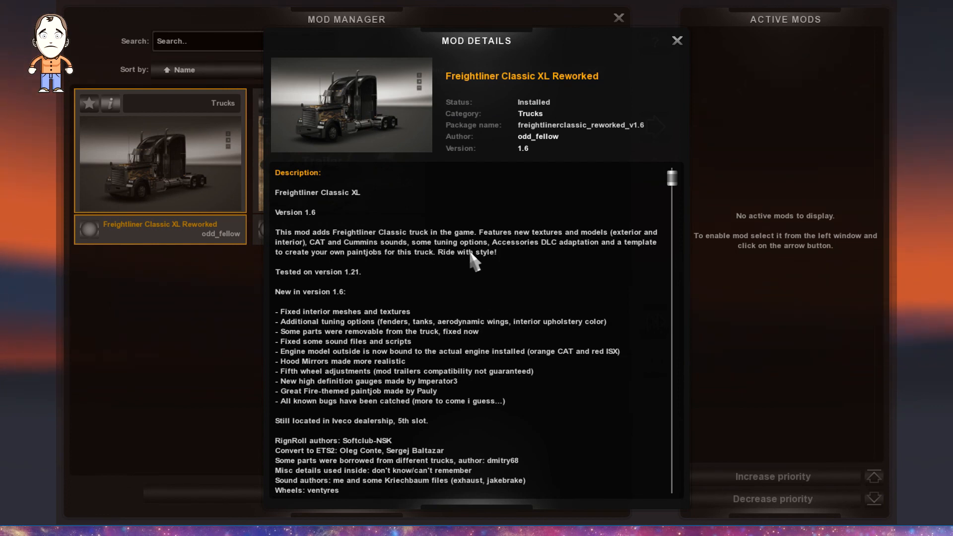
{"action": "scroll", "scroll_direction": "down", "scroll_amount": 3}
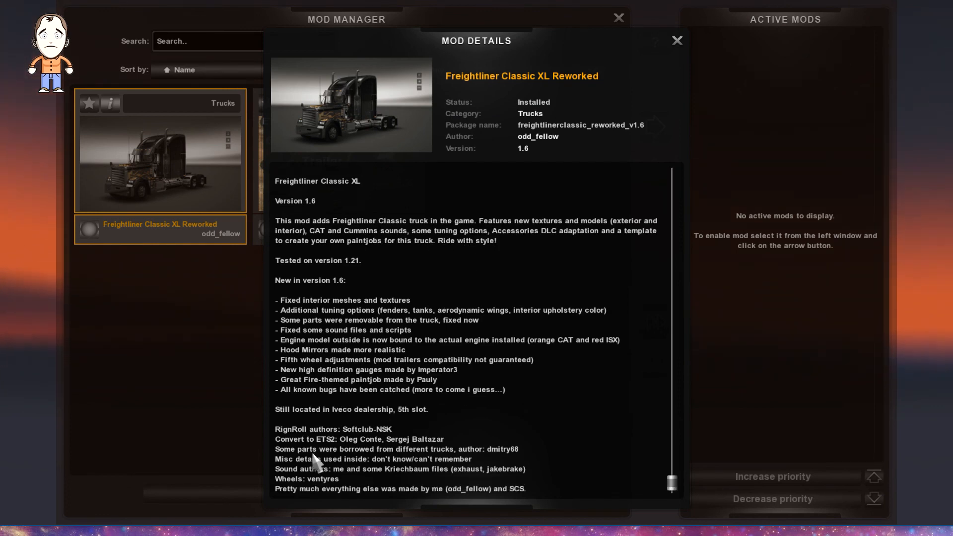
{"action": "mouse_move", "coordinate": [389, 426]}
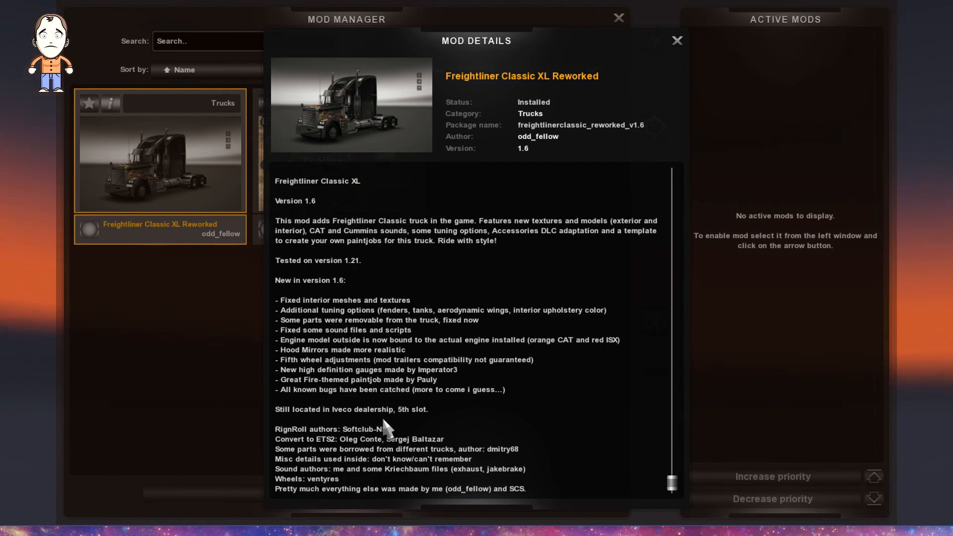
{"action": "mouse_move", "coordinate": [425, 383]}
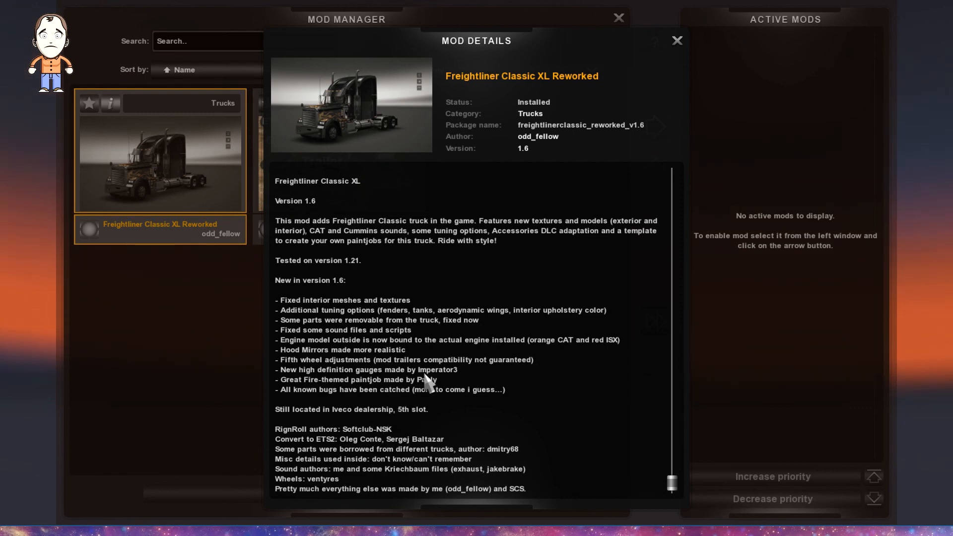
{"action": "left_click", "coordinate": [675, 39]}
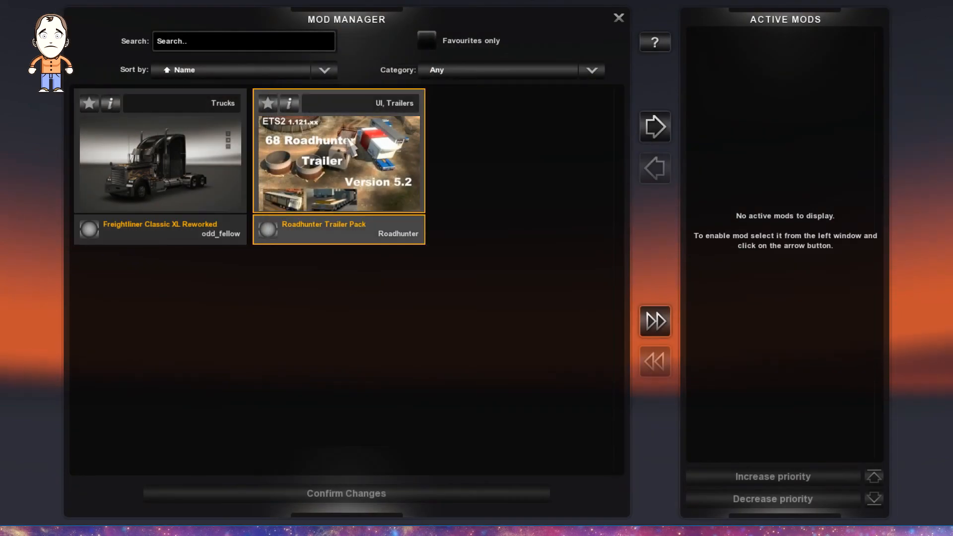
{"action": "left_click", "coordinate": [290, 103]}
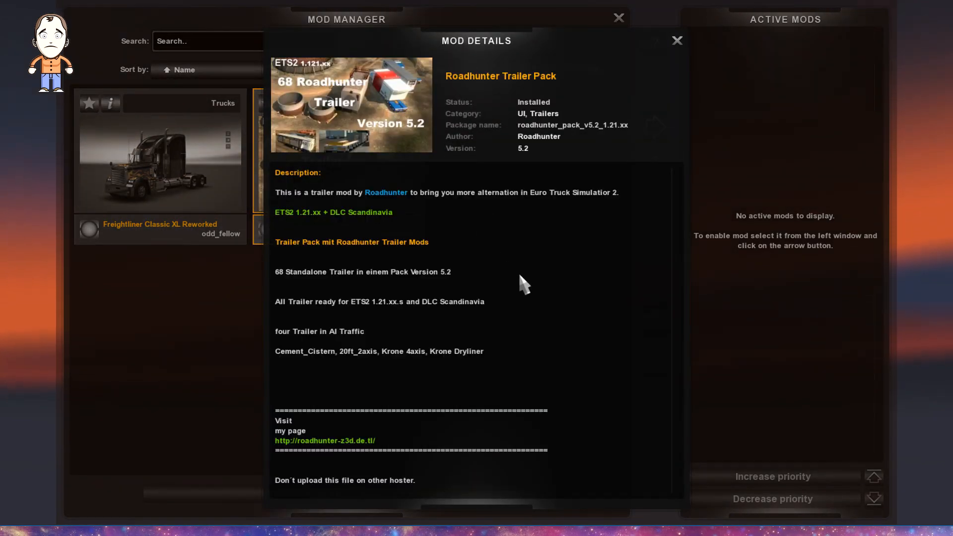
{"action": "mouse_move", "coordinate": [364, 447]}
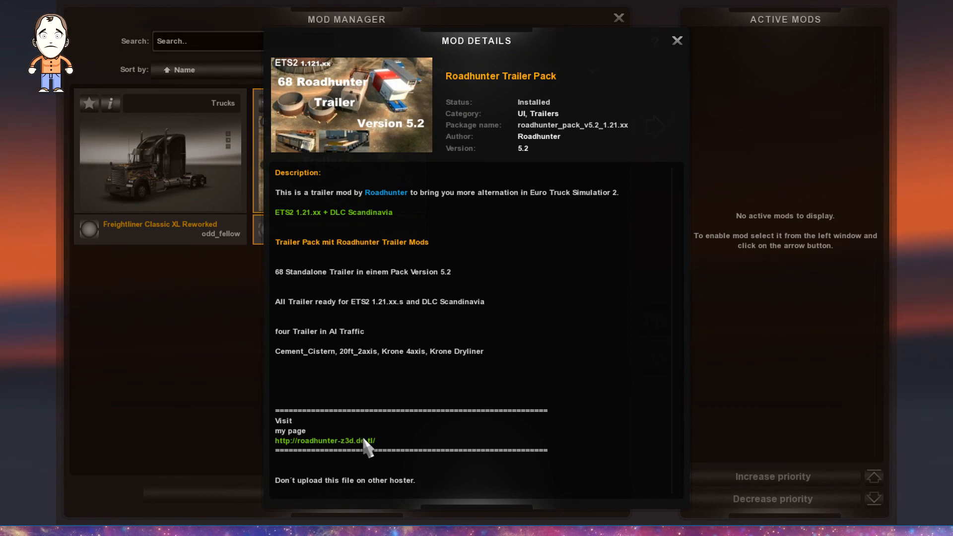
{"action": "mouse_move", "coordinate": [524, 335]}
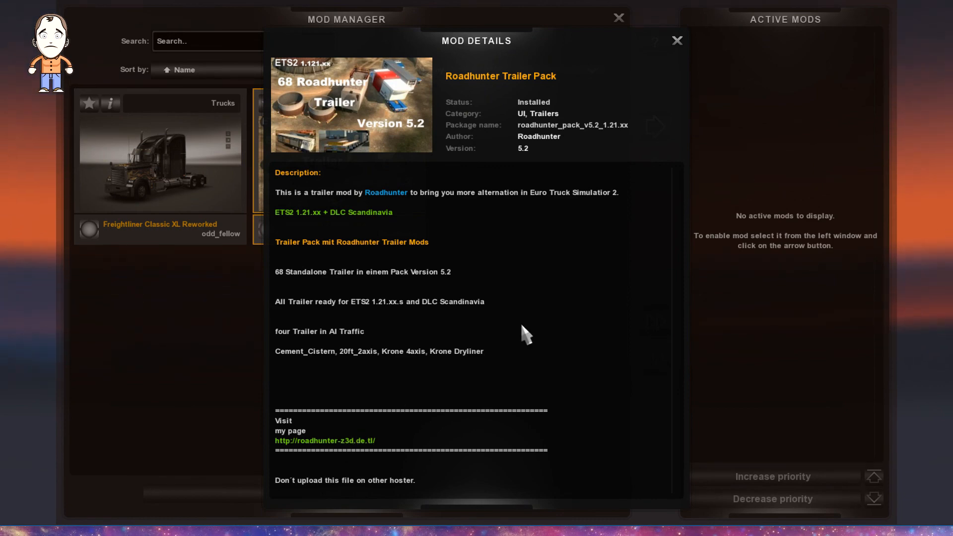
{"action": "mouse_move", "coordinate": [378, 375]}
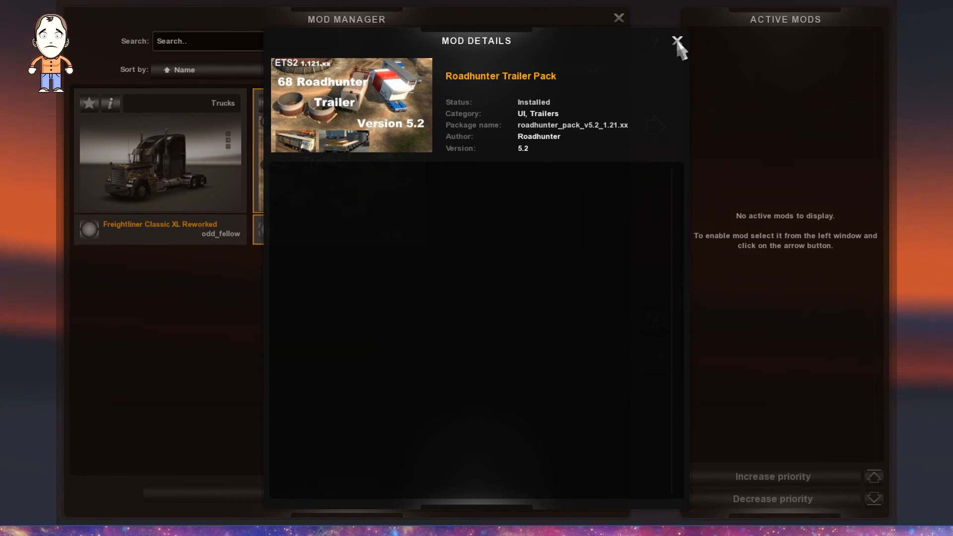
{"action": "left_click", "coordinate": [675, 42]}
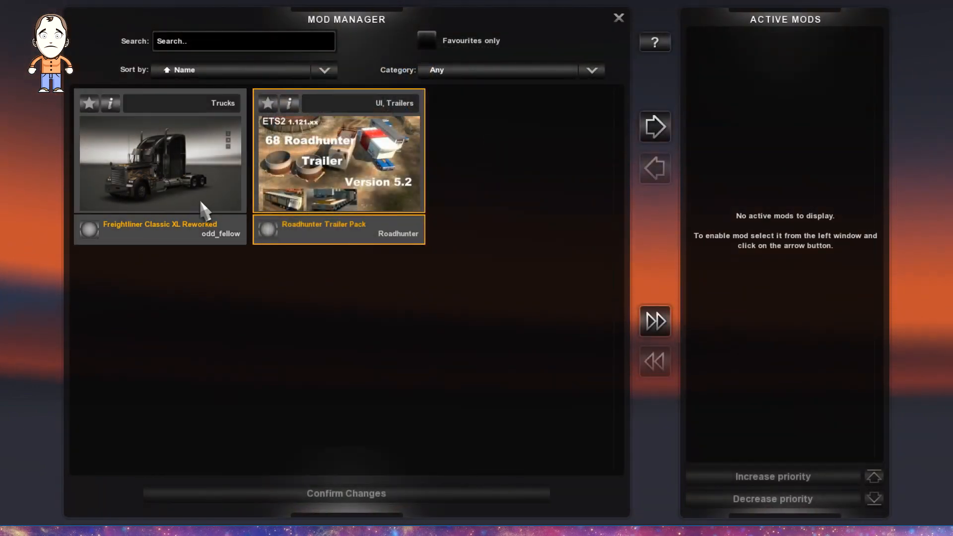
- Activate Freightliner Classic XL Reworked and keep Roadhunter Trailer Pack at top load priority
{"action": "left_click", "coordinate": [160, 158]}
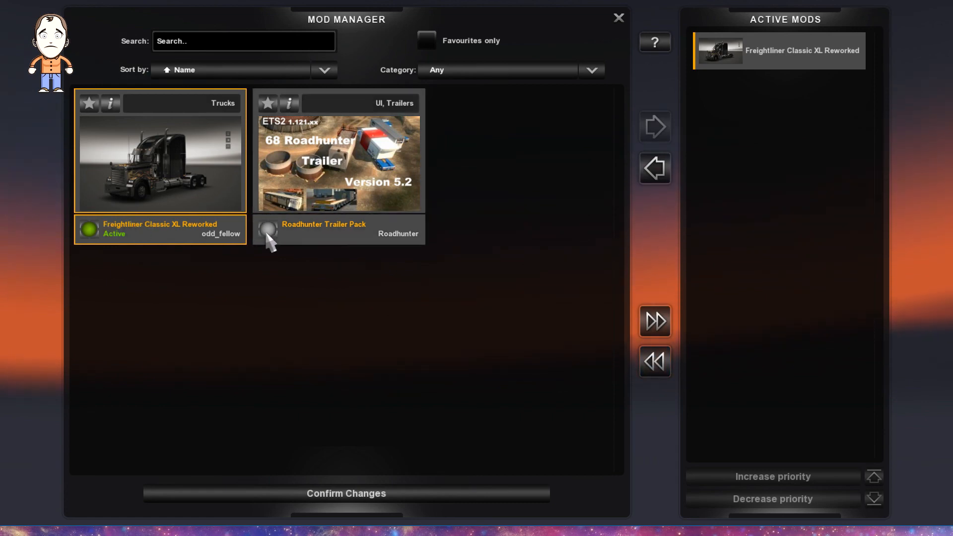
{"action": "mouse_move", "coordinate": [337, 314]}
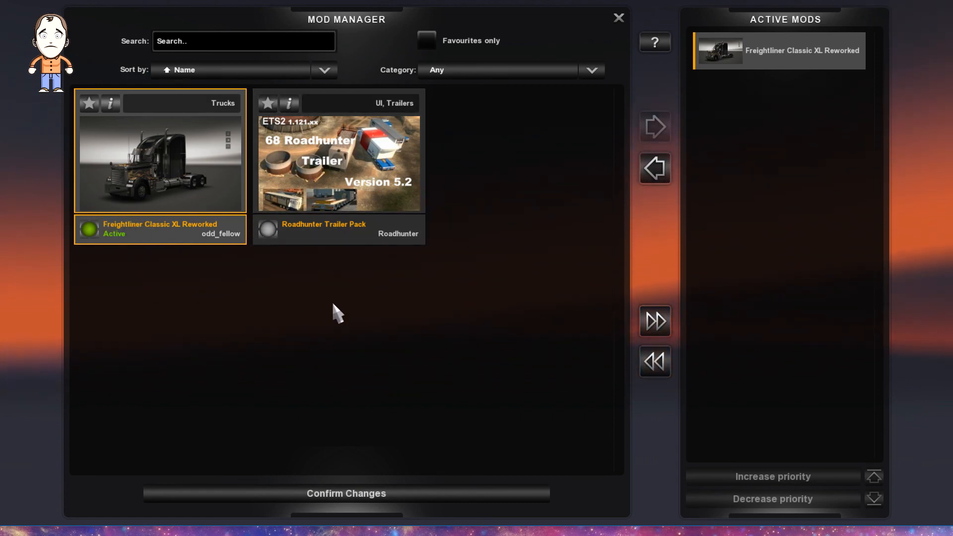
{"action": "mouse_move", "coordinate": [292, 173]}
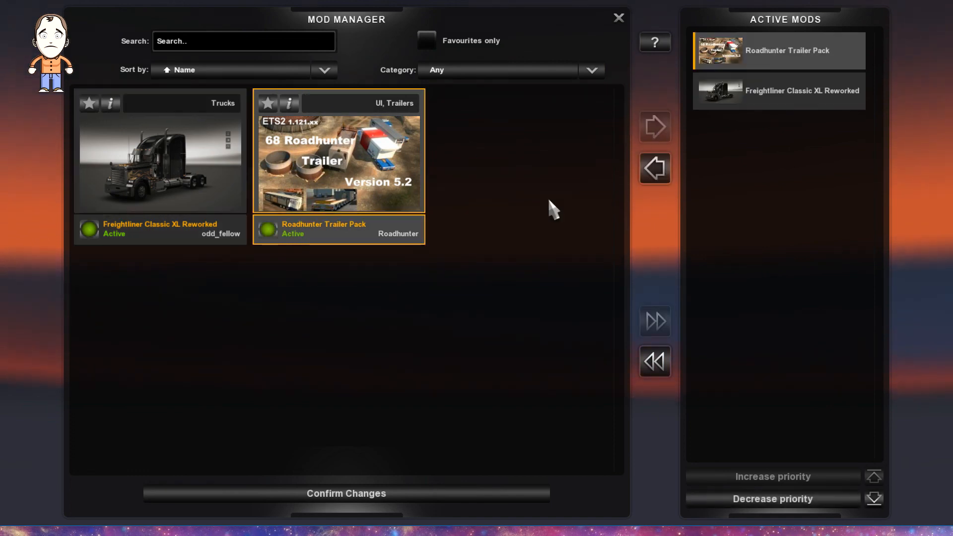
{"action": "mouse_move", "coordinate": [761, 55]}
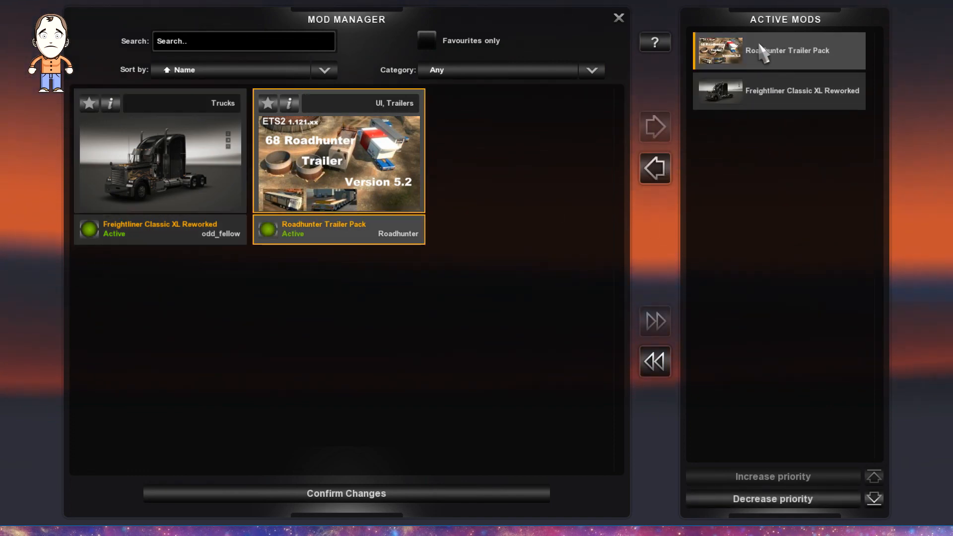
{"action": "mouse_move", "coordinate": [786, 462]}
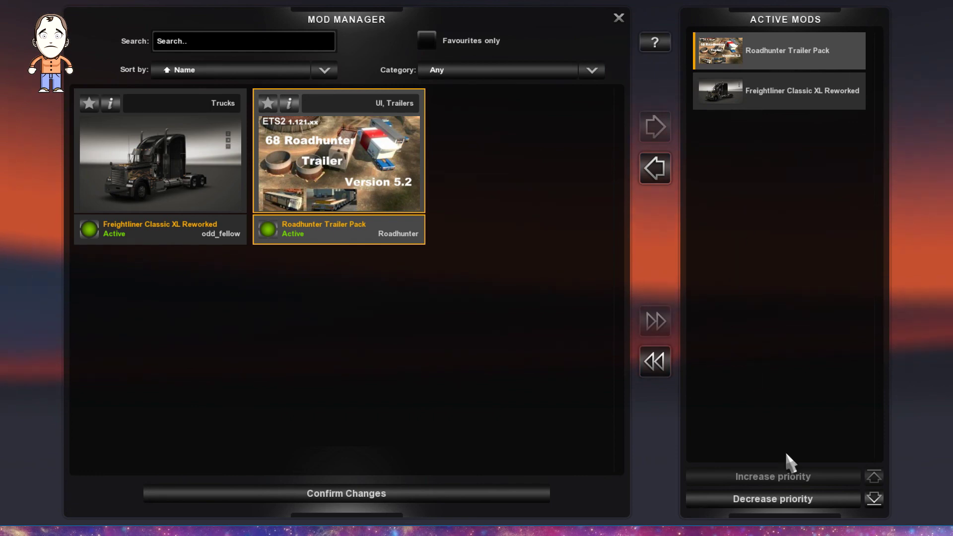
{"action": "left_click", "coordinate": [872, 498]}
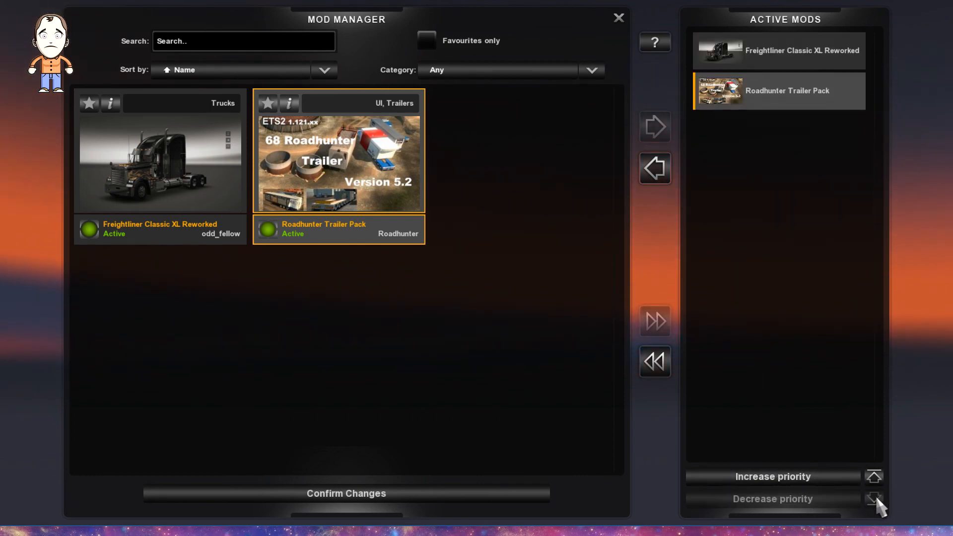
{"action": "left_click", "coordinate": [873, 498]}
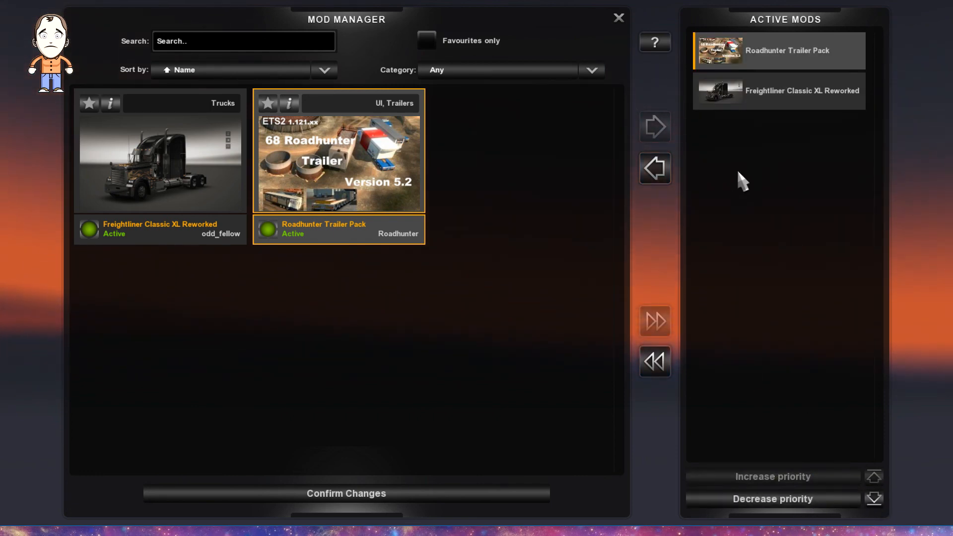
{"action": "mouse_move", "coordinate": [707, 231]}
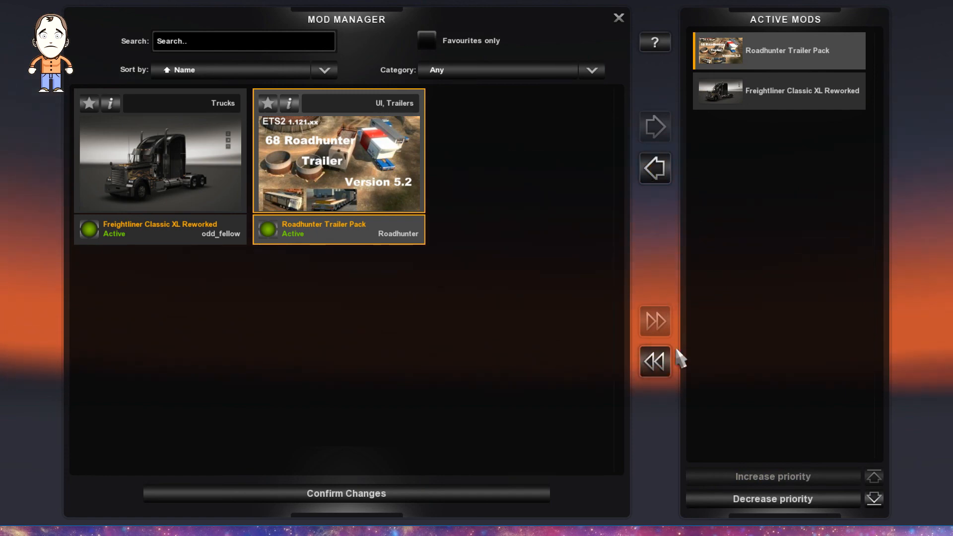
{"action": "mouse_move", "coordinate": [743, 214]}
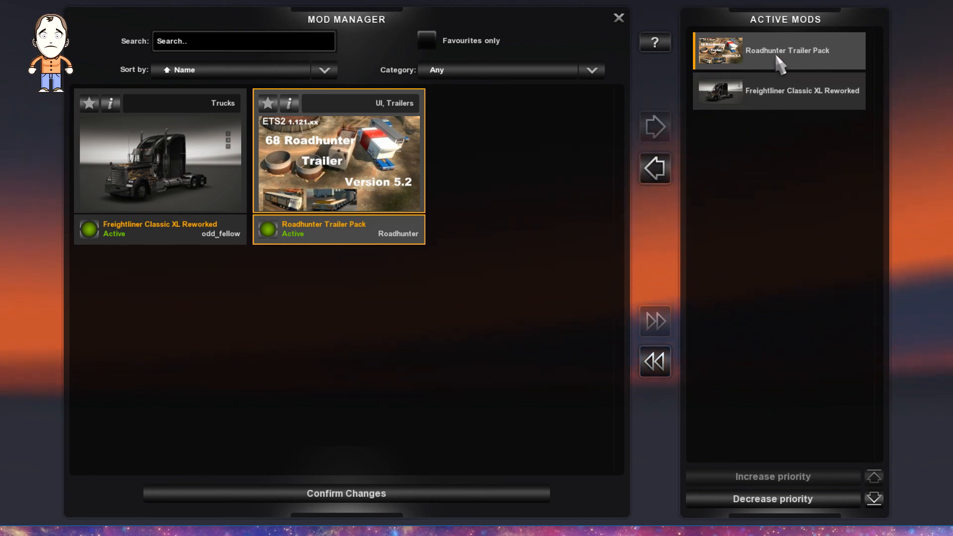
{"action": "mouse_move", "coordinate": [735, 99]}
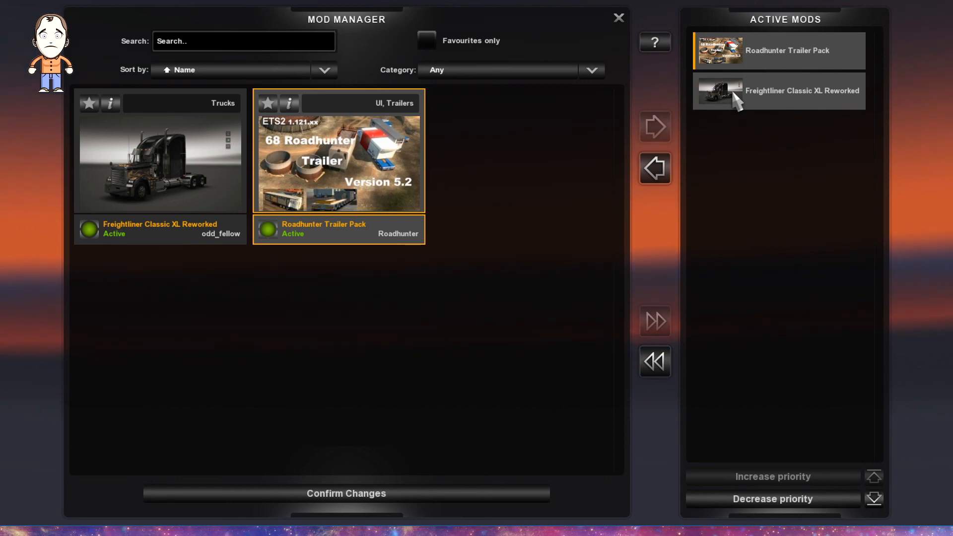
{"action": "mouse_move", "coordinate": [756, 140]}
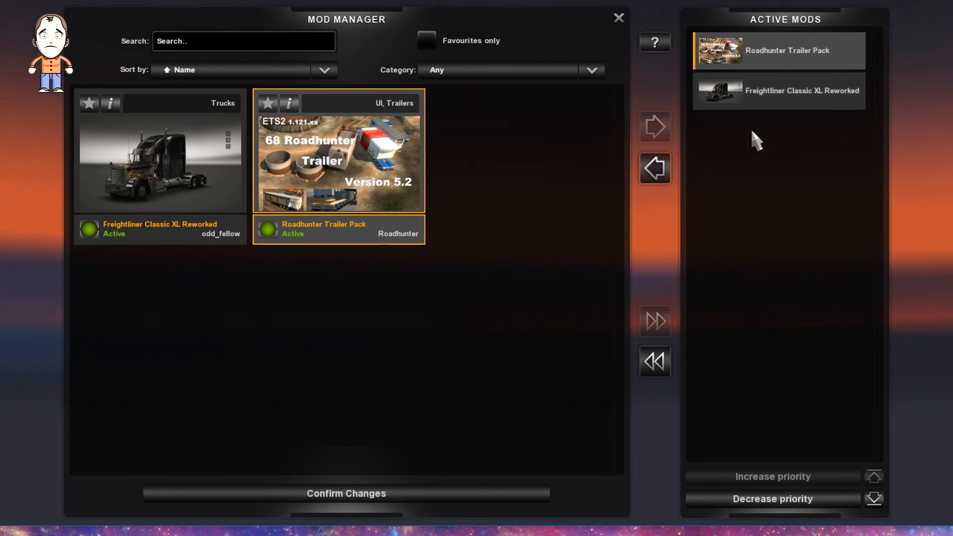
{"action": "mouse_move", "coordinate": [755, 167]}
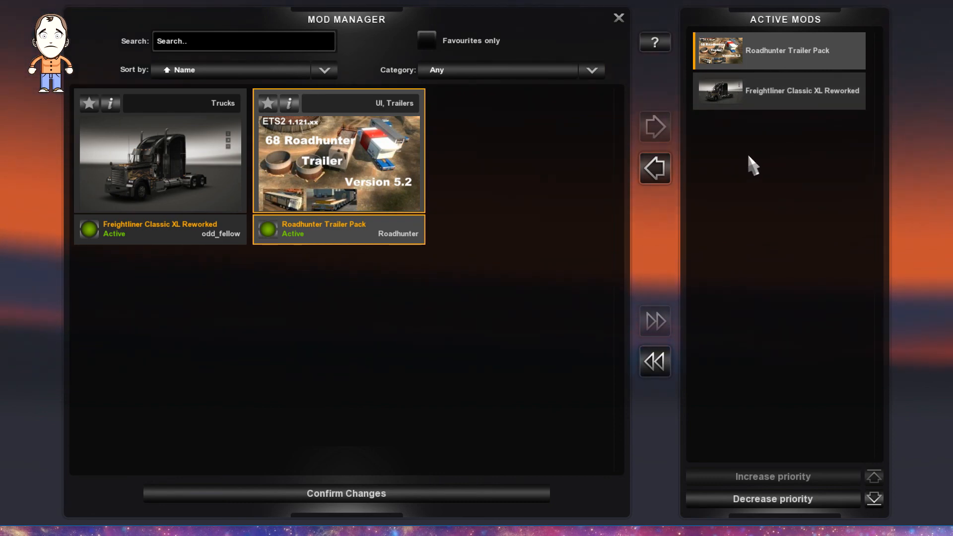
{"action": "mouse_move", "coordinate": [720, 287]}
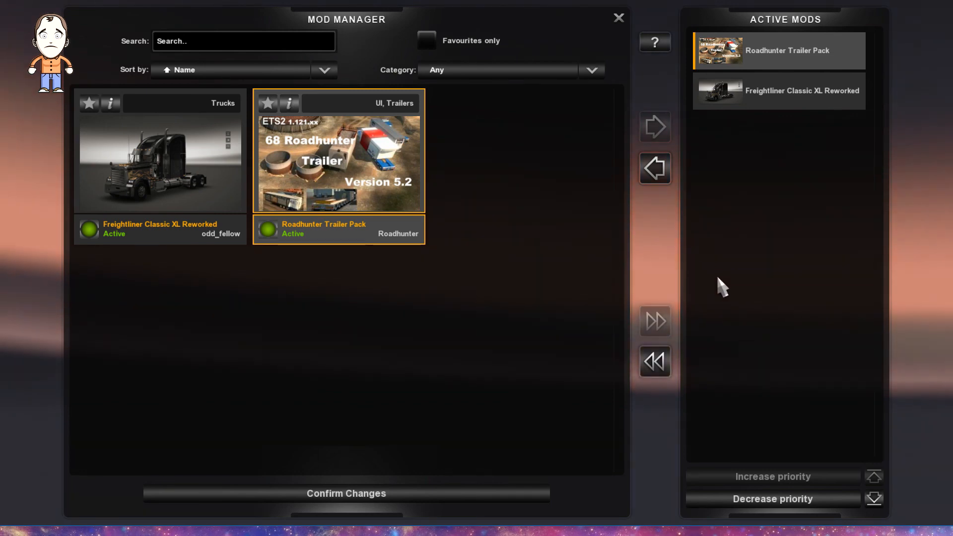
{"action": "mouse_move", "coordinate": [724, 207]}
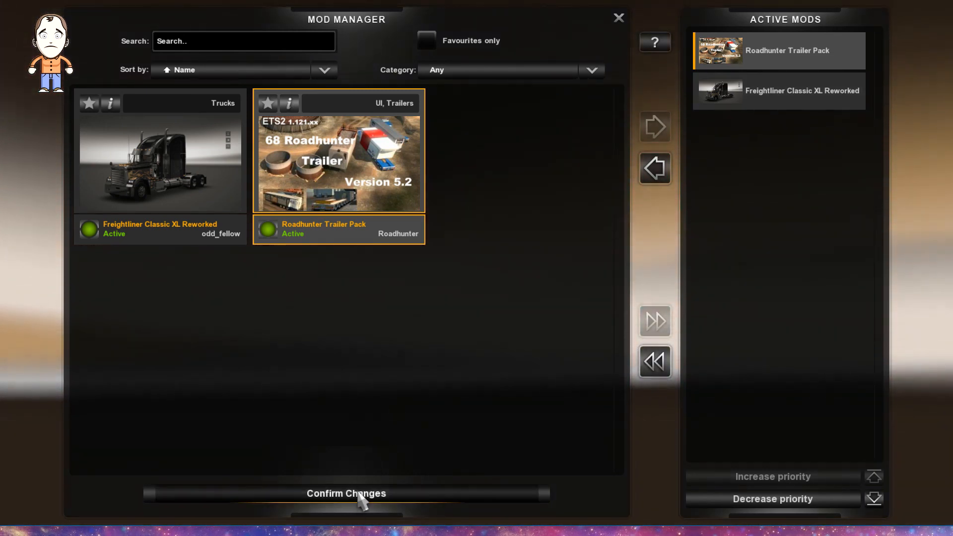
- Confirm the mod changes, continue the profile's game and filter the dealer map to Iveco
{"action": "left_click", "coordinate": [345, 493]}
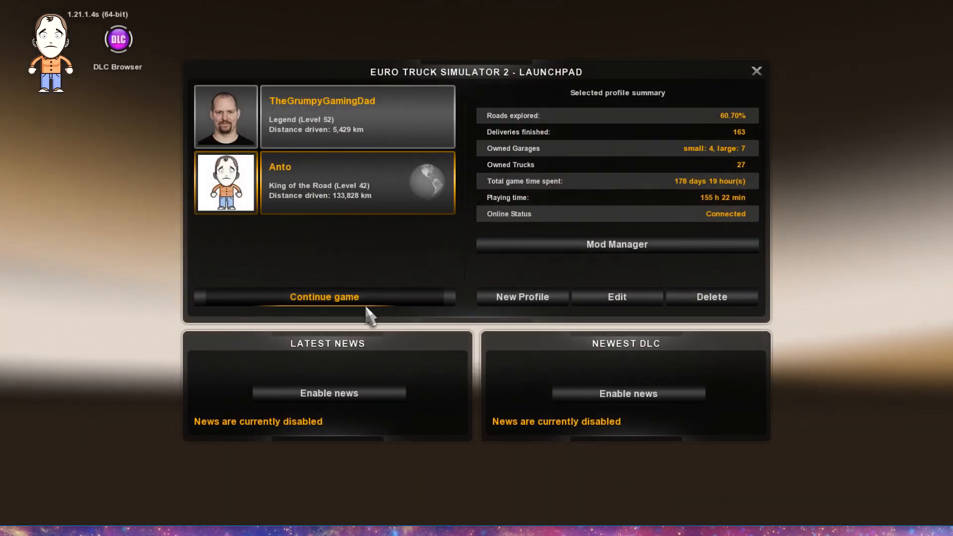
{"action": "mouse_move", "coordinate": [404, 281]}
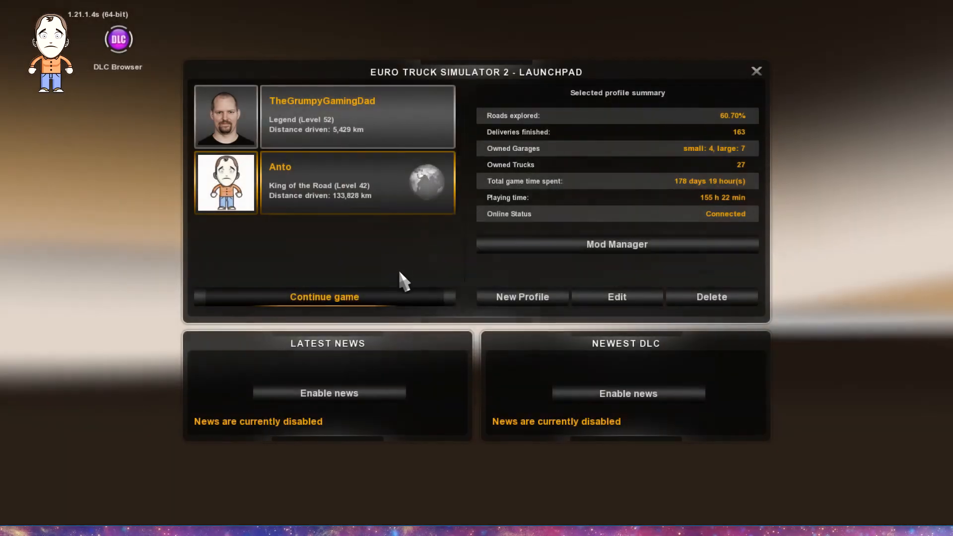
{"action": "left_click", "coordinate": [324, 296]}
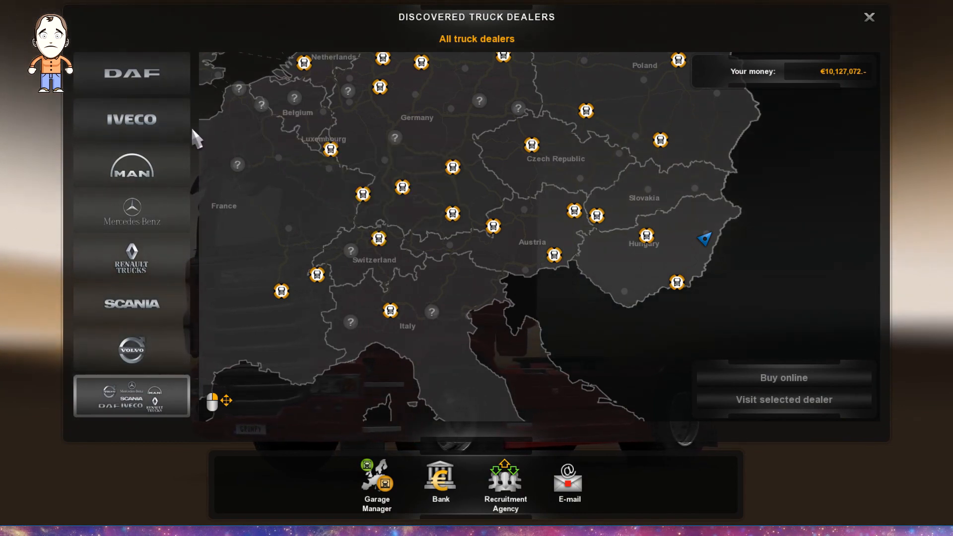
{"action": "left_click", "coordinate": [131, 119]}
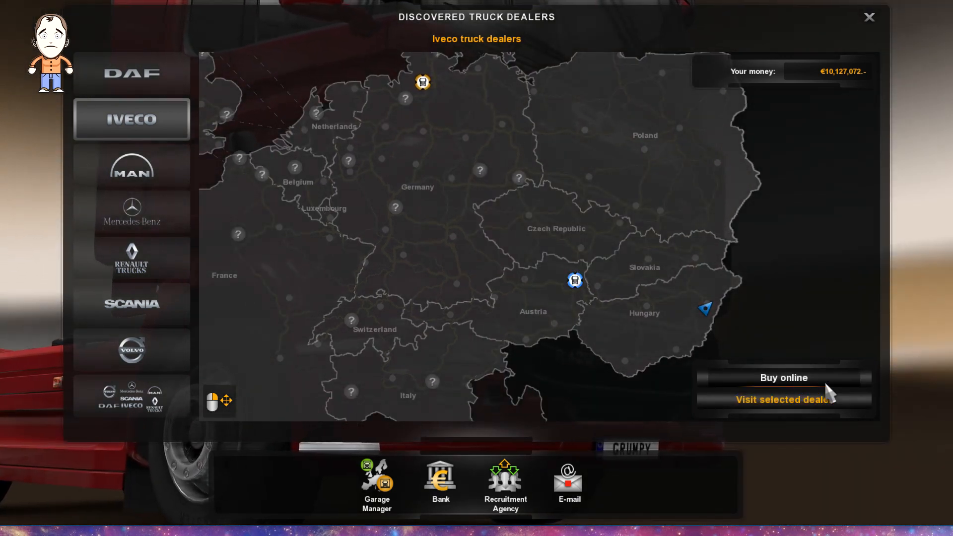
- Buy online the Freightliner Classic XL, browse cabin through interior options and choose the black Flames paint
{"action": "left_click", "coordinate": [783, 377]}
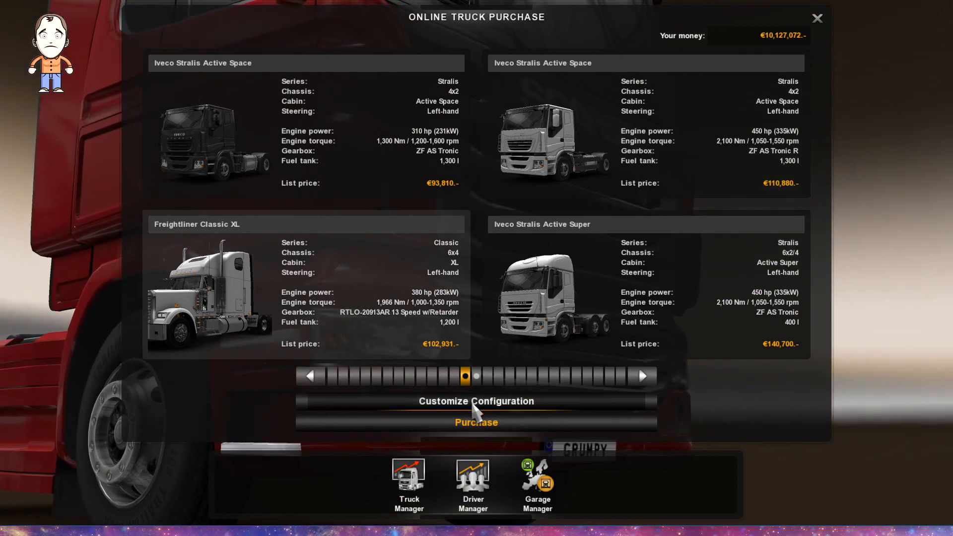
{"action": "left_click", "coordinate": [475, 399]}
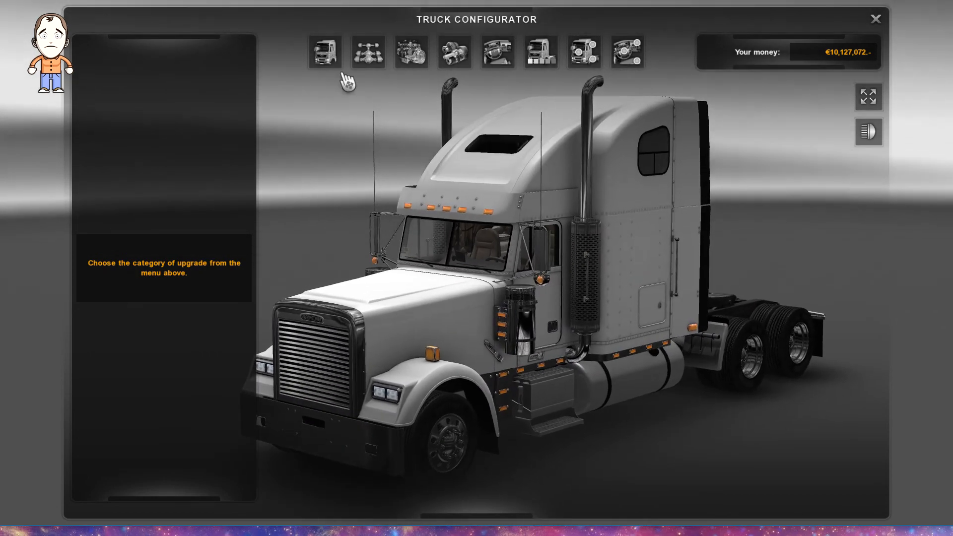
{"action": "left_click", "coordinate": [323, 52]}
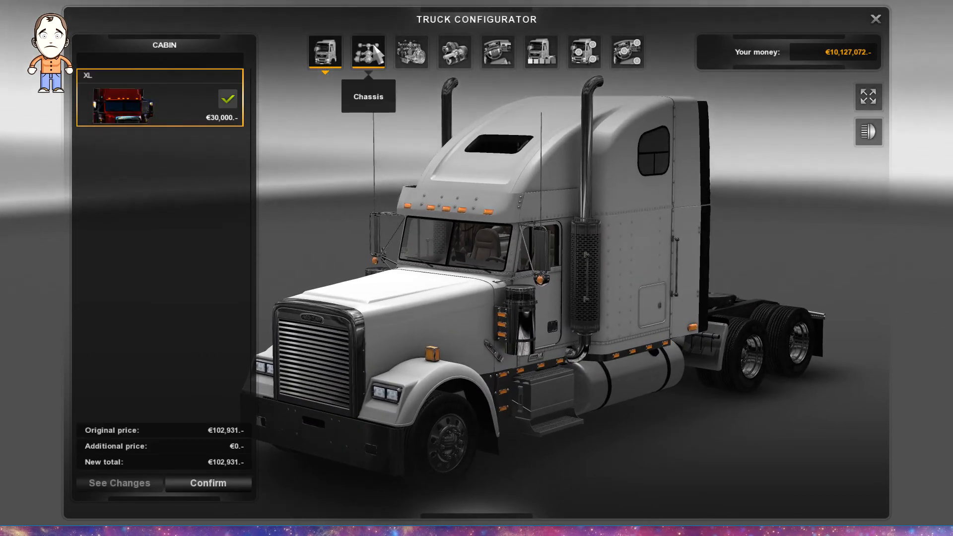
{"action": "left_click", "coordinate": [367, 53]}
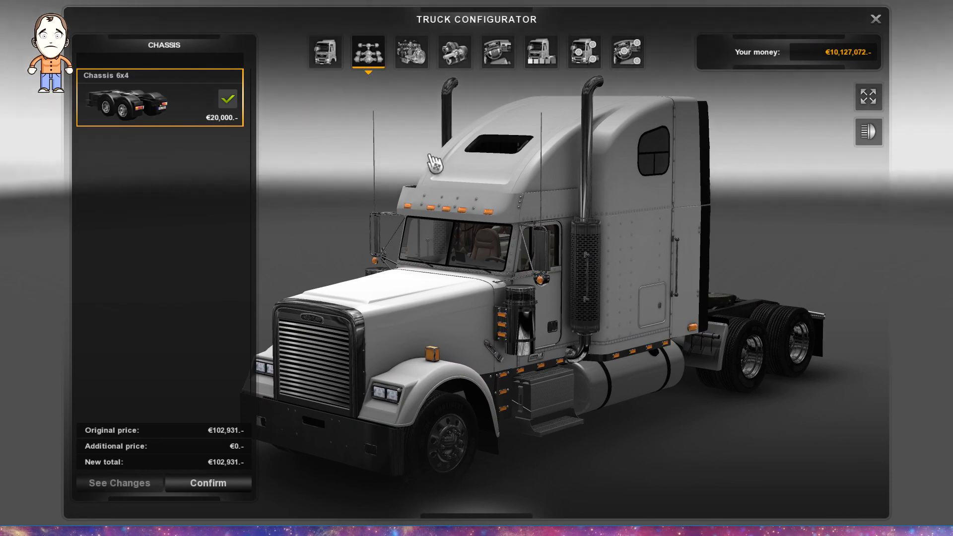
{"action": "left_click", "coordinate": [410, 52]}
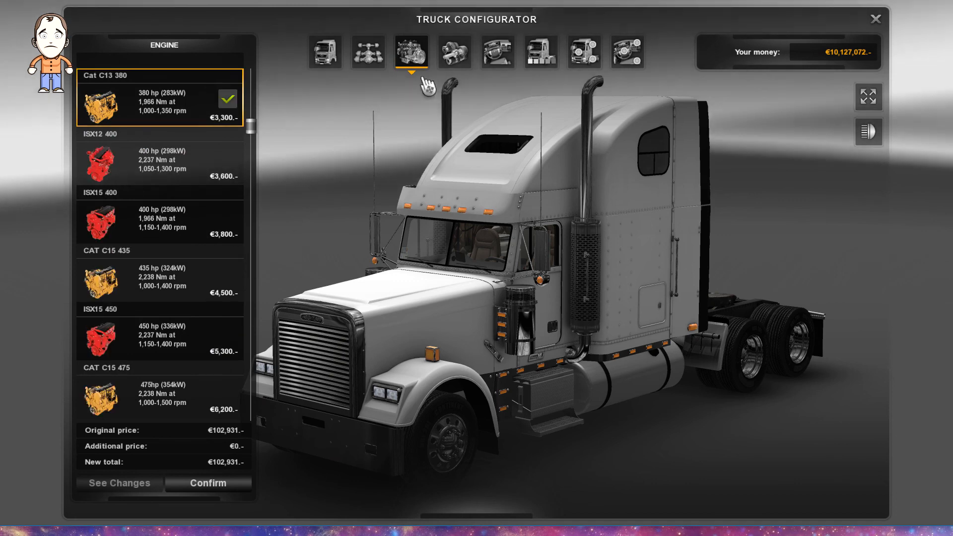
{"action": "left_click", "coordinate": [454, 52]}
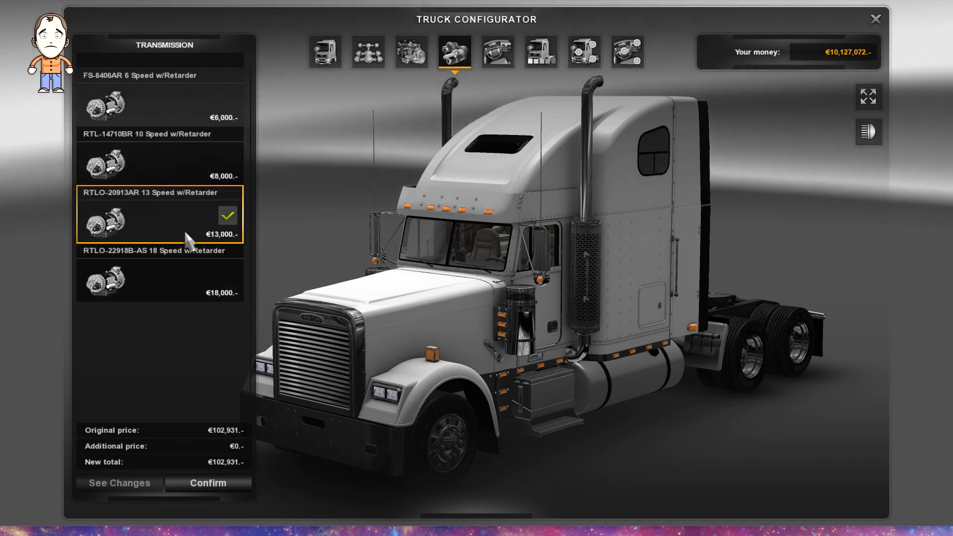
{"action": "mouse_move", "coordinate": [180, 277]}
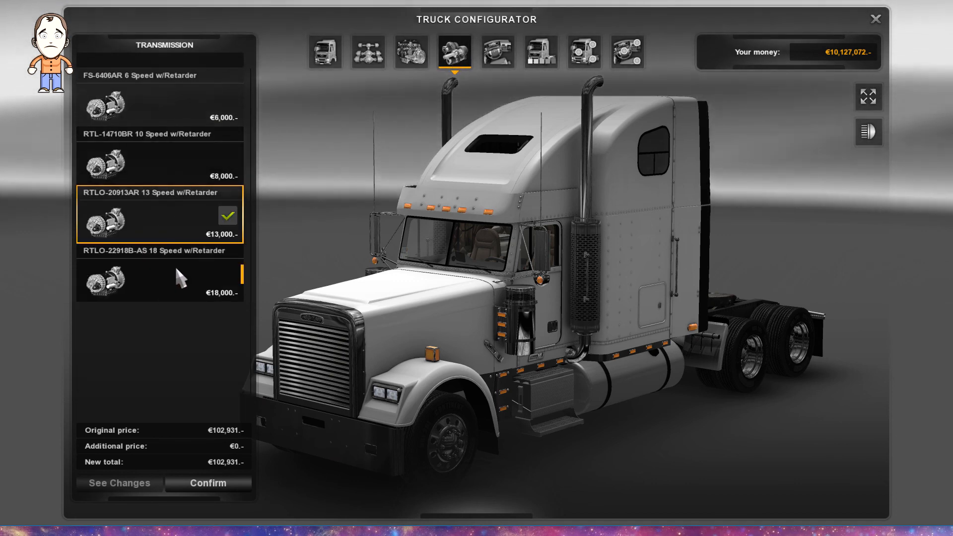
{"action": "left_click", "coordinate": [496, 51]}
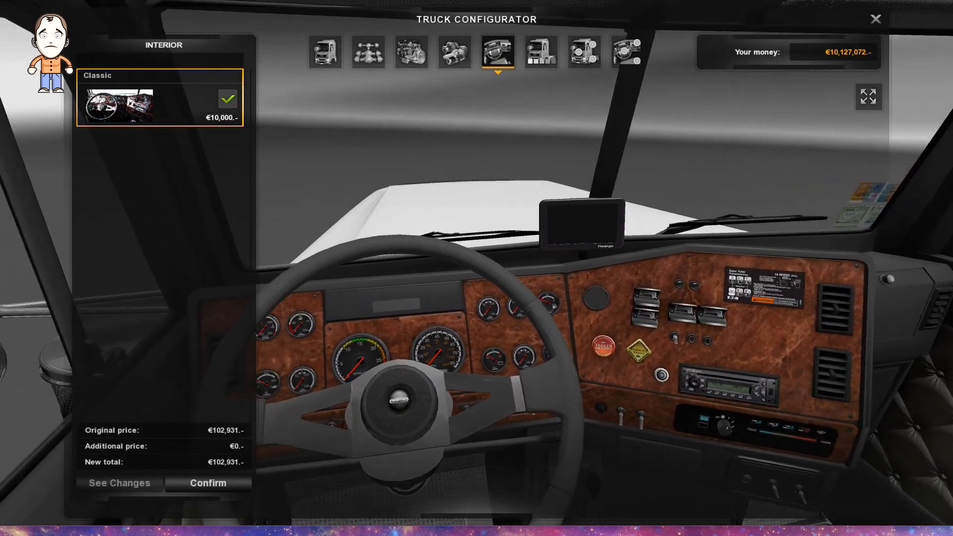
{"action": "left_click", "coordinate": [538, 52]}
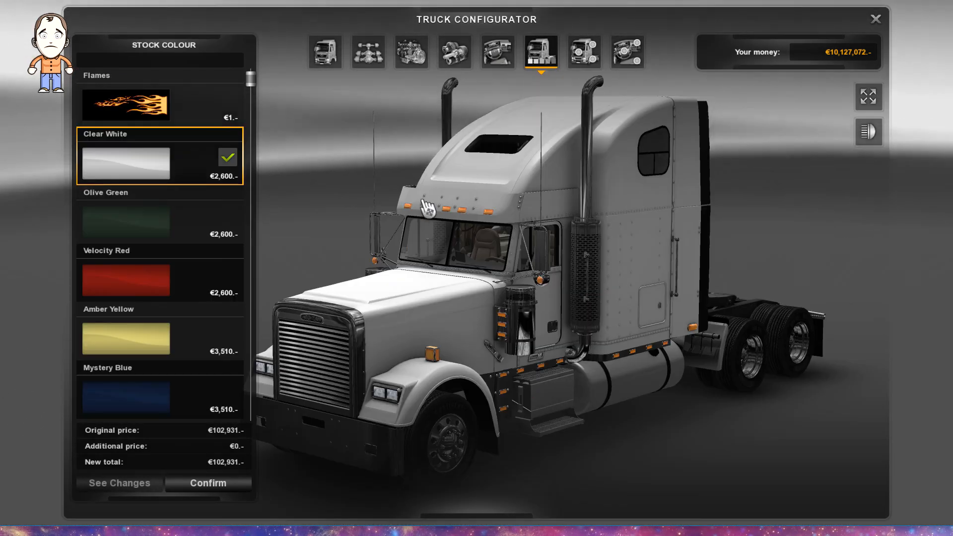
{"action": "left_click", "coordinate": [125, 104]}
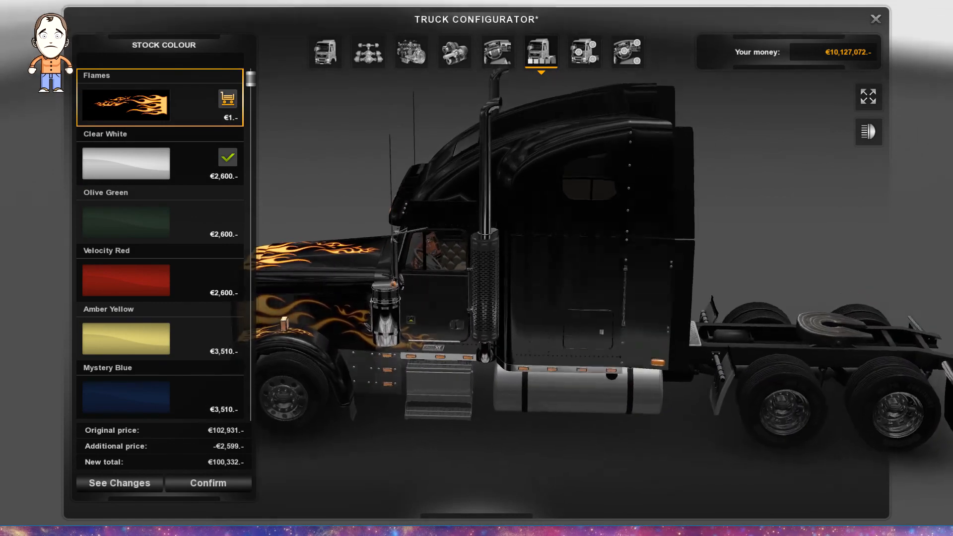
{"action": "scroll", "scroll_direction": "down", "scroll_amount": 3}
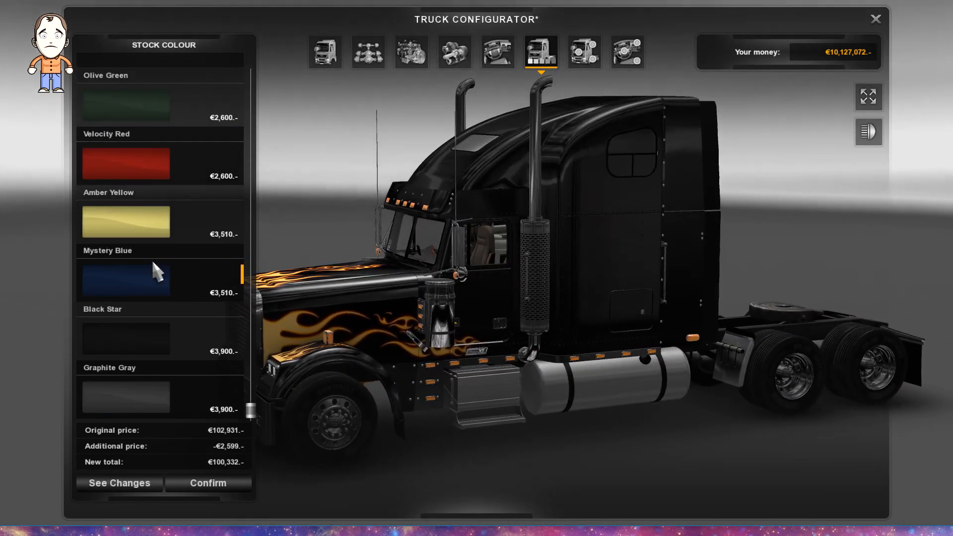
{"action": "scroll", "scroll_direction": "up", "scroll_amount": 3}
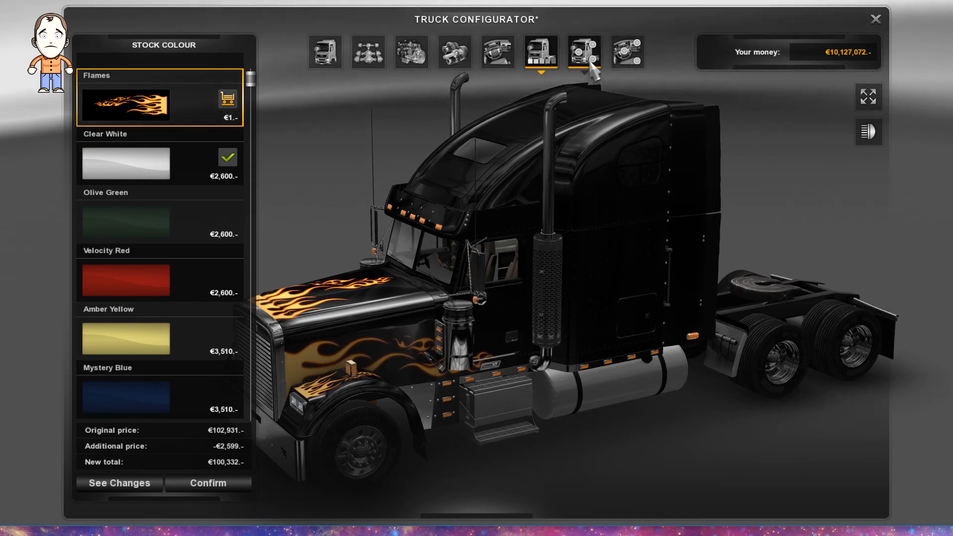
- Browse hood ornament and deflector accessories, then add the dashboard set and seat notebook
{"action": "left_click", "coordinate": [582, 53]}
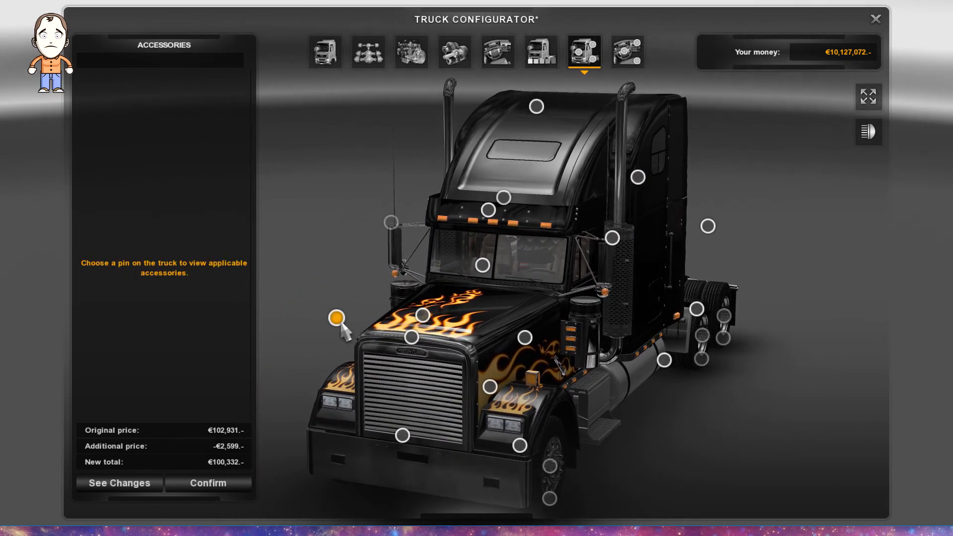
{"action": "left_click", "coordinate": [424, 315]}
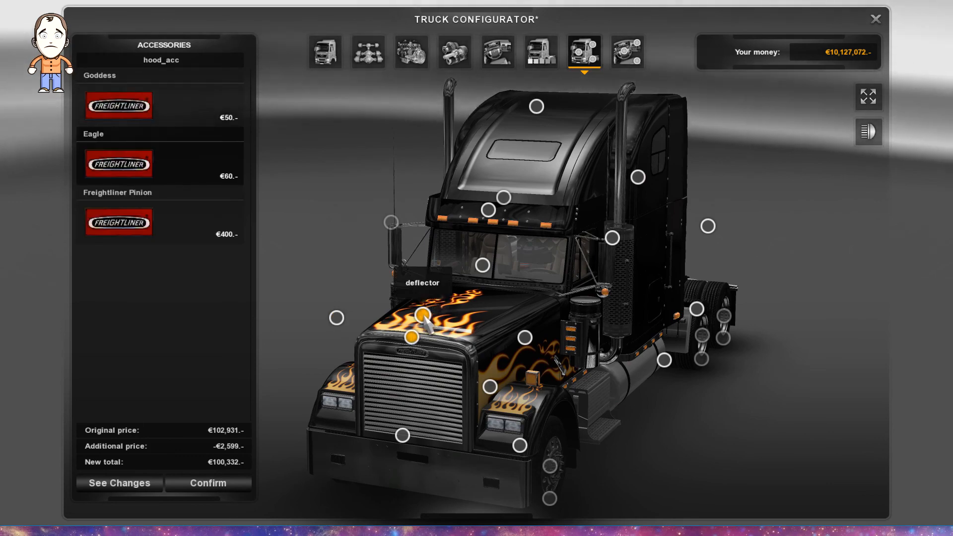
{"action": "left_click", "coordinate": [422, 314]}
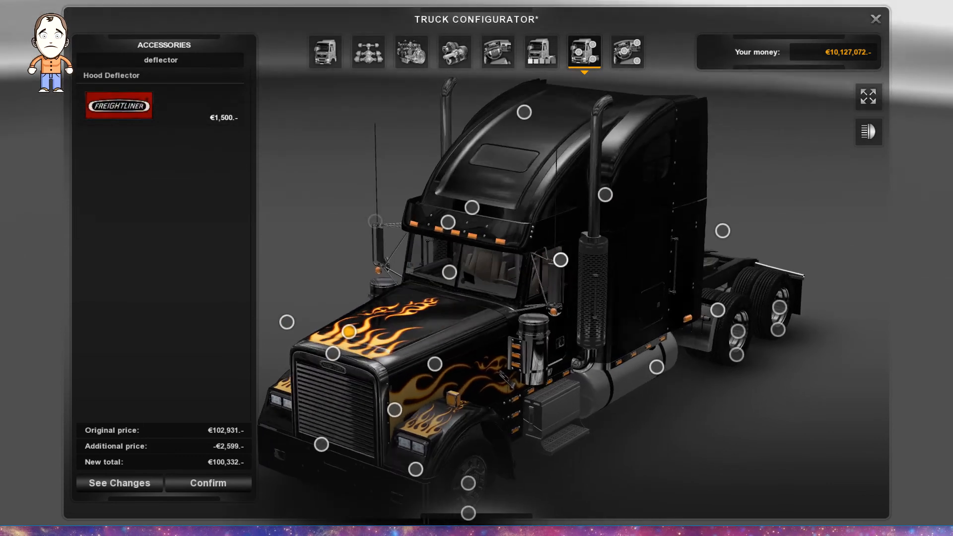
{"action": "left_click", "coordinate": [627, 53]}
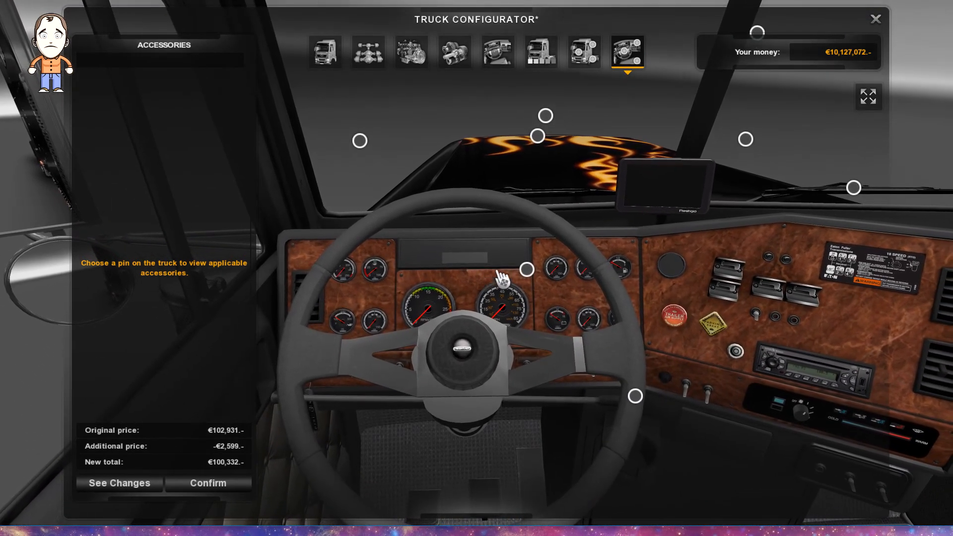
{"action": "left_click", "coordinate": [526, 269]}
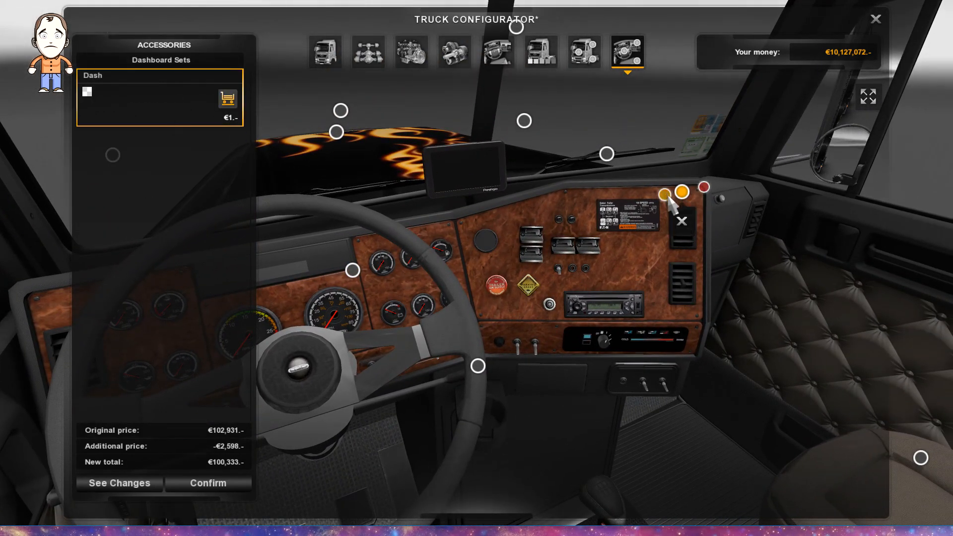
{"action": "left_click", "coordinate": [681, 220]}
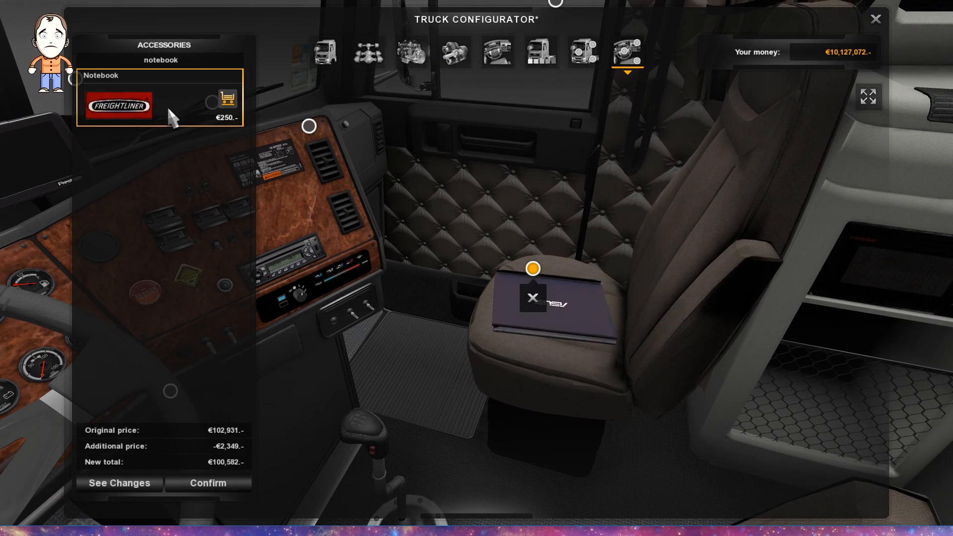
{"action": "mouse_move", "coordinate": [480, 302]}
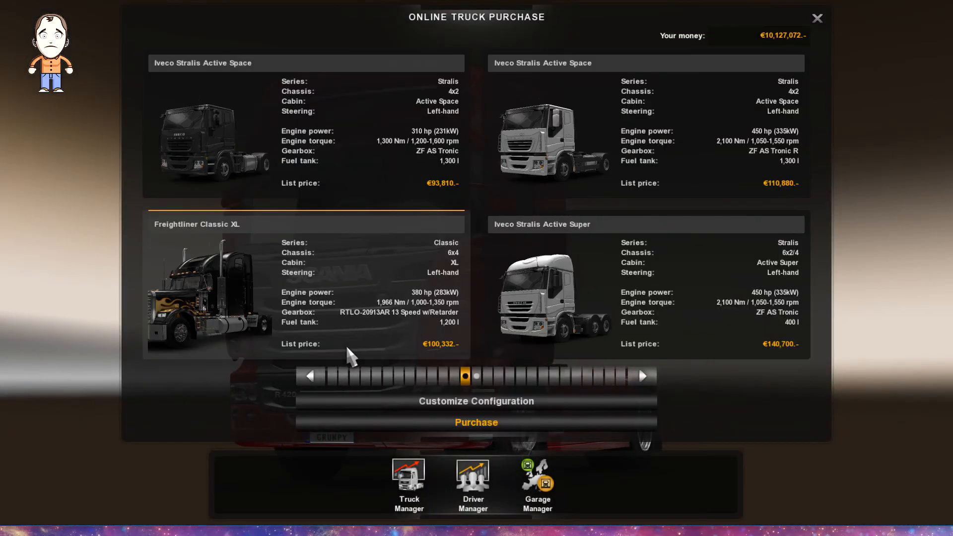
- Purchase the customised Freightliner and deliver it to an empty slot in the Debrecen garage
{"action": "left_click", "coordinate": [476, 423]}
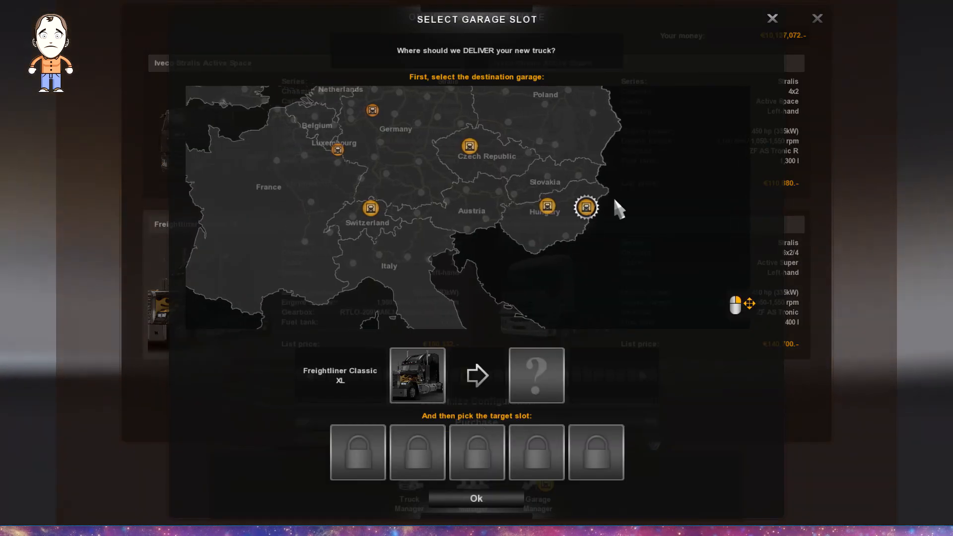
{"action": "left_click", "coordinate": [585, 207]}
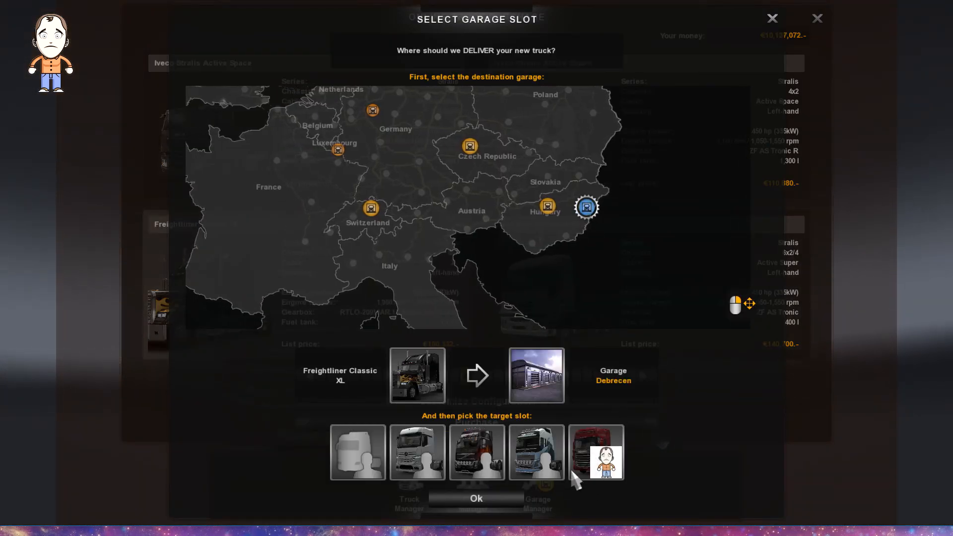
{"action": "left_click", "coordinate": [358, 451]}
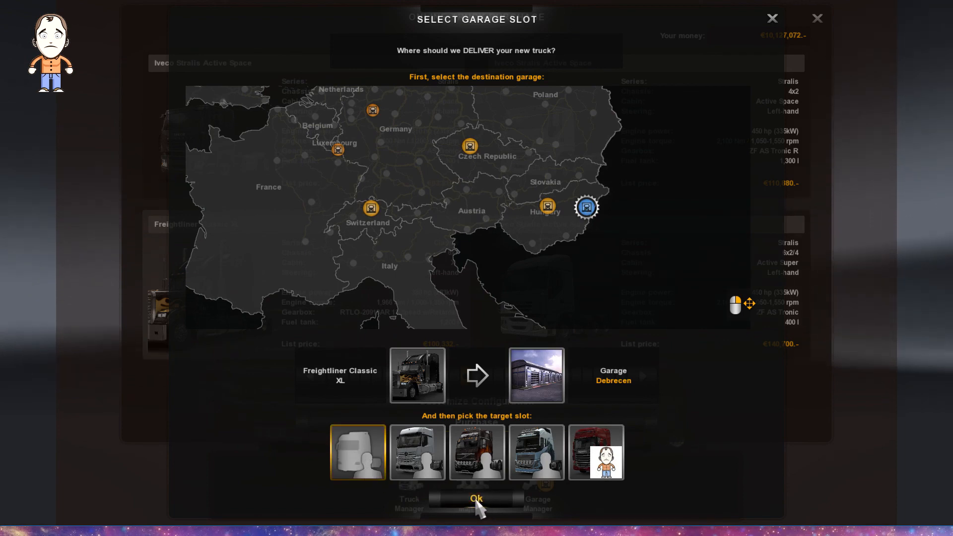
{"action": "left_click", "coordinate": [476, 498]}
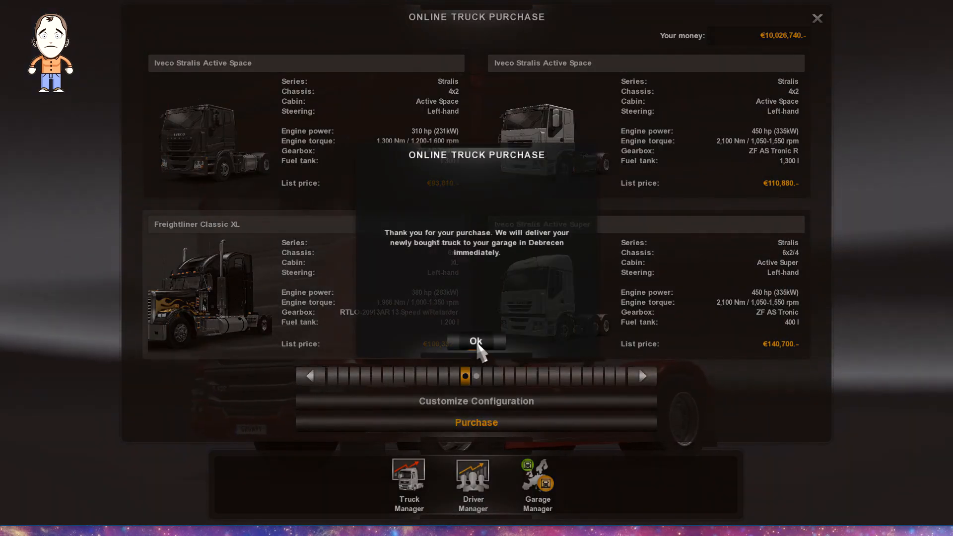
{"action": "left_click", "coordinate": [475, 340]}
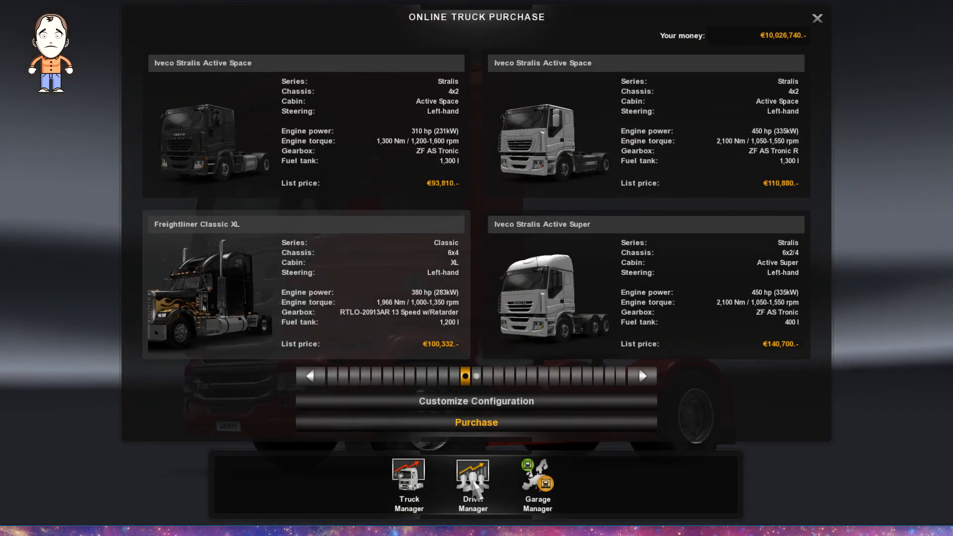
- Move the player's driver to Debrecen so he is assigned the Freightliner Classic XL
{"action": "left_click", "coordinate": [472, 484]}
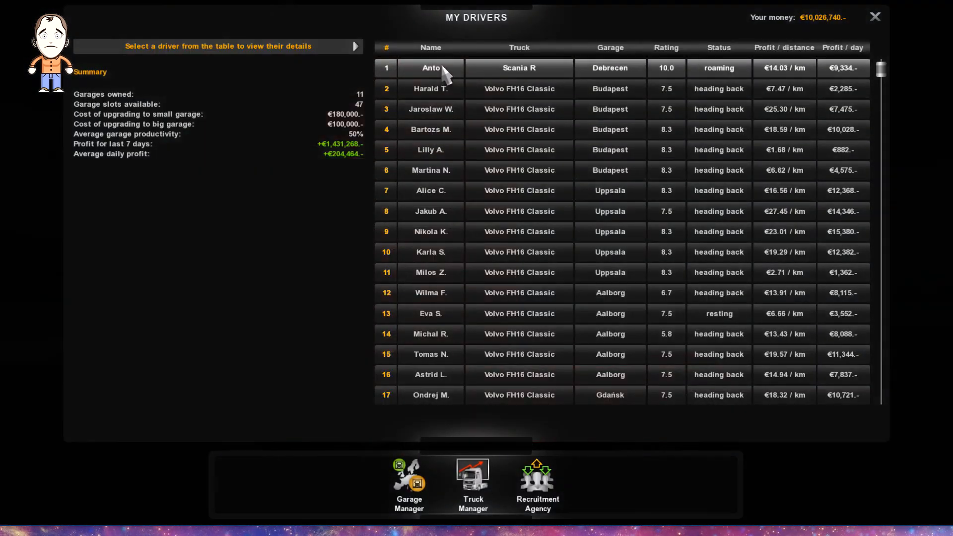
{"action": "left_click", "coordinate": [429, 67]}
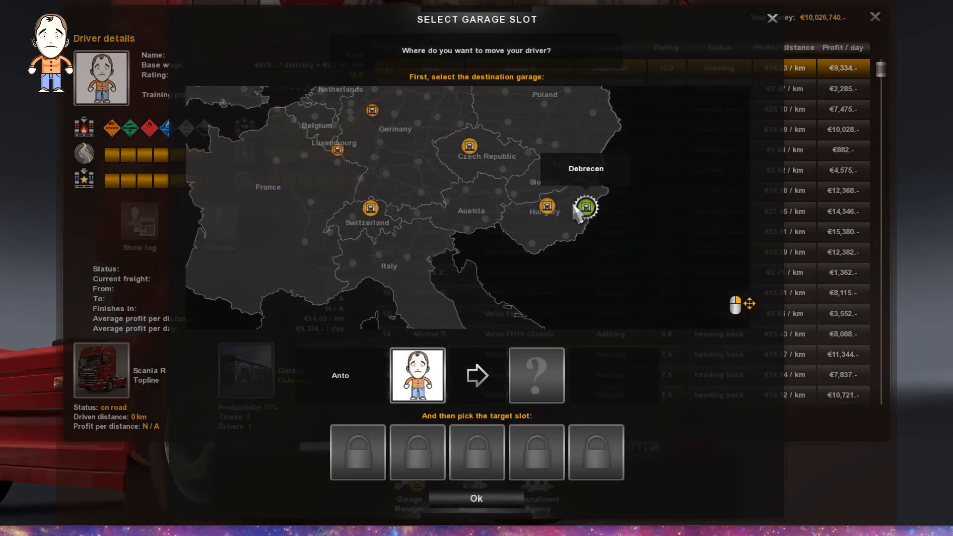
{"action": "left_click", "coordinate": [586, 207]}
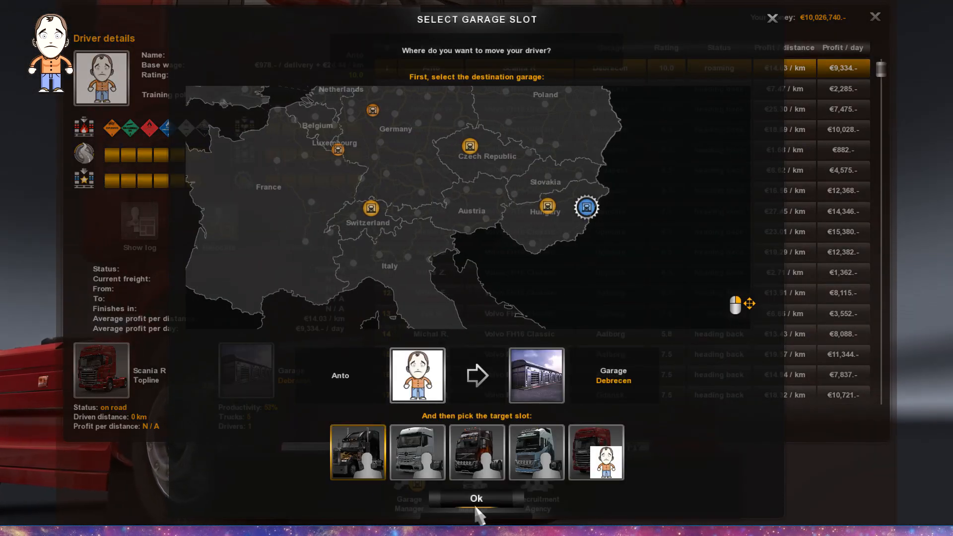
{"action": "left_click", "coordinate": [475, 498]}
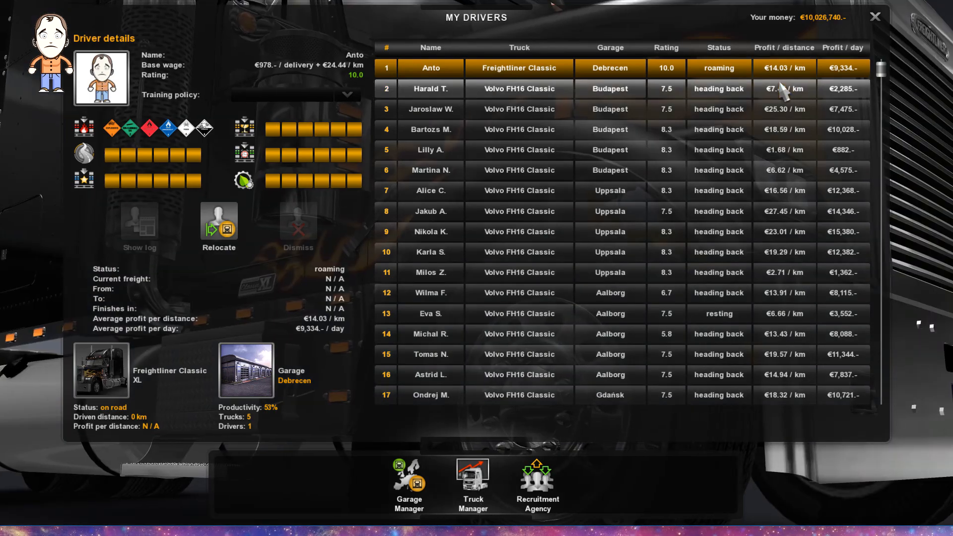
{"action": "left_click", "coordinate": [873, 16]}
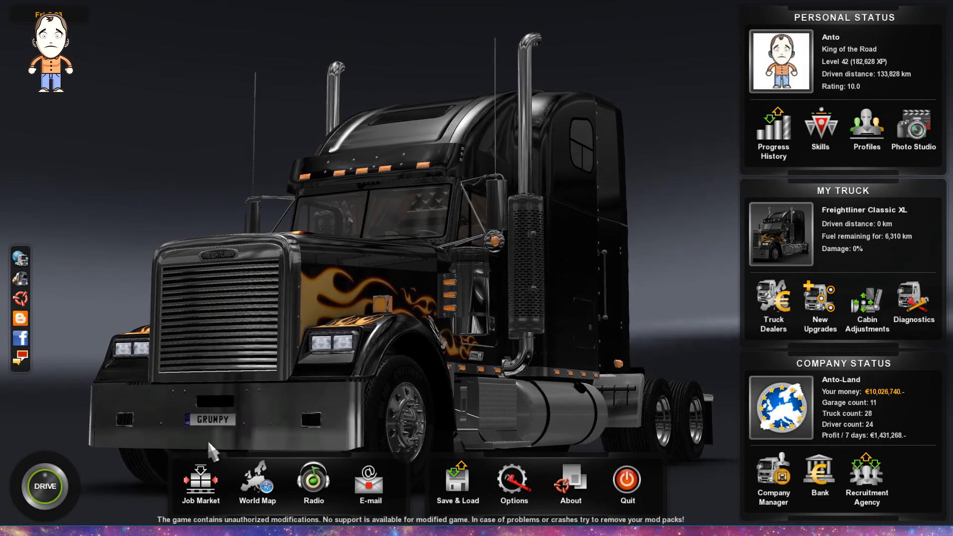
{"action": "left_click", "coordinate": [201, 484]}
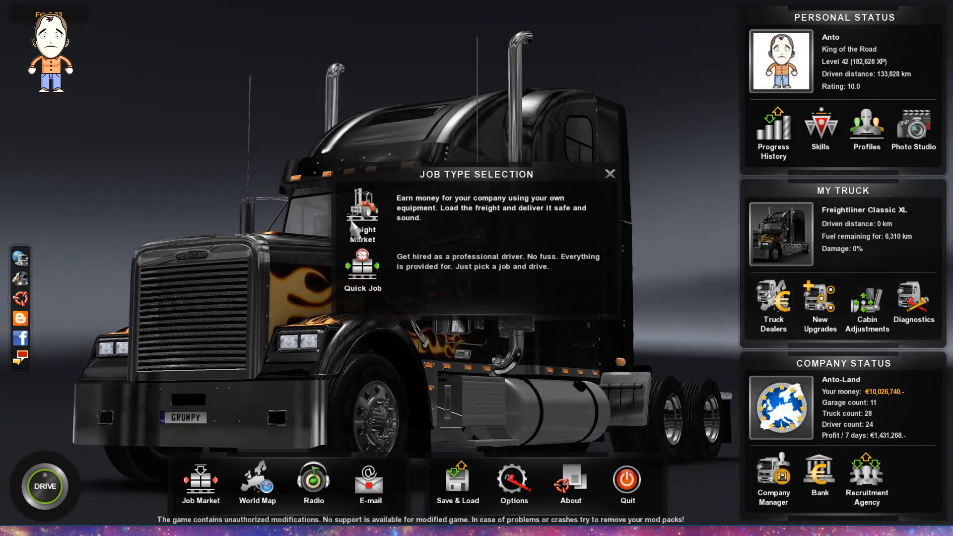
{"action": "left_click", "coordinate": [363, 215]}
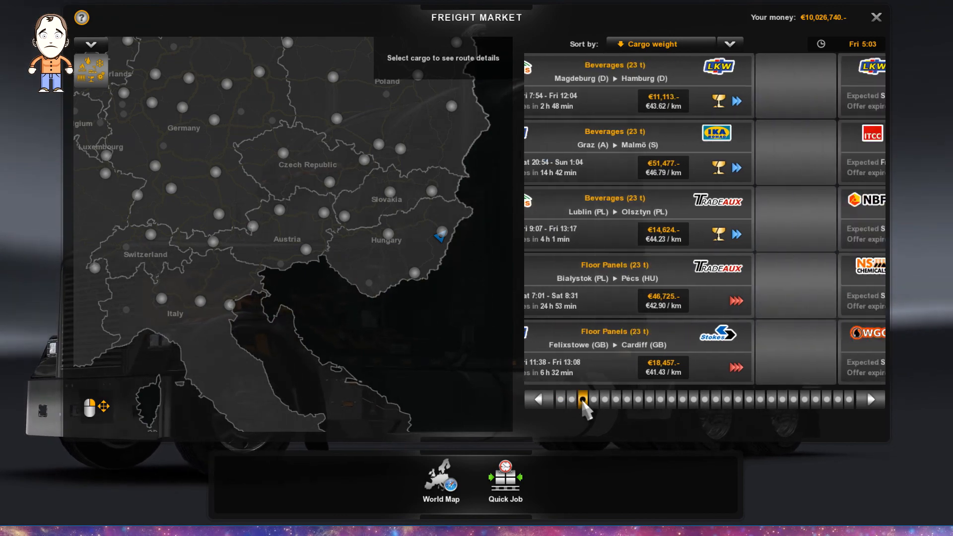
{"action": "left_click", "coordinate": [580, 399]}
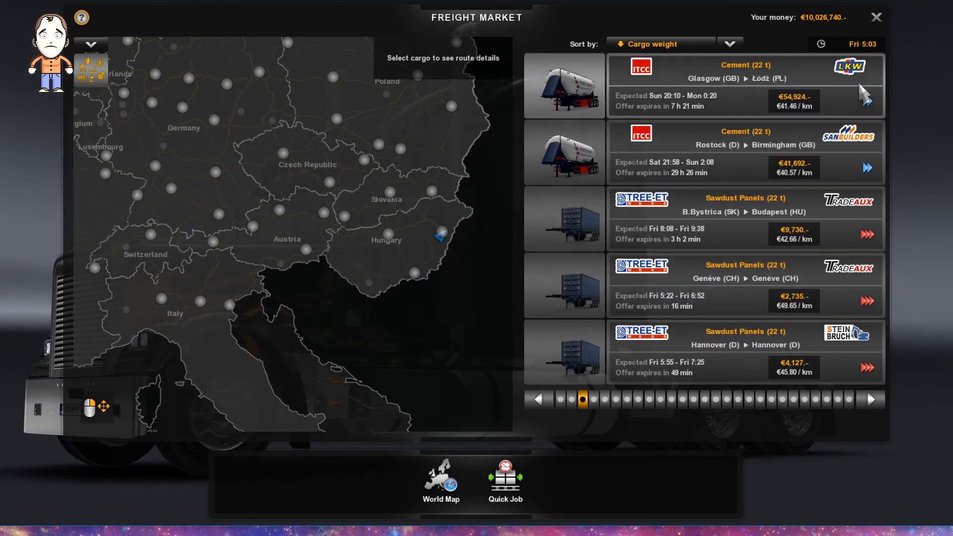
{"action": "left_click", "coordinate": [873, 17]}
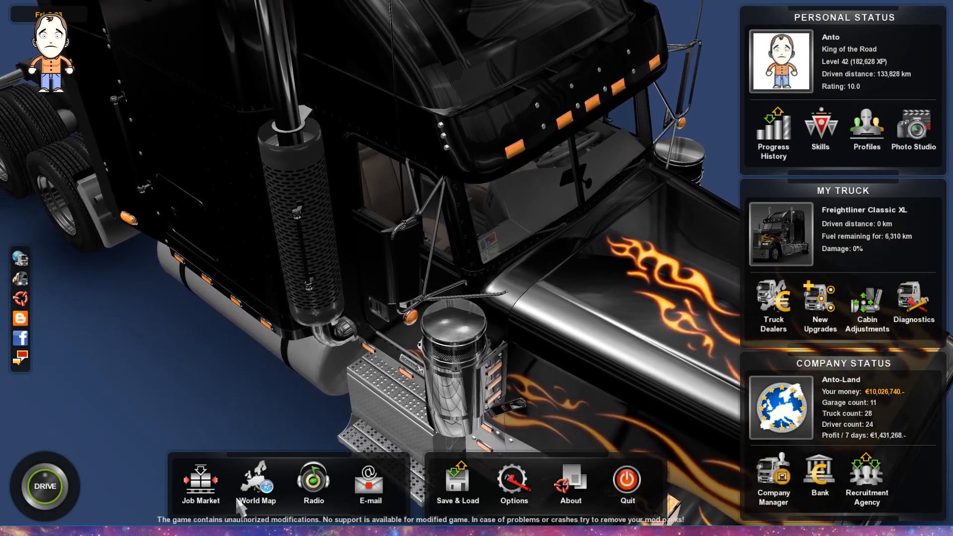
- Enter the Freight Market from Job Market and page to the Doll Vario Kran crane offers
{"action": "left_click", "coordinate": [201, 483]}
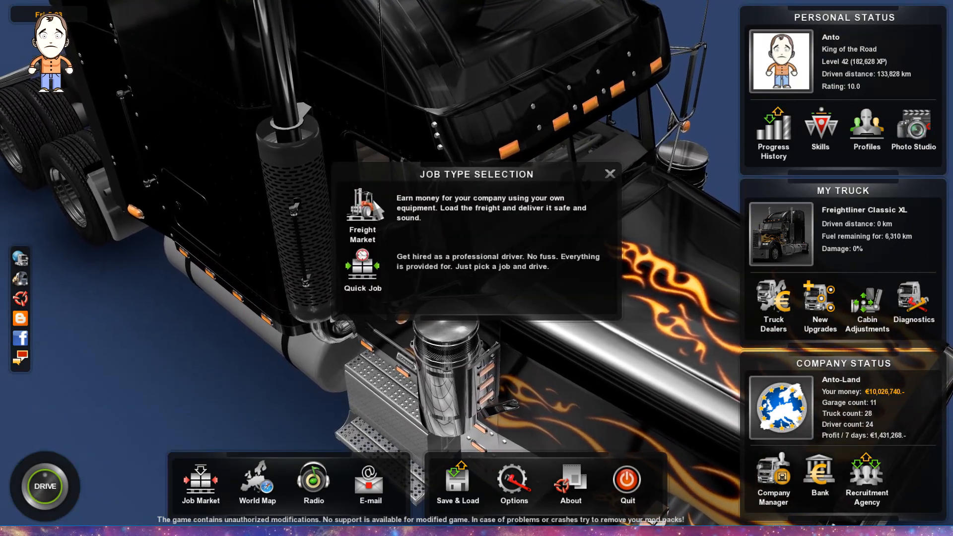
{"action": "left_click", "coordinate": [362, 210]}
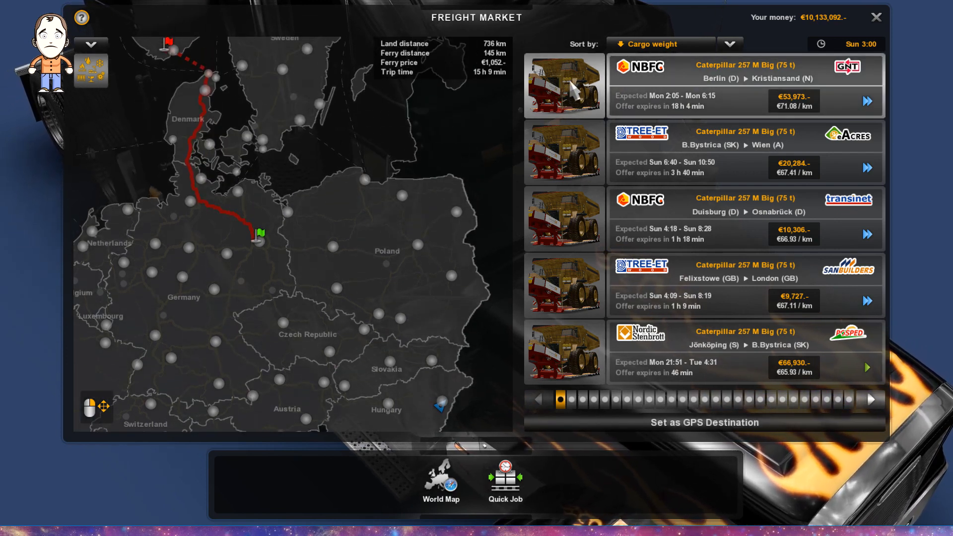
{"action": "mouse_move", "coordinate": [437, 209]}
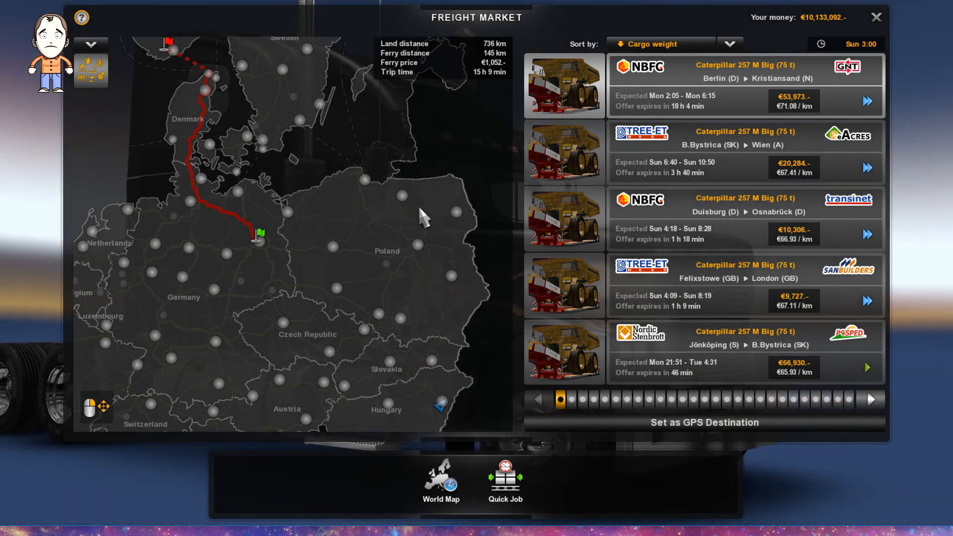
{"action": "mouse_move", "coordinate": [447, 192]}
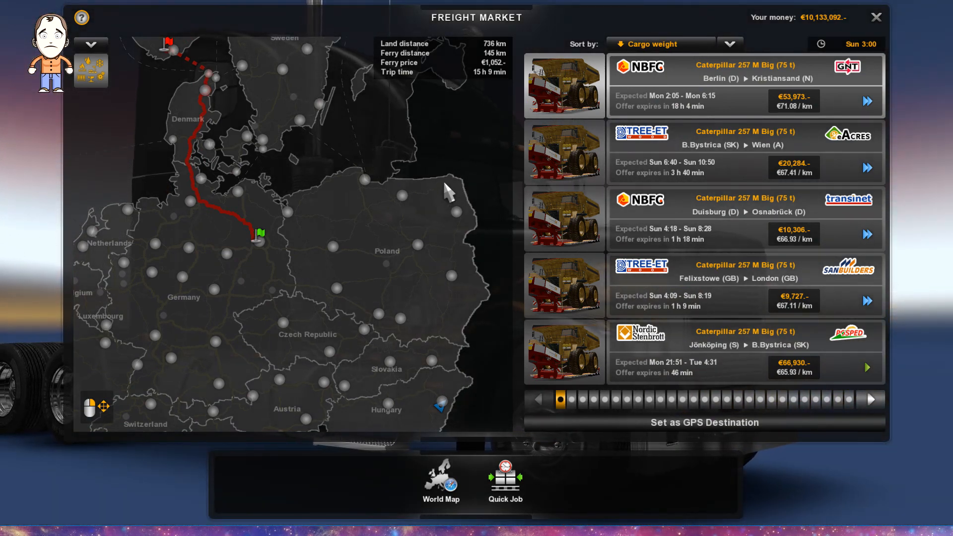
{"action": "mouse_move", "coordinate": [571, 113]}
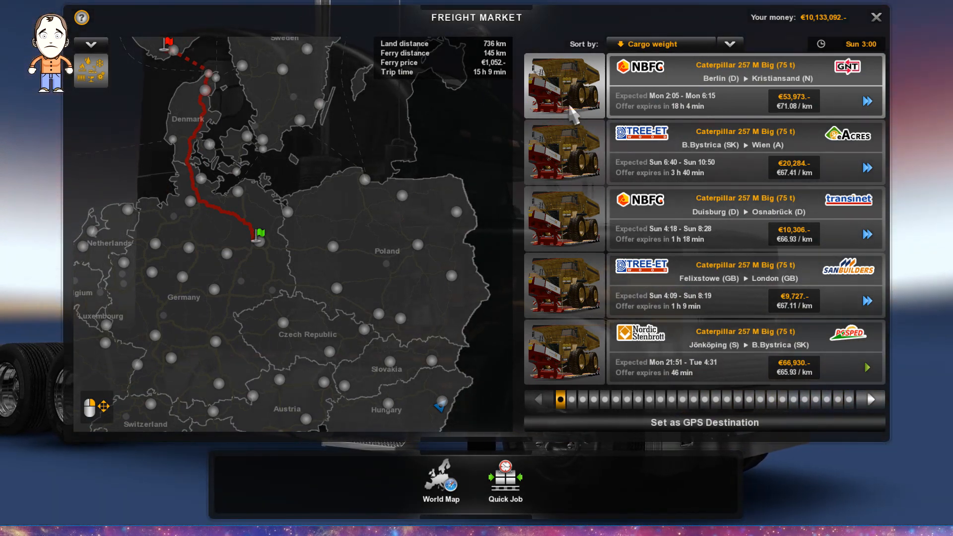
{"action": "mouse_move", "coordinate": [598, 94]}
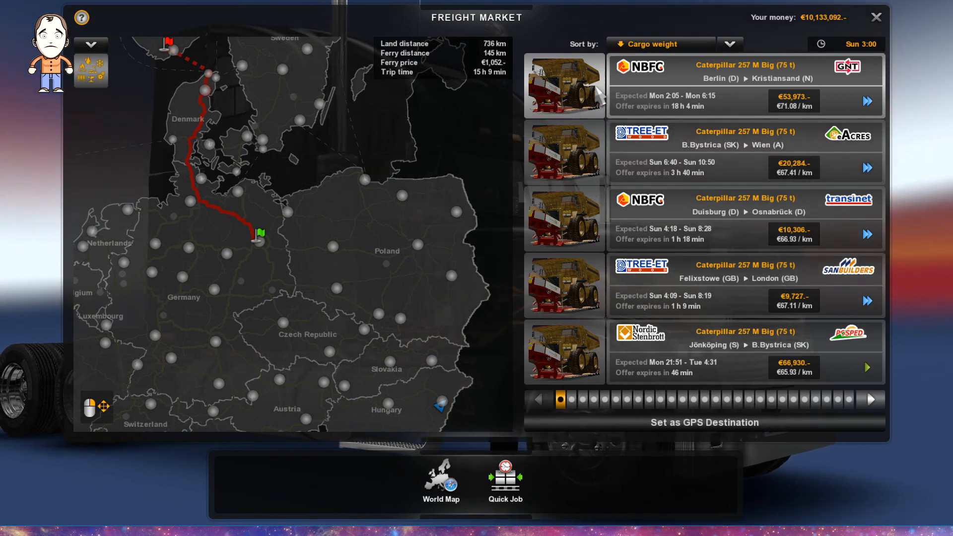
{"action": "mouse_move", "coordinate": [572, 94]}
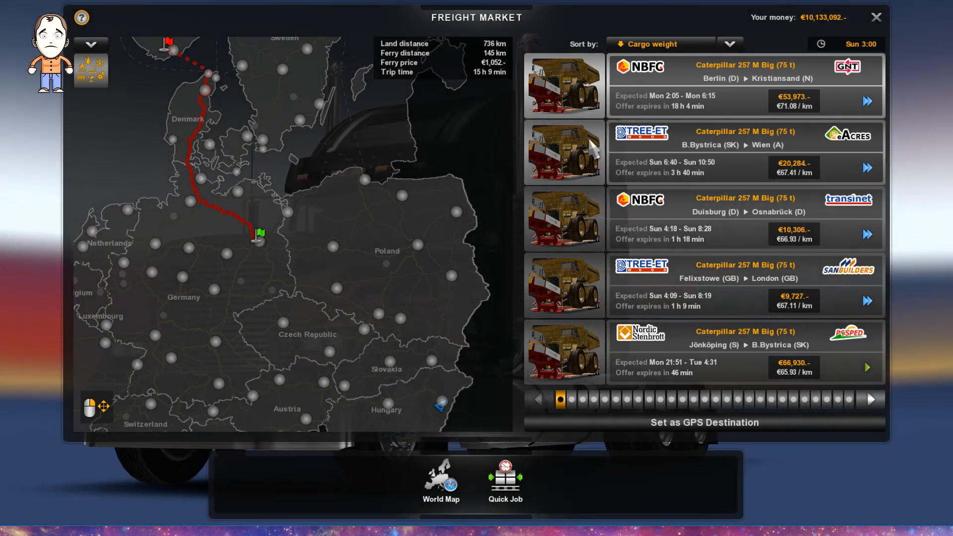
{"action": "mouse_move", "coordinate": [575, 363]}
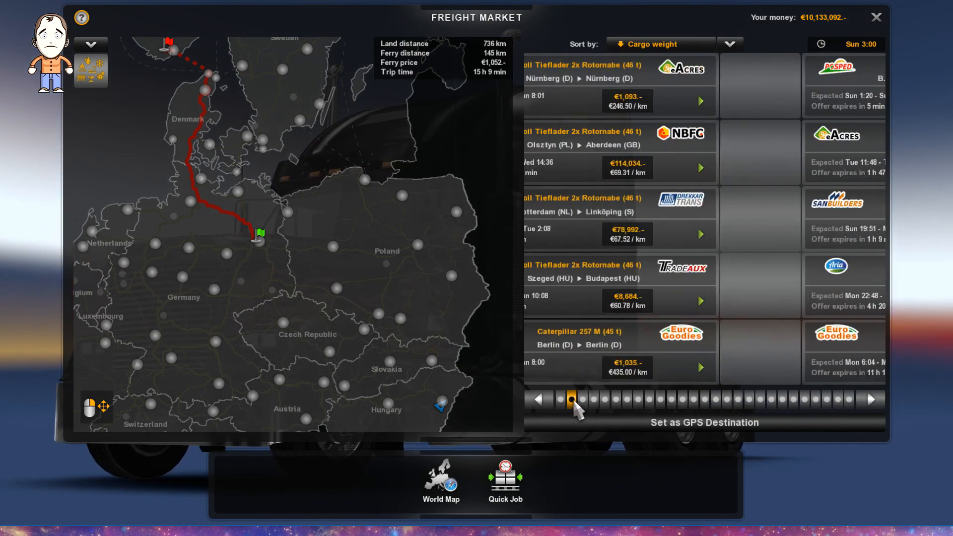
{"action": "left_click", "coordinate": [570, 399]}
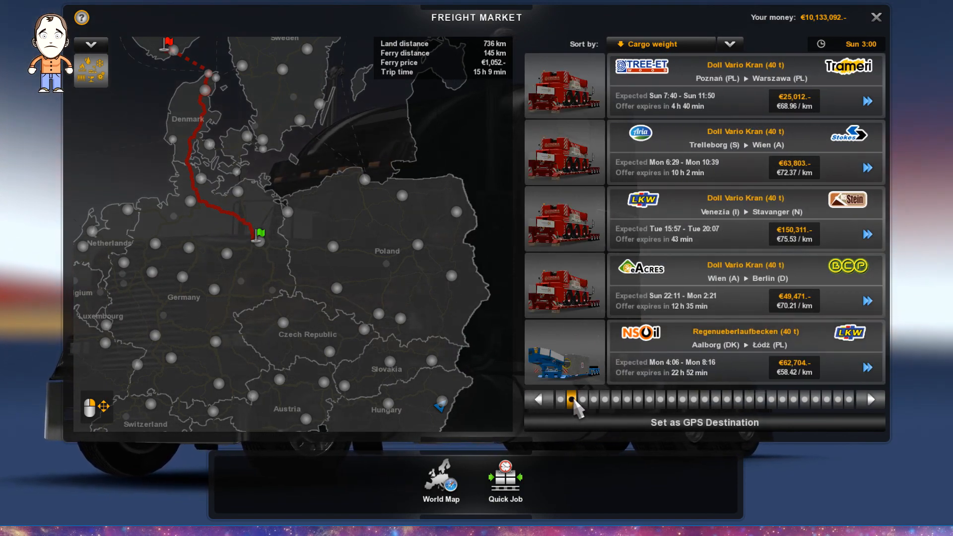
{"action": "mouse_move", "coordinate": [647, 100]}
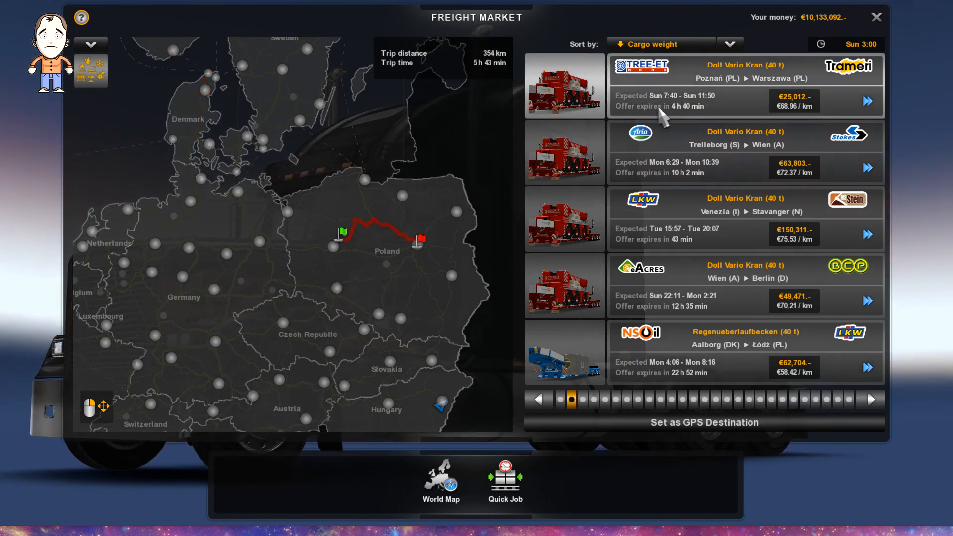
{"action": "mouse_move", "coordinate": [678, 115]}
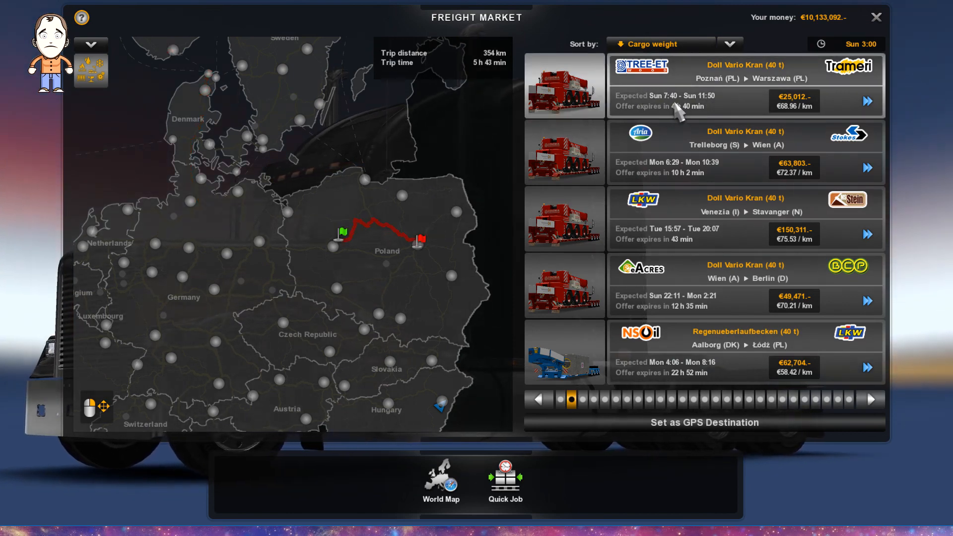
{"action": "mouse_move", "coordinate": [656, 312]}
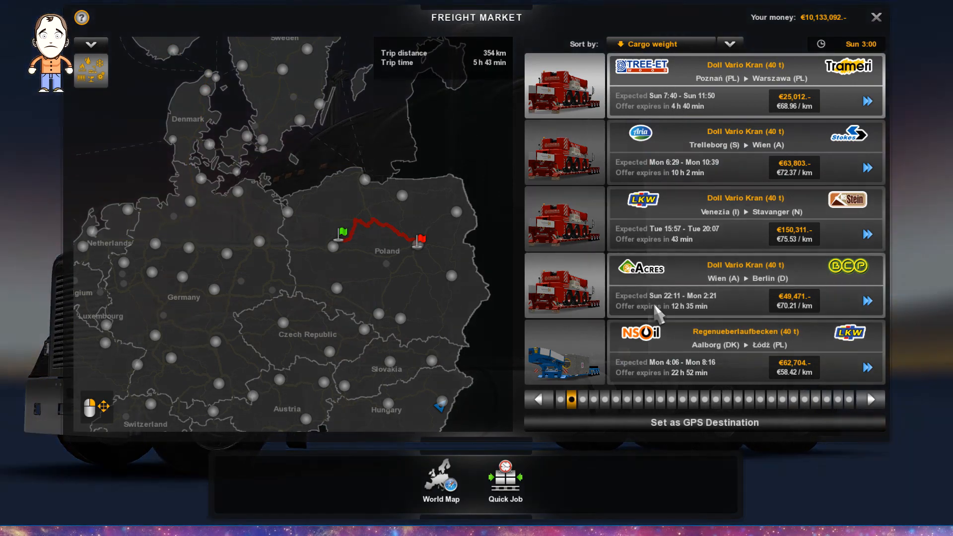
- Jump to the last freight offer pages showing 3-t Doll Vario Helikopter and 2-t trailer jobs
{"action": "left_click", "coordinate": [686, 350]}
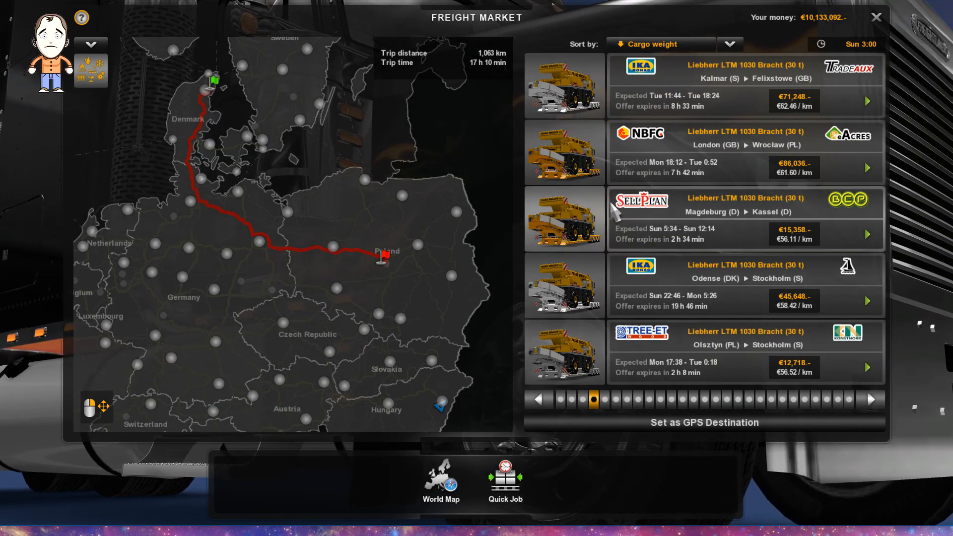
{"action": "mouse_move", "coordinate": [647, 408]}
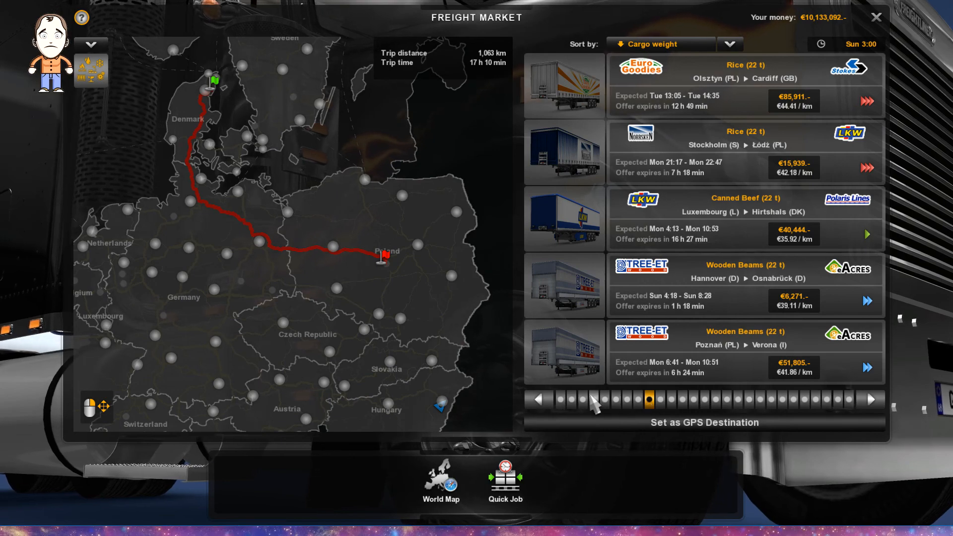
{"action": "left_click", "coordinate": [814, 399]}
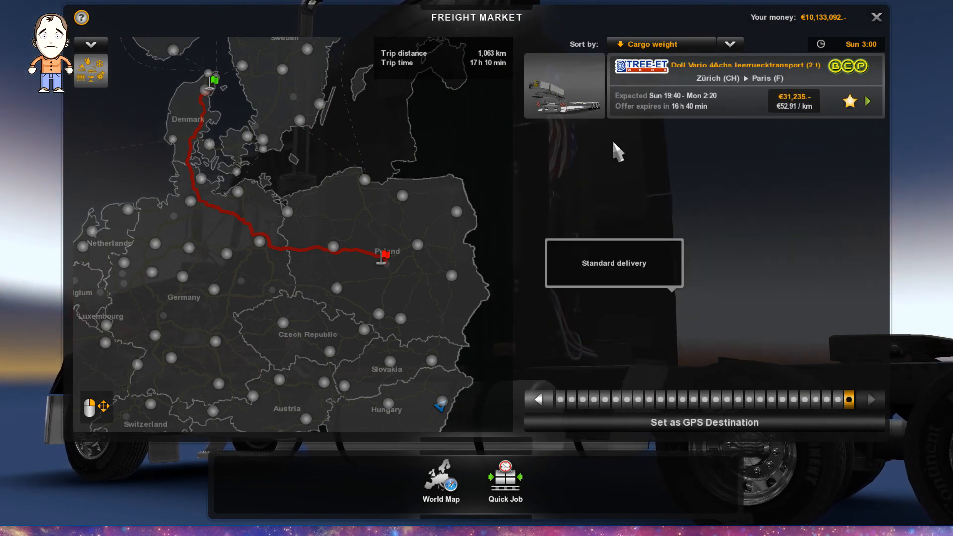
{"action": "left_click", "coordinate": [871, 399]}
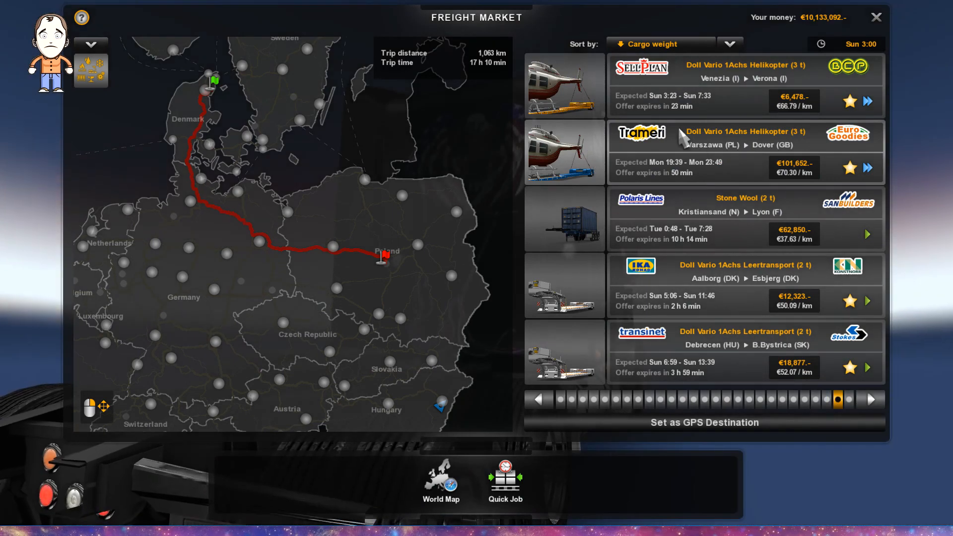
{"action": "mouse_move", "coordinate": [602, 176]}
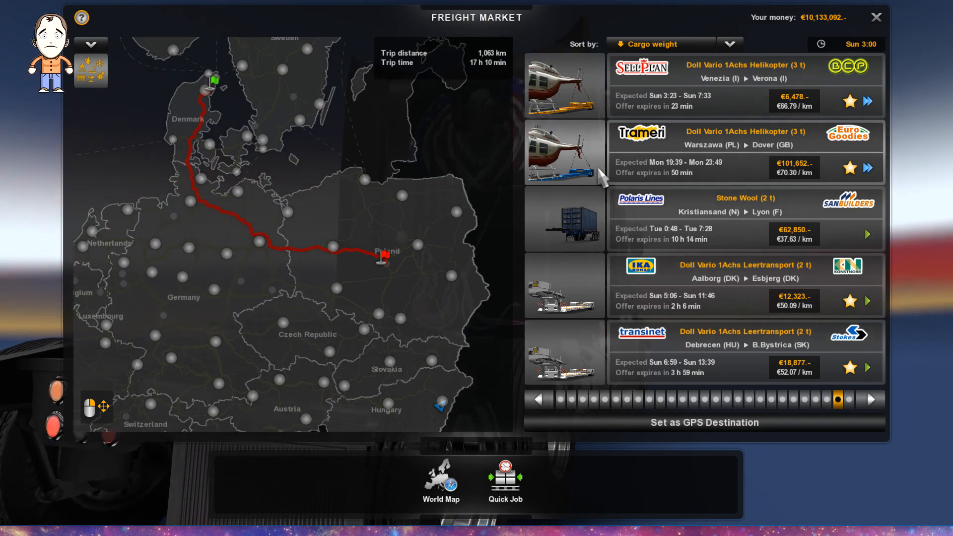
{"action": "mouse_move", "coordinate": [862, 28]}
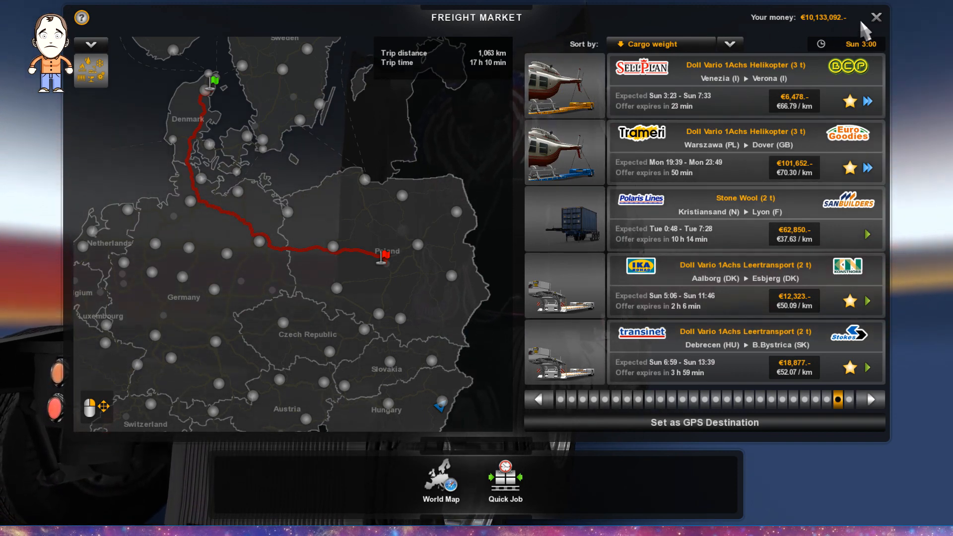
- Leave the Anto profile and view the Mod Manager listing both mods as active
{"action": "left_click", "coordinate": [875, 17]}
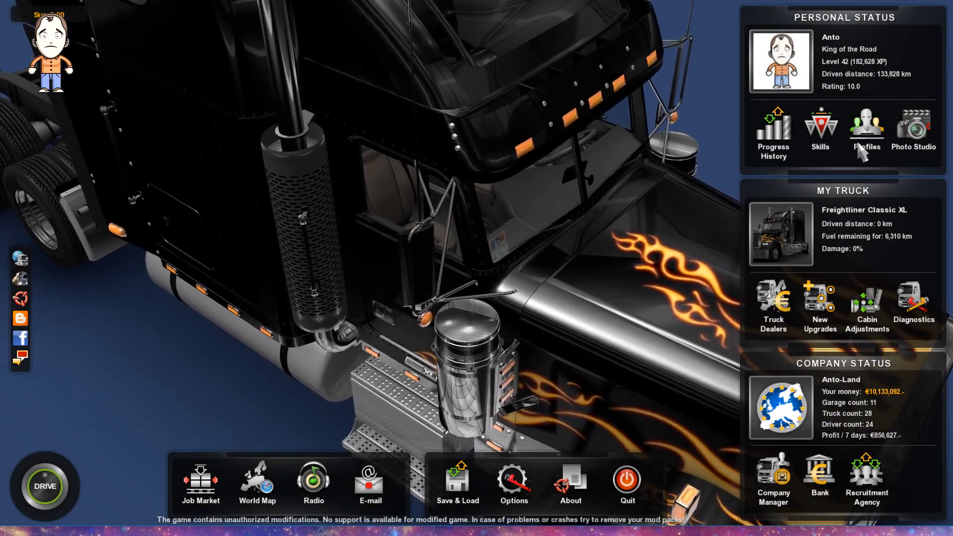
{"action": "left_click", "coordinate": [865, 130]}
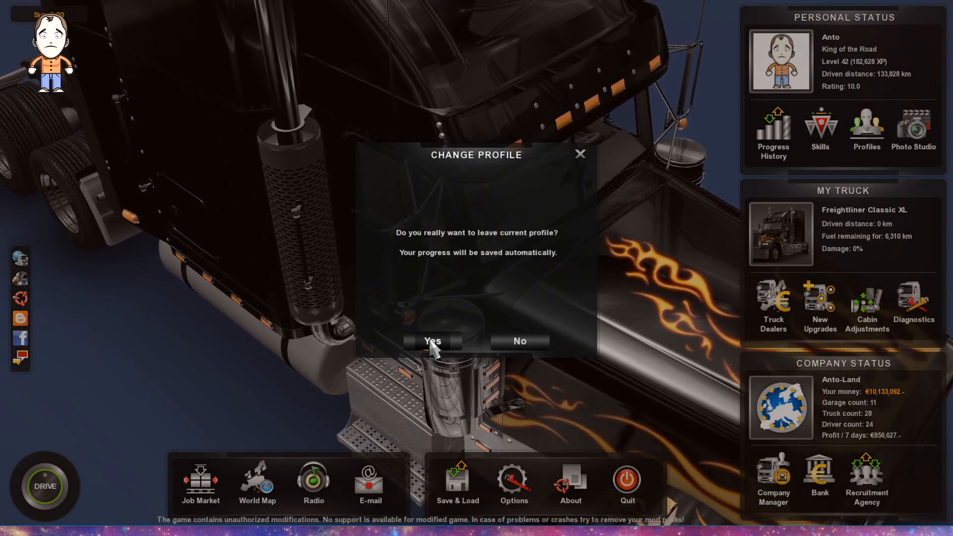
{"action": "left_click", "coordinate": [432, 340]}
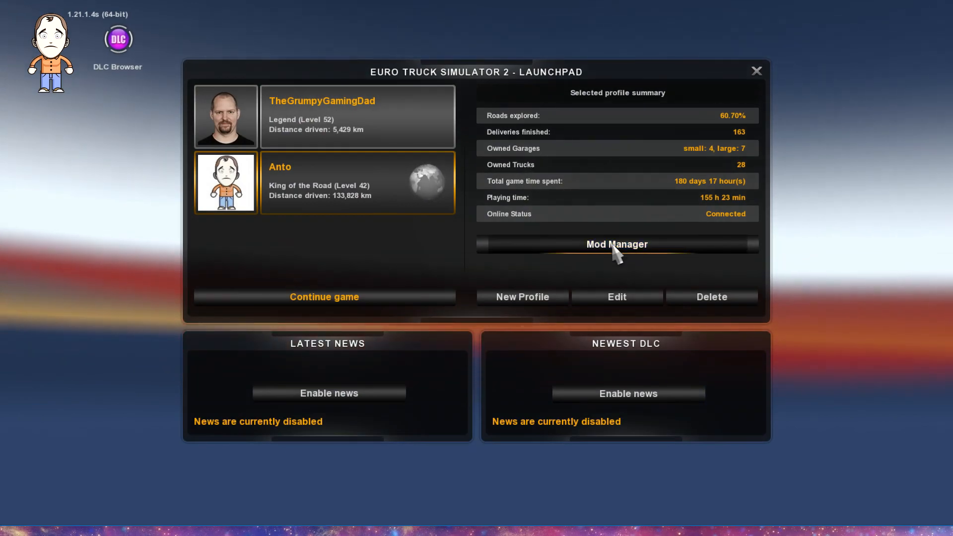
{"action": "left_click", "coordinate": [616, 244]}
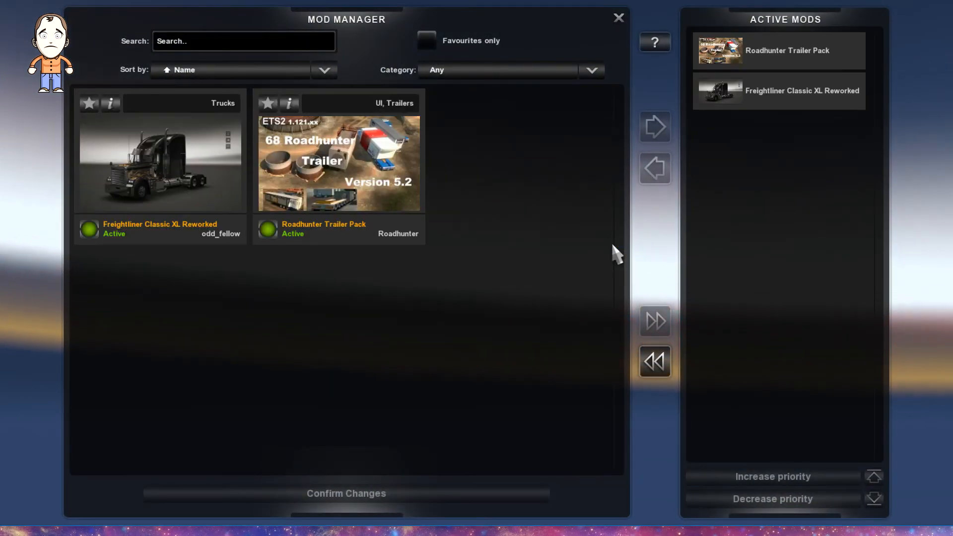